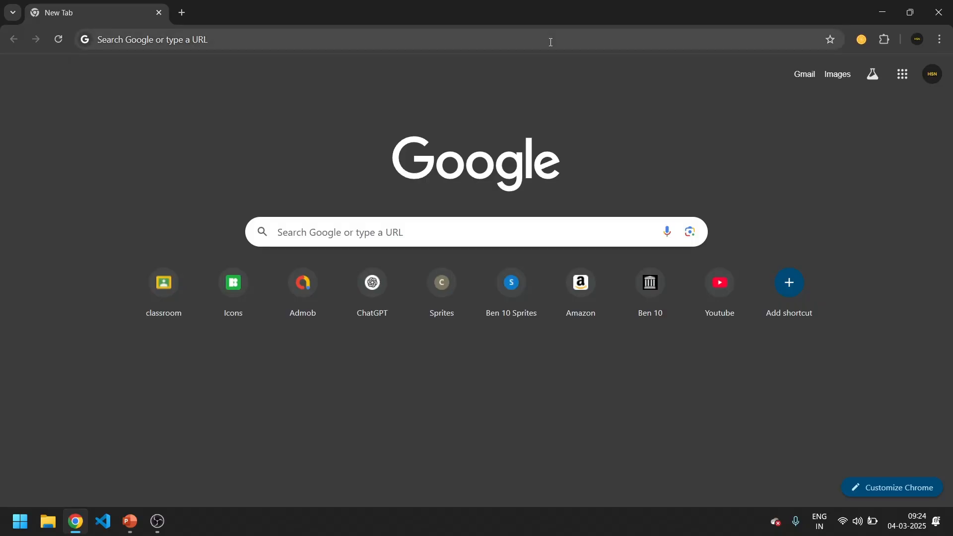
Search Google for 'flutter sdk' from the Chrome address bar
{"action": "type", "text": "flutter"}
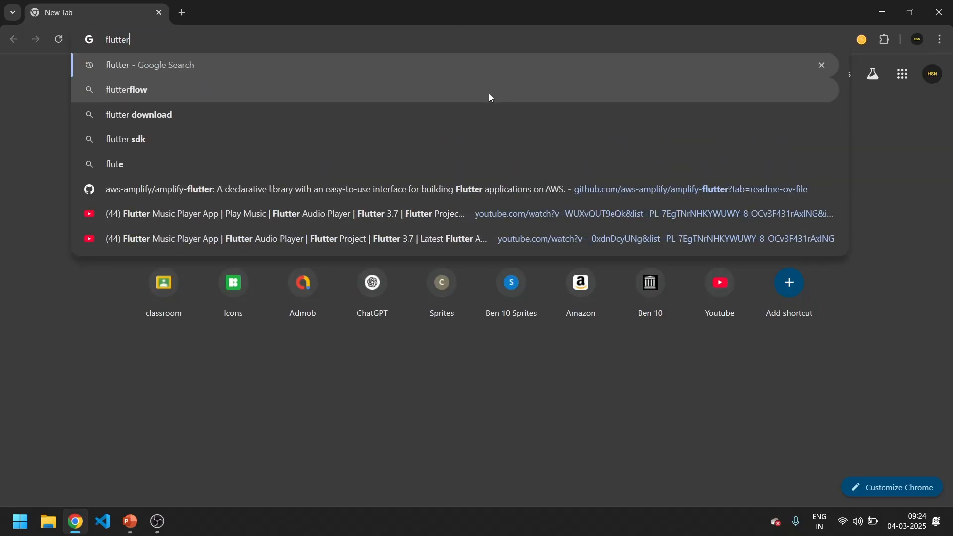
{"action": "left_click", "coordinate": [127, 139]}
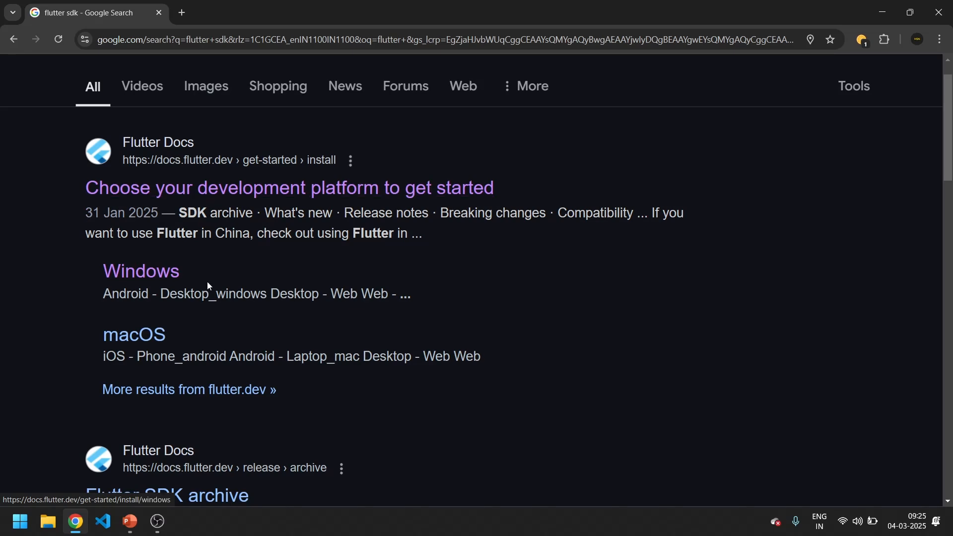
Open the Flutter Docs Windows Android install guide and review the system requirements
{"action": "left_click", "coordinate": [140, 271]}
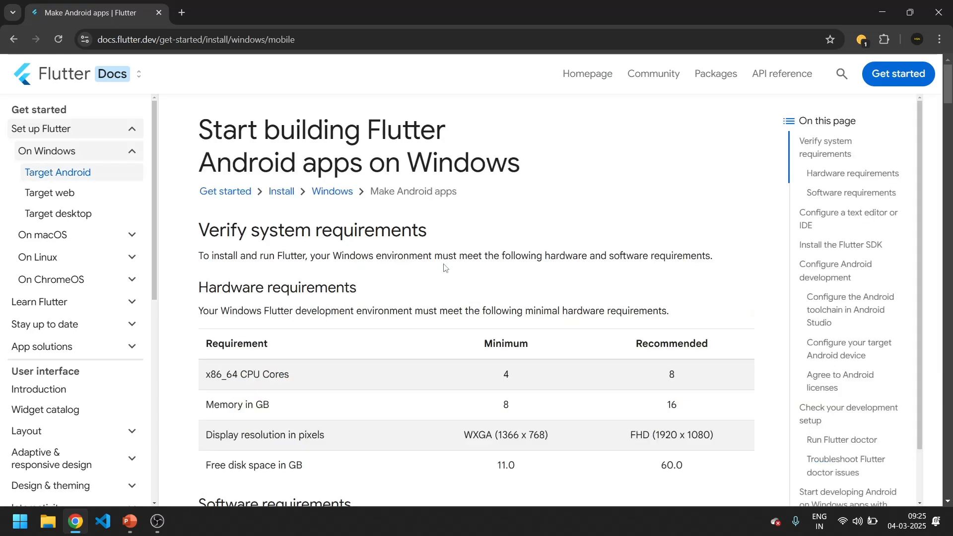
{"action": "scroll", "scroll_direction": "down", "scroll_amount": 3}
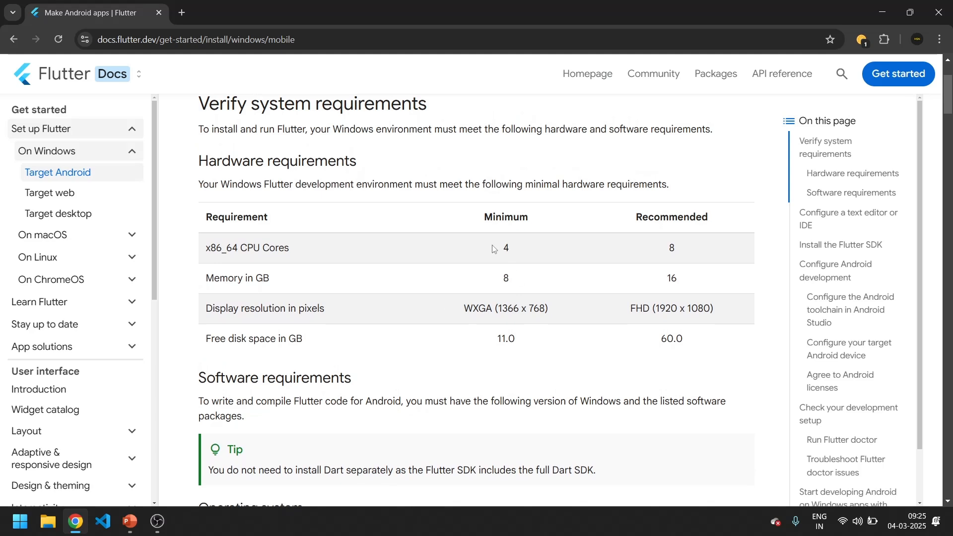
{"action": "mouse_move", "coordinate": [513, 285]}
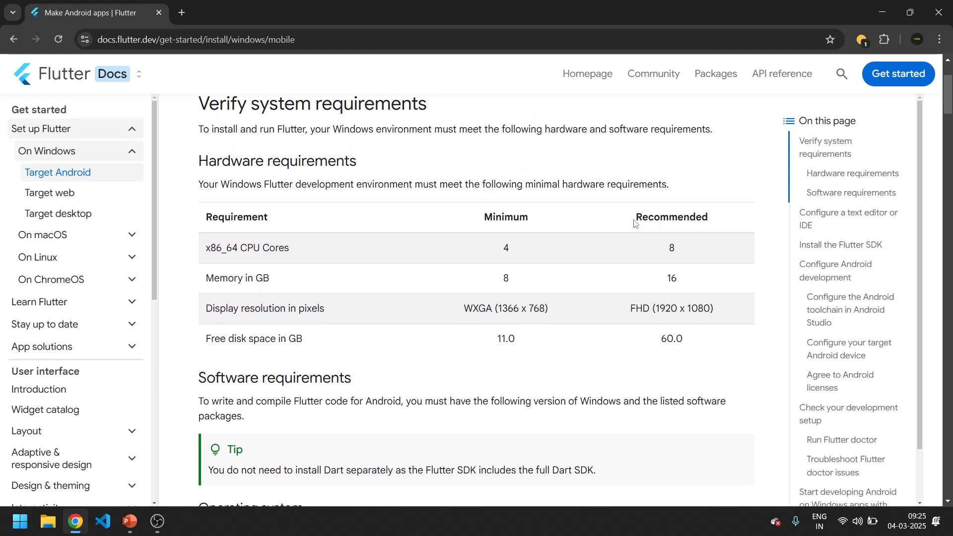
{"action": "double_click", "coordinate": [671, 278]}
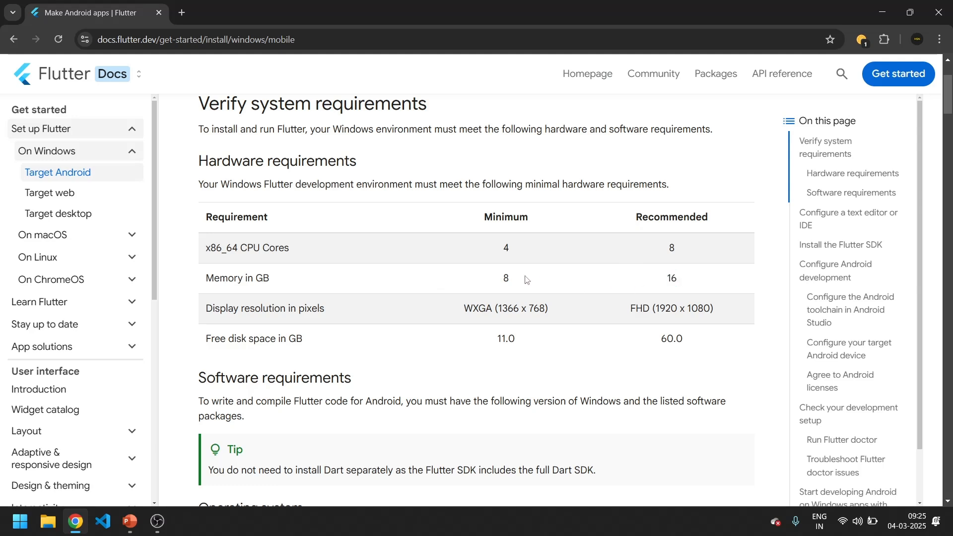
{"action": "mouse_move", "coordinate": [581, 367]}
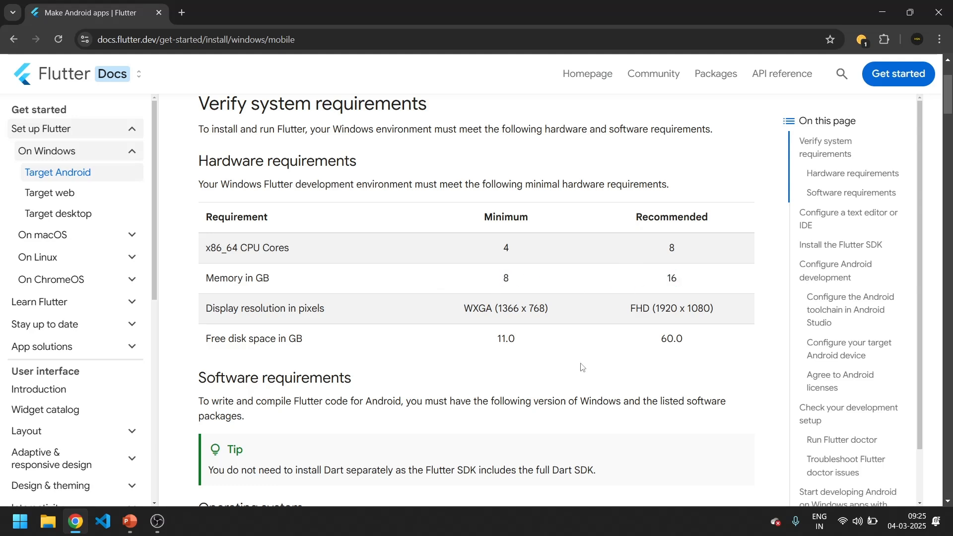
{"action": "scroll", "scroll_direction": "down", "scroll_amount": 3}
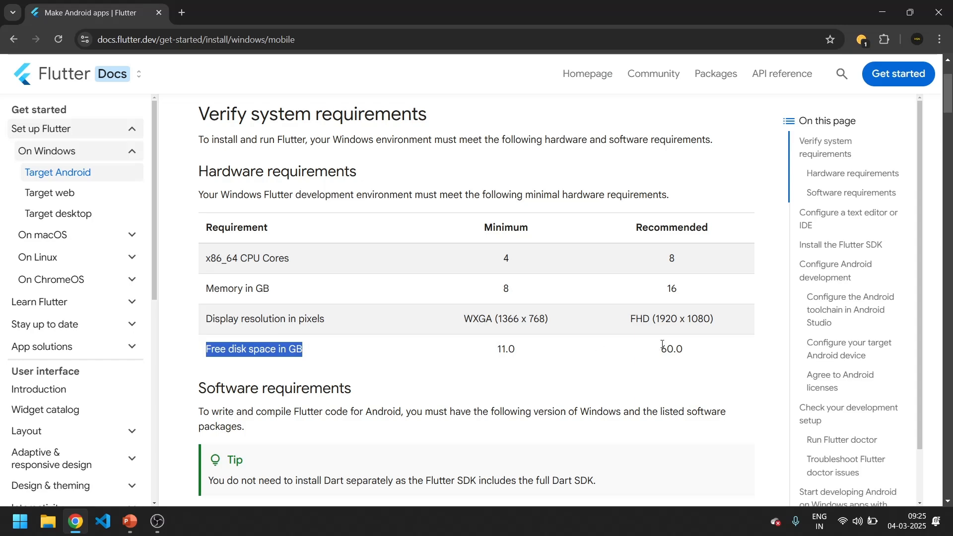
{"action": "scroll", "scroll_direction": "down", "scroll_amount": 3}
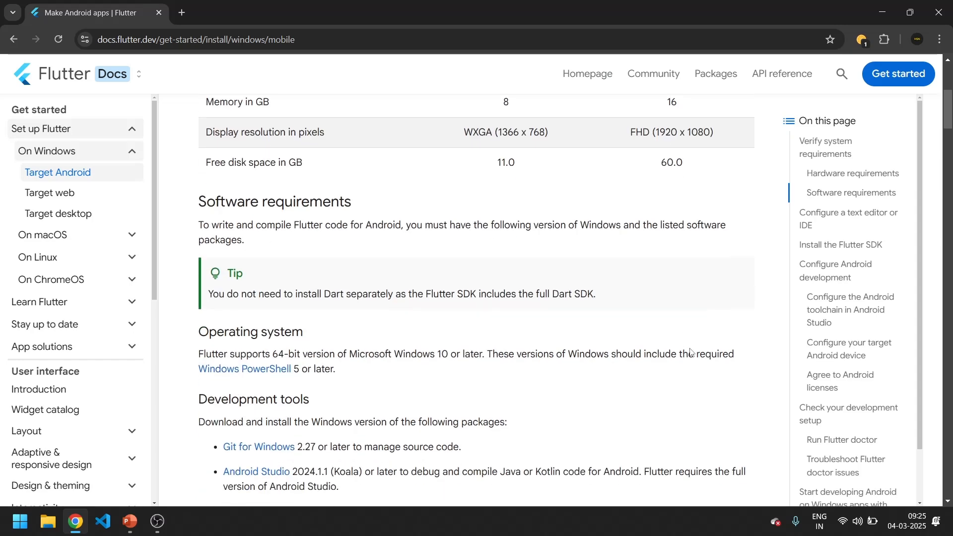
{"action": "scroll", "scroll_direction": "down", "scroll_amount": 3}
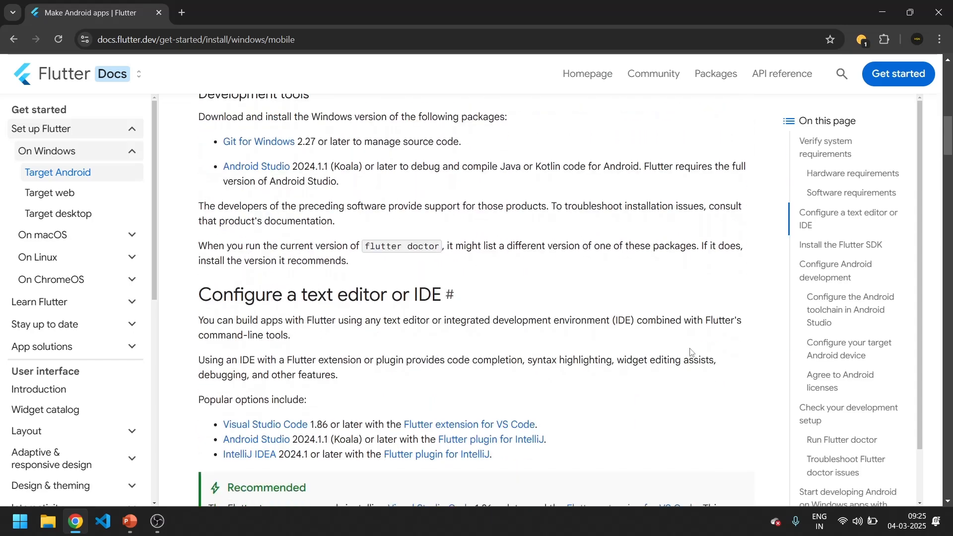
{"action": "scroll", "scroll_direction": "down", "scroll_amount": 3}
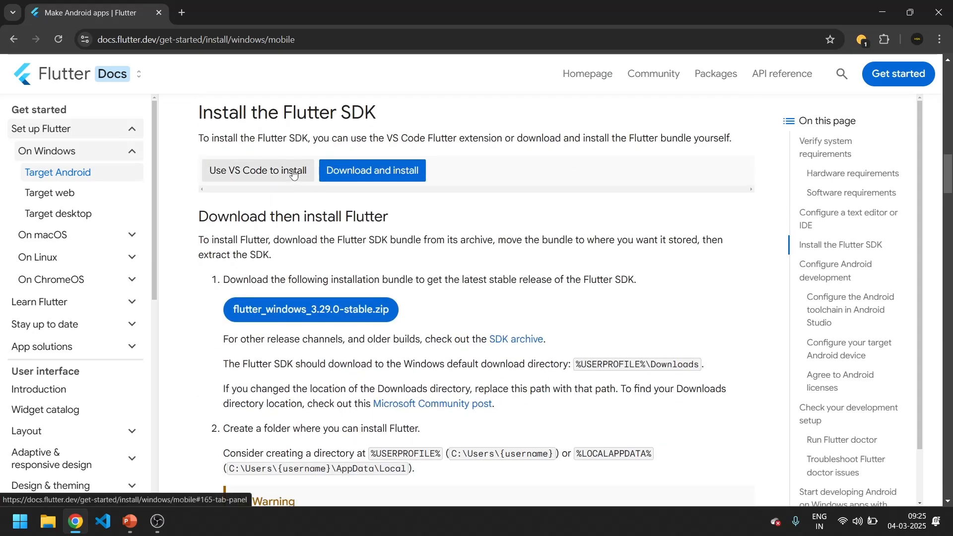
Choose the 'Download and install' option and request flutter_windows_3.29.0-stable.zip
{"action": "left_click", "coordinate": [257, 170]}
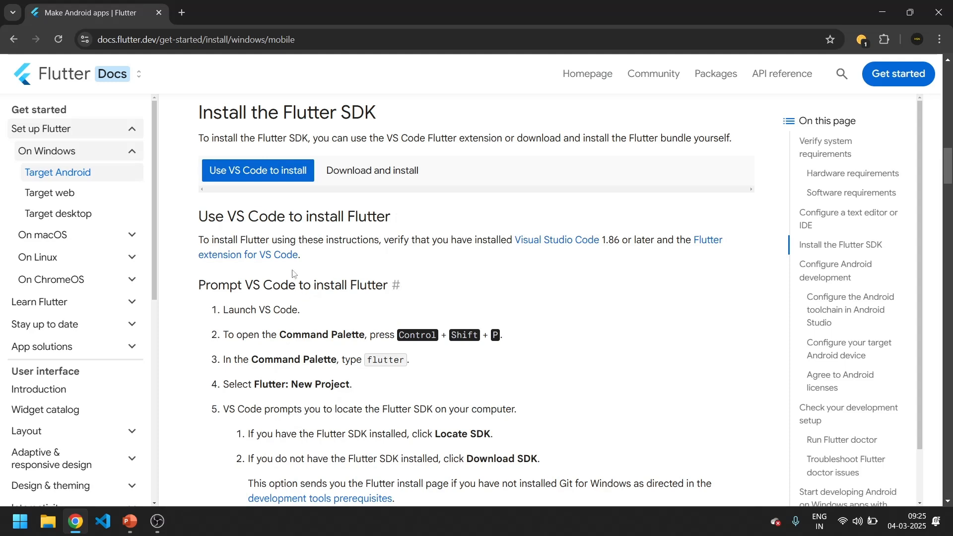
{"action": "left_click", "coordinate": [371, 171]}
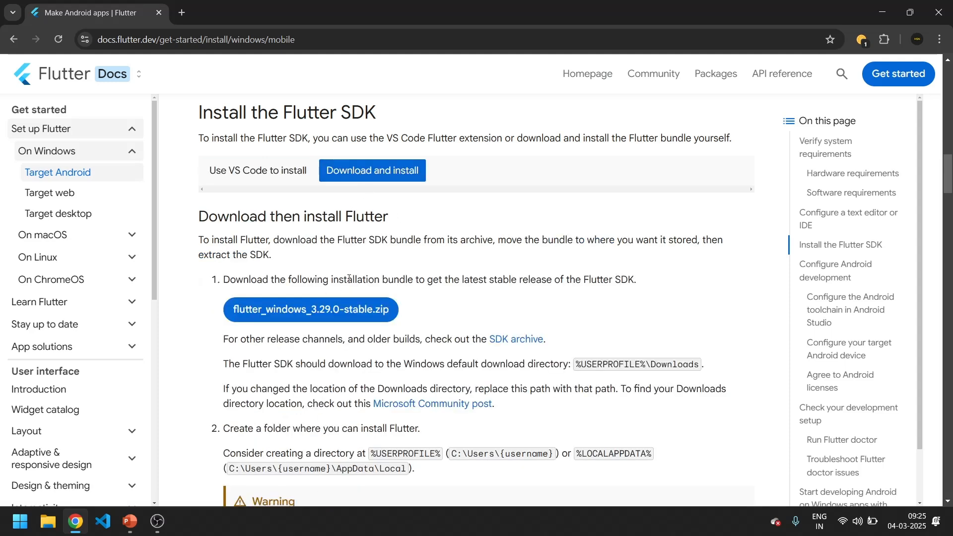
{"action": "left_click", "coordinate": [310, 309]}
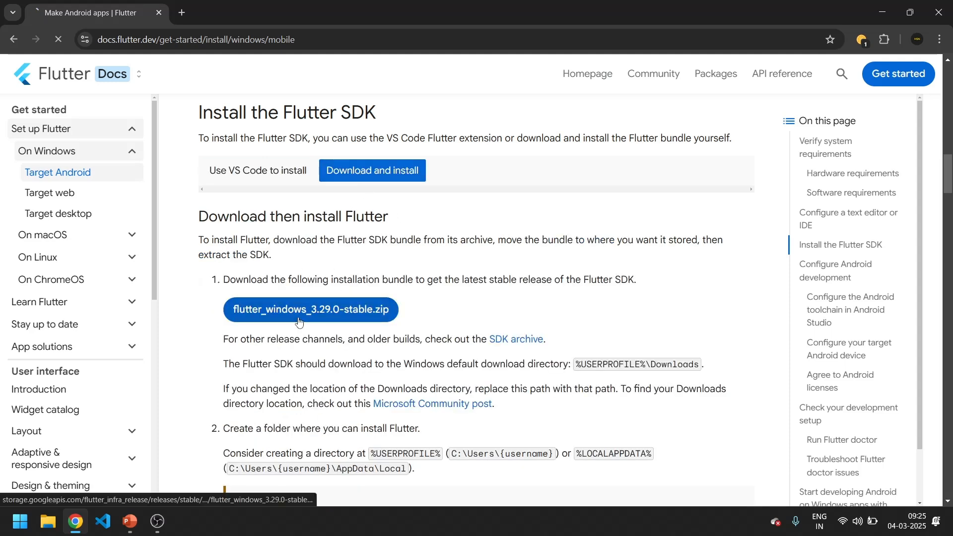
Save flutter_windows_3.29.0-stable.zip (1.04 GB) to the Desktop, then show it in its folder
{"action": "left_click", "coordinate": [309, 309]}
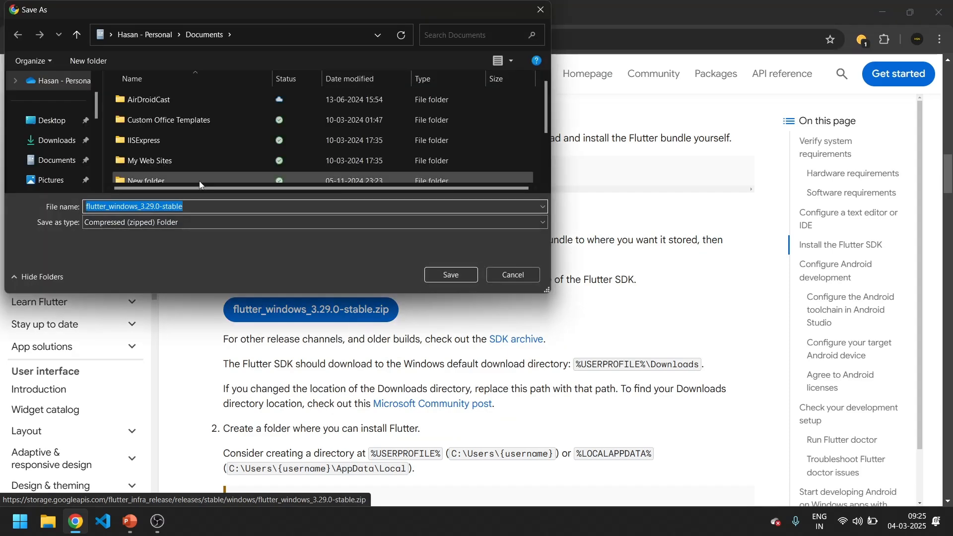
{"action": "left_click", "coordinate": [51, 119]}
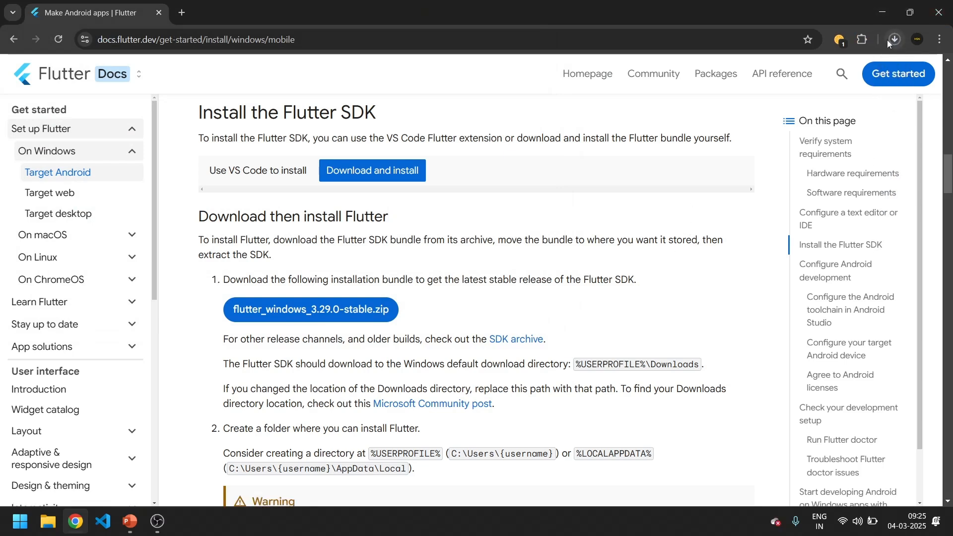
{"action": "left_click", "coordinate": [894, 39]}
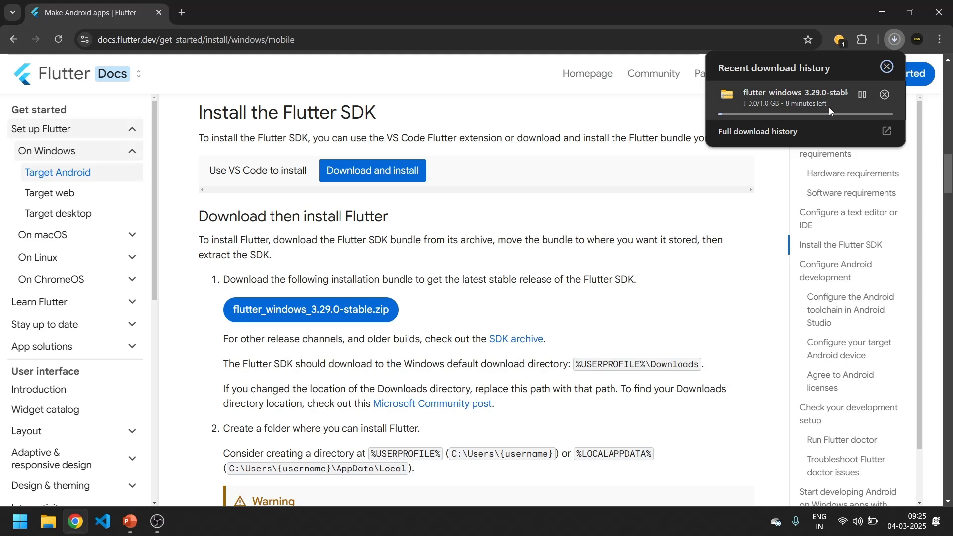
{"action": "left_click", "coordinate": [756, 131]}
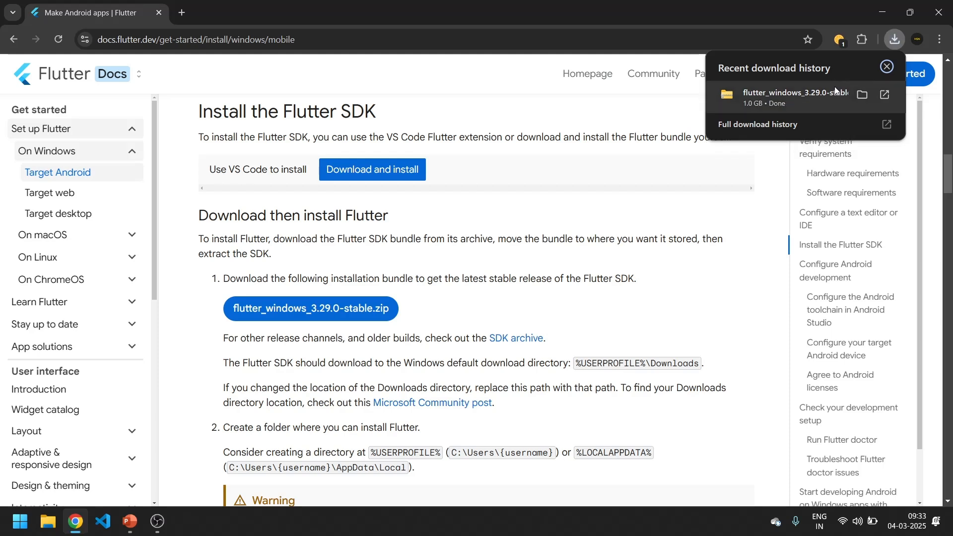
{"action": "left_click", "coordinate": [862, 95]}
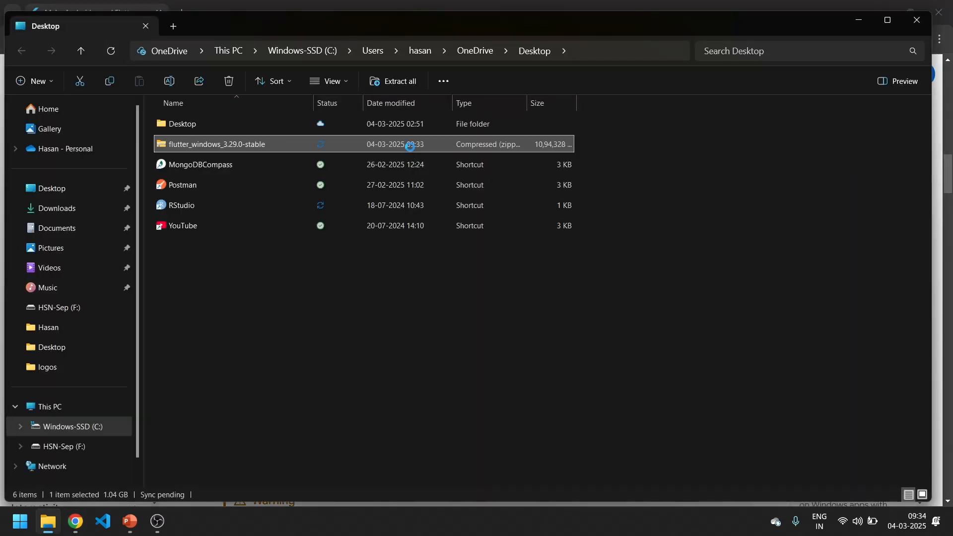
Extract the Flutter SDK zip with Extract All onto the HSN-Sep (F:) drive
{"action": "double_click", "coordinate": [216, 144]}
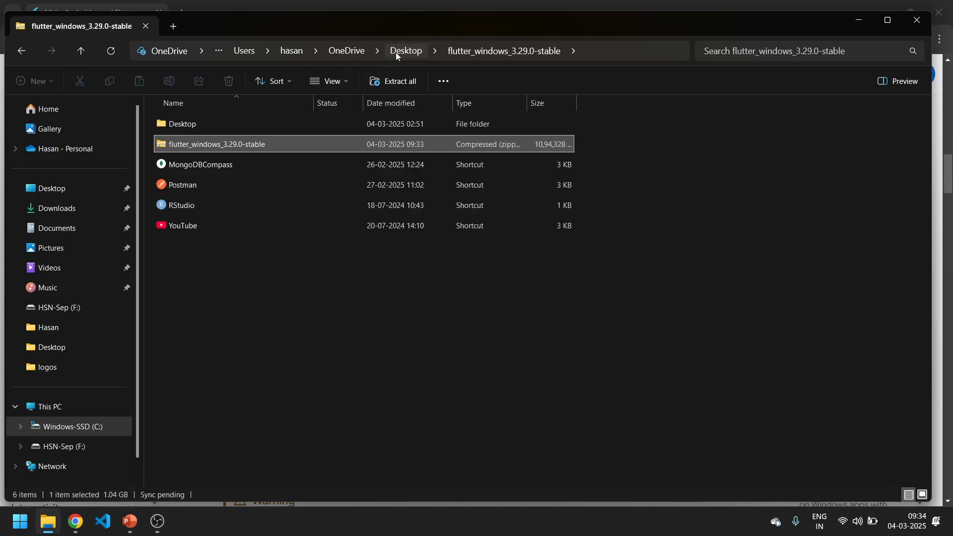
{"action": "right_click", "coordinate": [200, 165]}
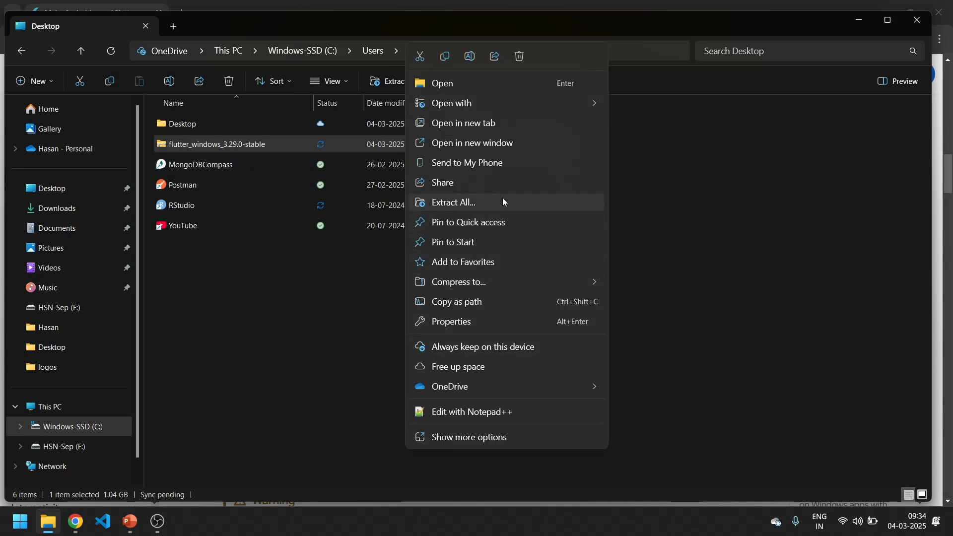
{"action": "left_click", "coordinate": [452, 203]}
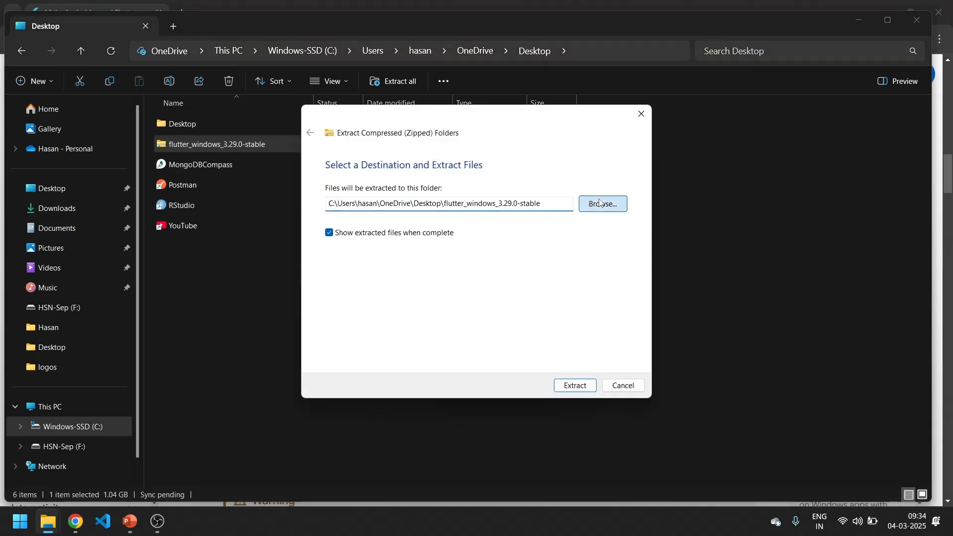
{"action": "left_click", "coordinate": [601, 203]}
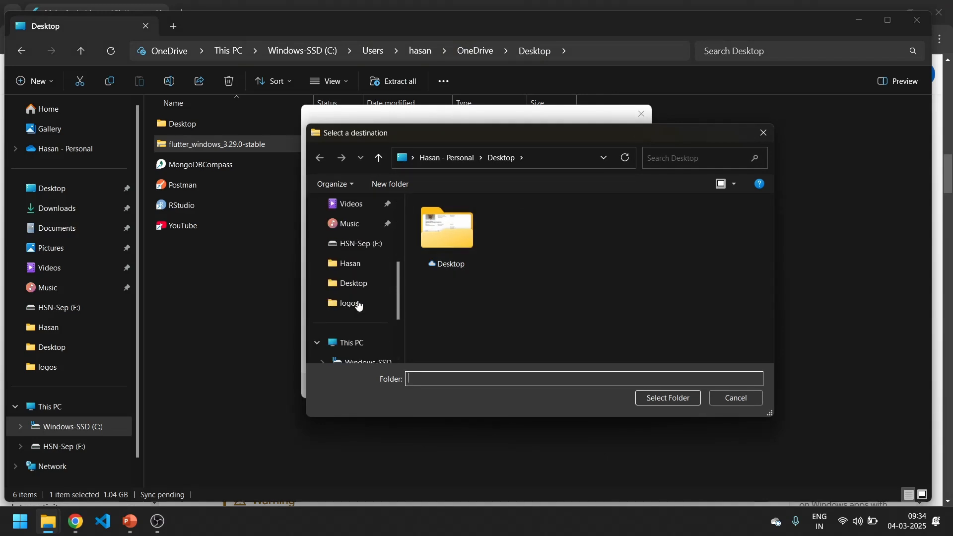
{"action": "left_click", "coordinate": [358, 243]}
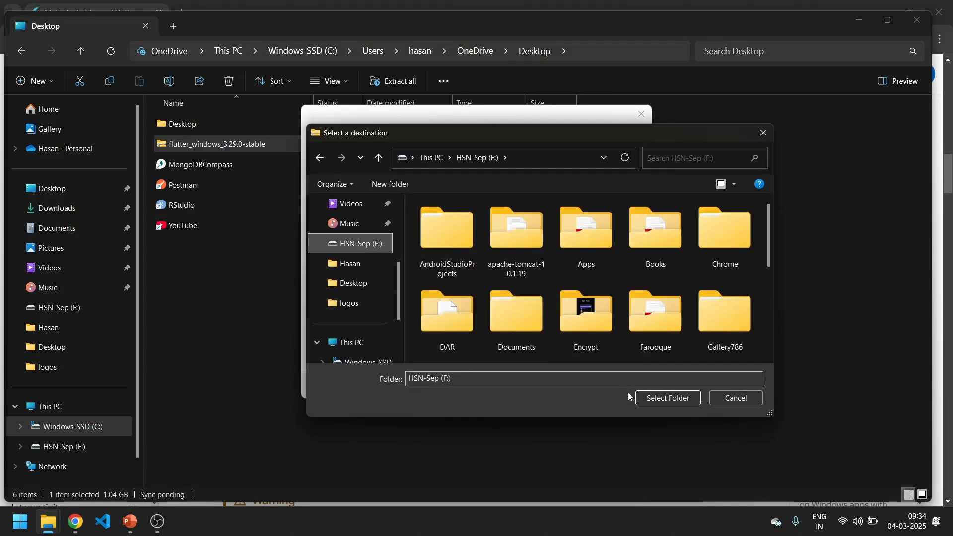
{"action": "left_click", "coordinate": [667, 397]}
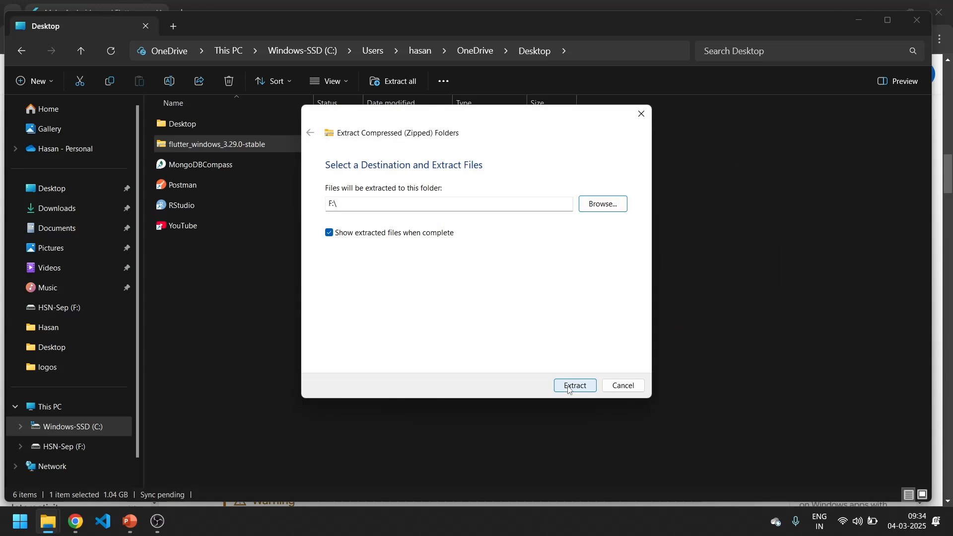
{"action": "left_click", "coordinate": [574, 385]}
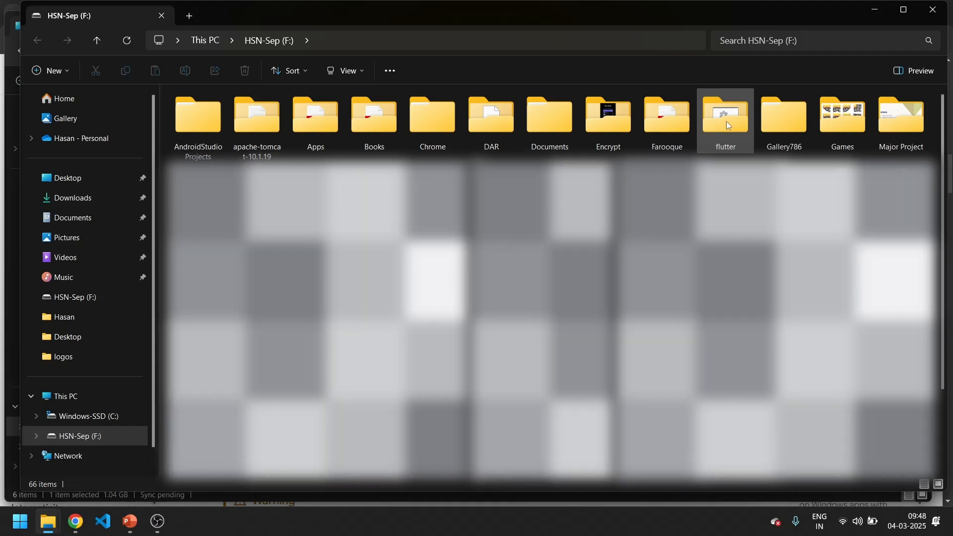
Navigate into F:\flutter\bin and copy its full path from the address bar
{"action": "double_click", "coordinate": [724, 115]}
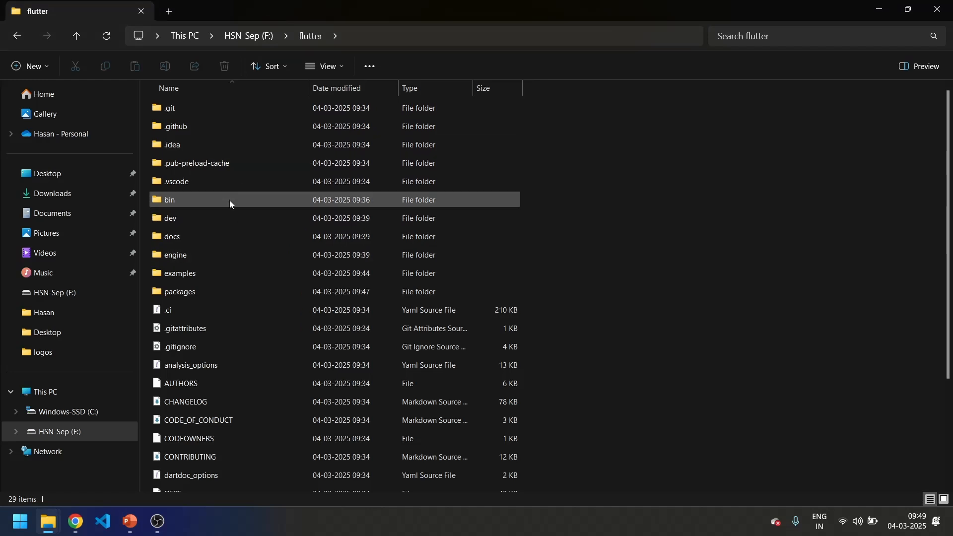
{"action": "double_click", "coordinate": [168, 200]}
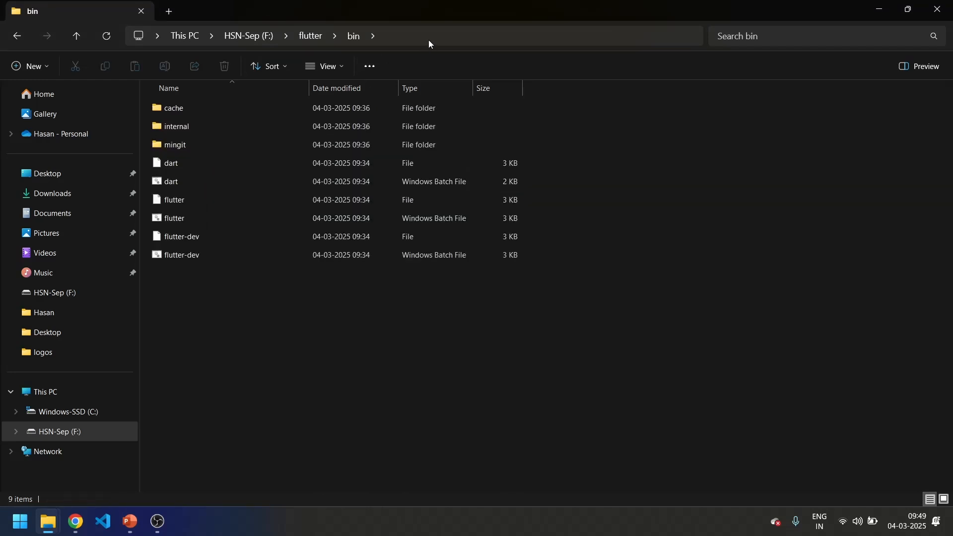
{"action": "left_click", "coordinate": [428, 35]}
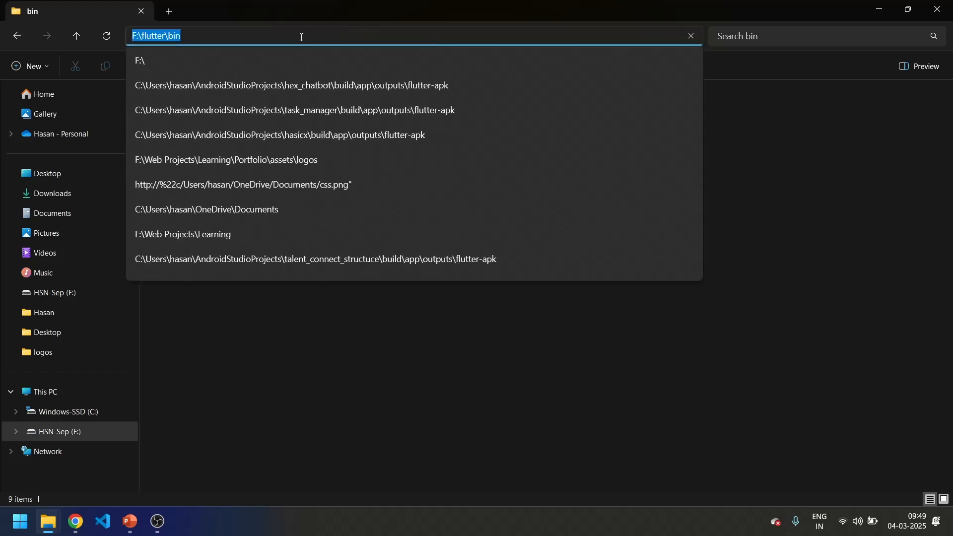
{"action": "key", "text": "Enter"}
{"action": "type", "text": "enviro"}
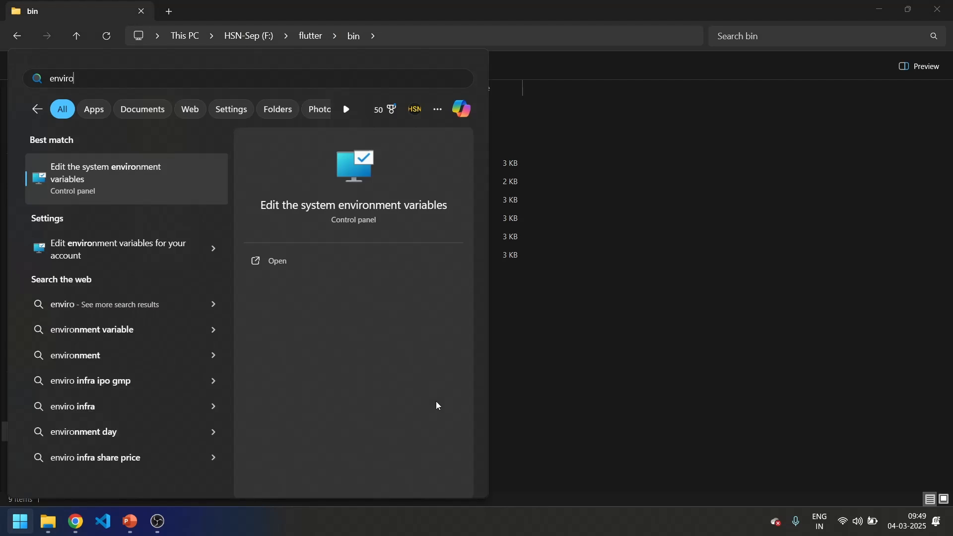
{"action": "mouse_move", "coordinate": [101, 176]}
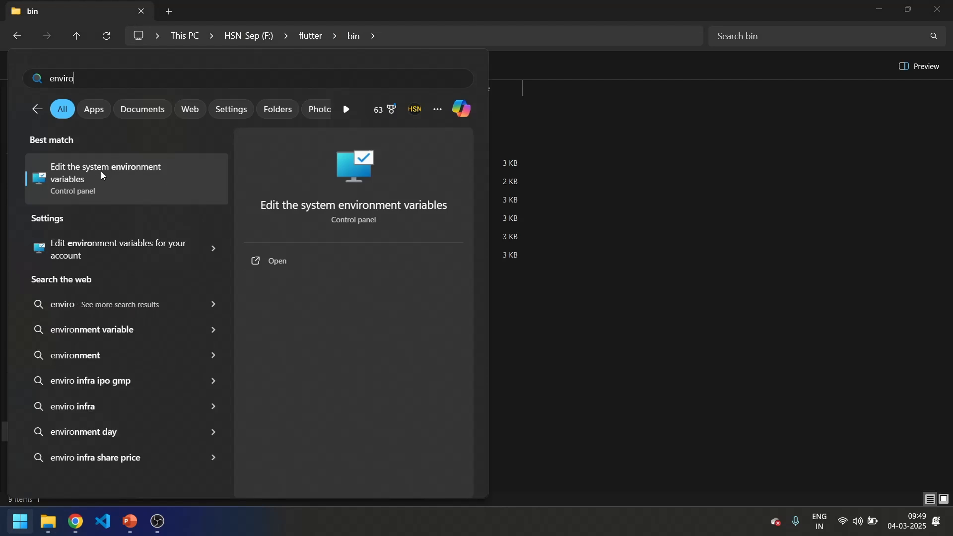
Add F:\flutter\bin as a new entry in the user Path environment variable
{"action": "left_click", "coordinate": [106, 178]}
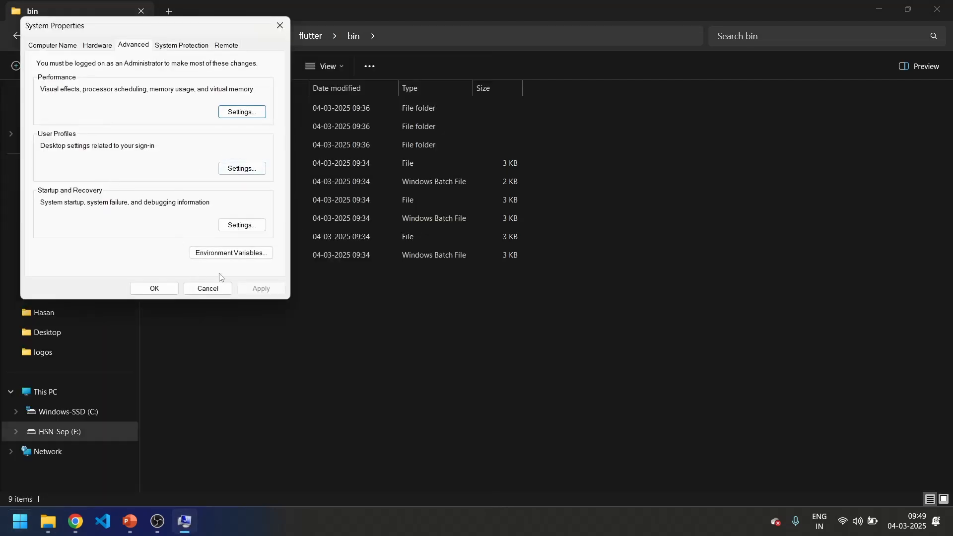
{"action": "left_click", "coordinate": [231, 253]}
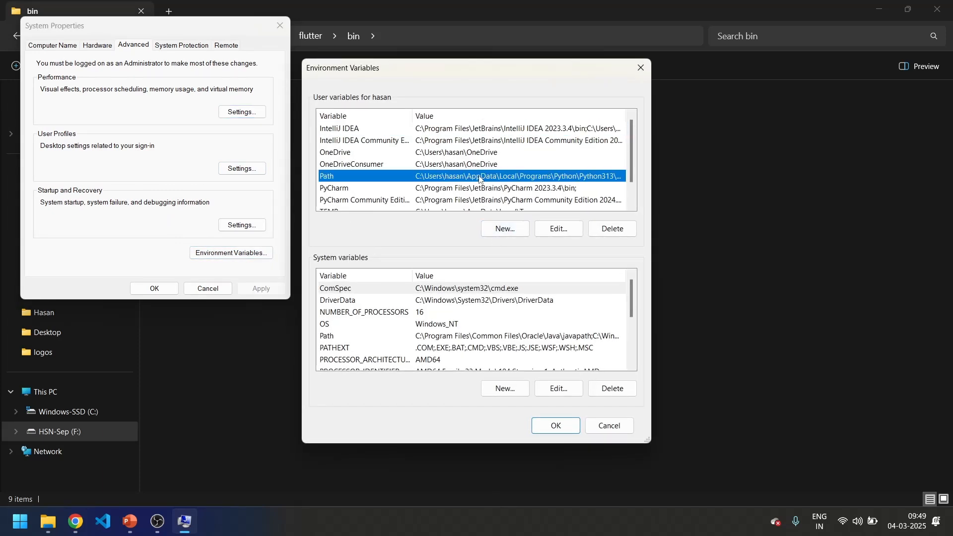
{"action": "left_click", "coordinate": [558, 228]}
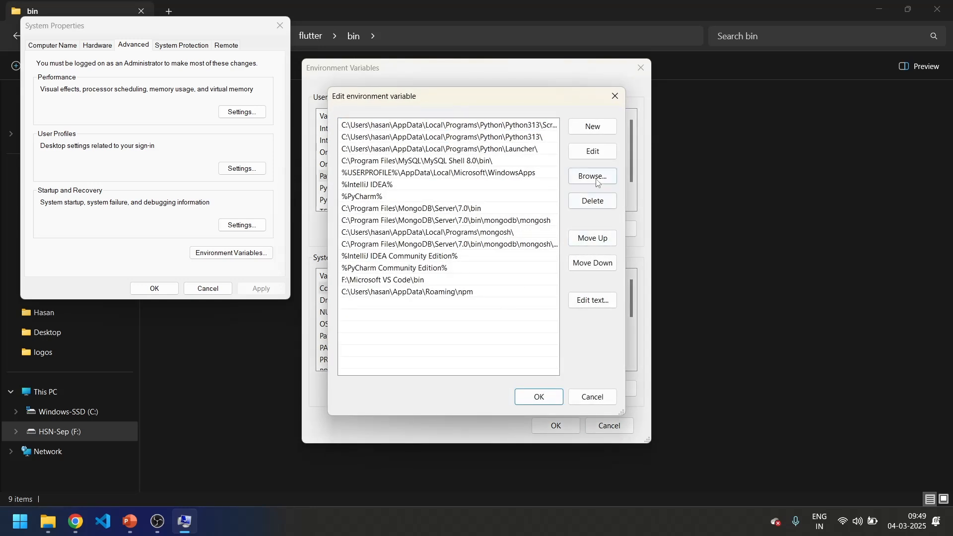
{"action": "left_click", "coordinate": [590, 126]}
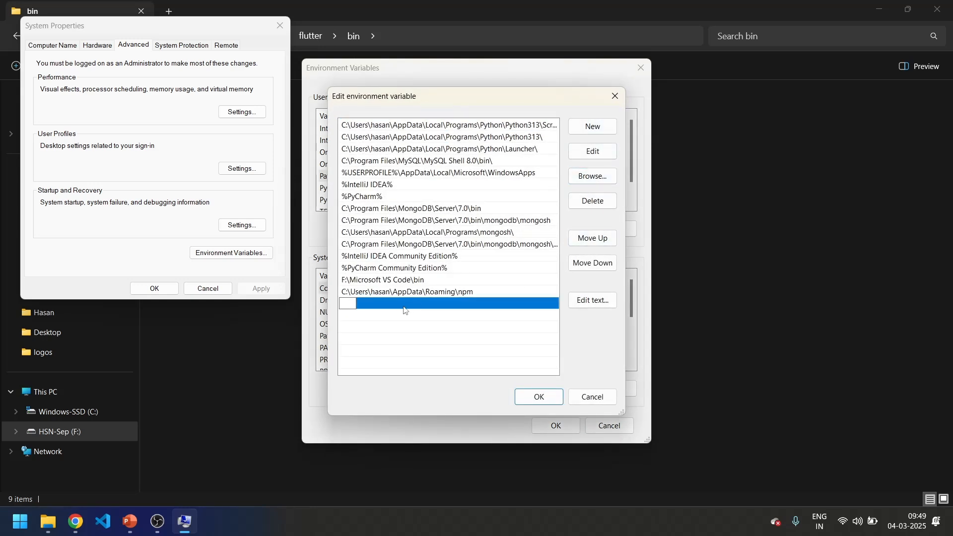
{"action": "left_click", "coordinate": [537, 396]}
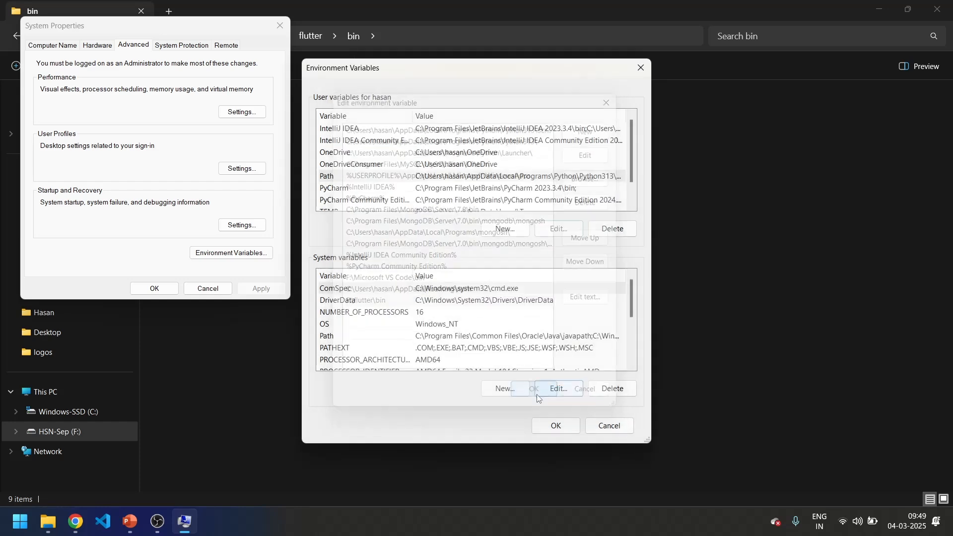
Accept the Environment Variables and System Properties dialogs with OK
{"action": "left_click", "coordinate": [534, 388]}
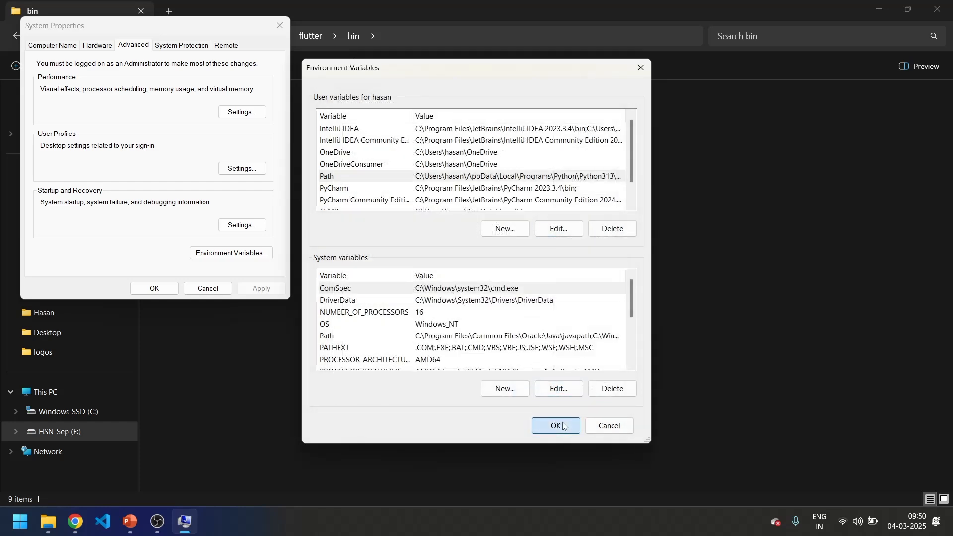
{"action": "left_click", "coordinate": [554, 425]}
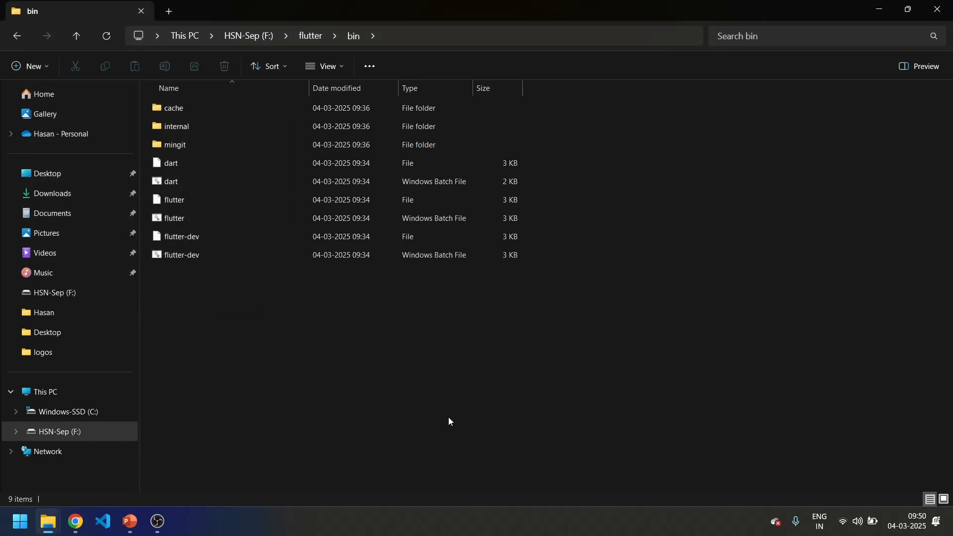
{"action": "mouse_move", "coordinate": [500, 399]}
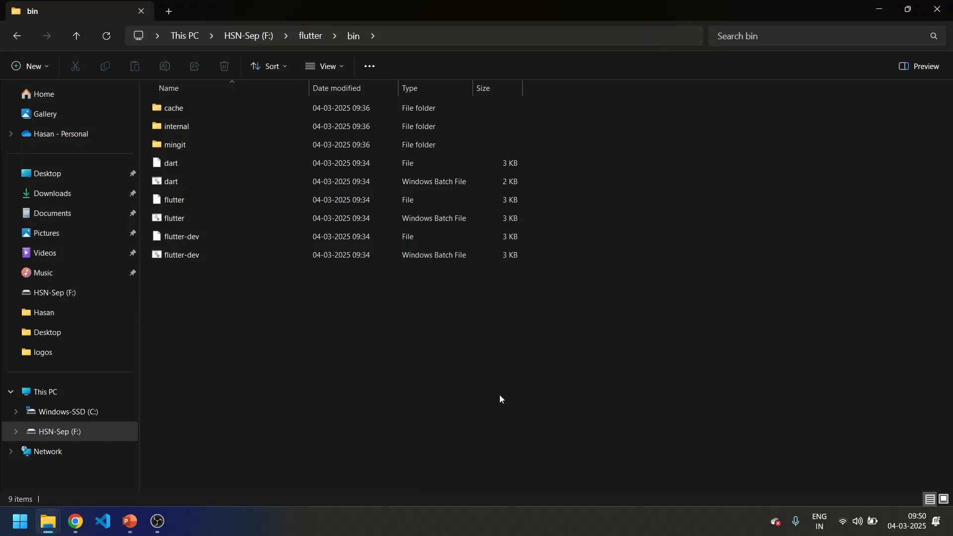
{"action": "mouse_move", "coordinate": [500, 373]}
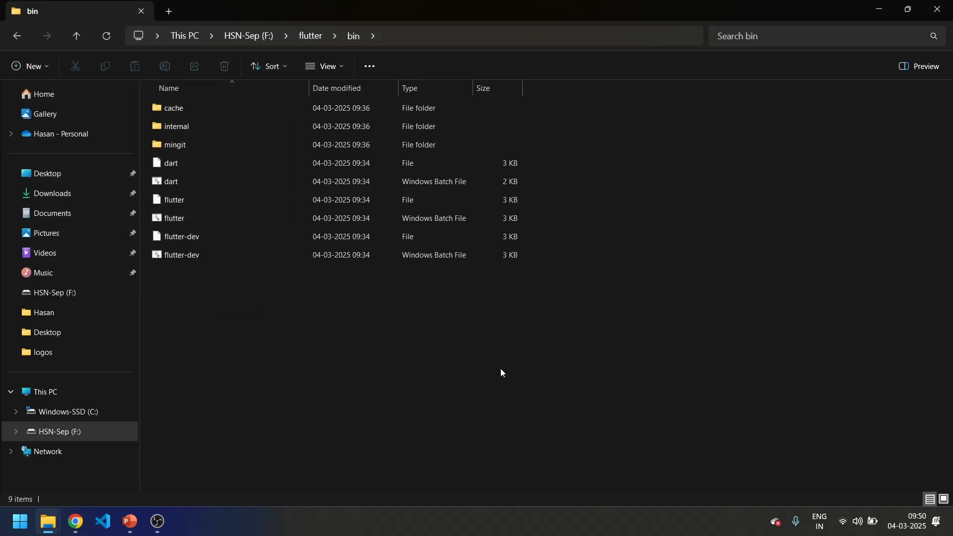
{"action": "mouse_move", "coordinate": [510, 380]}
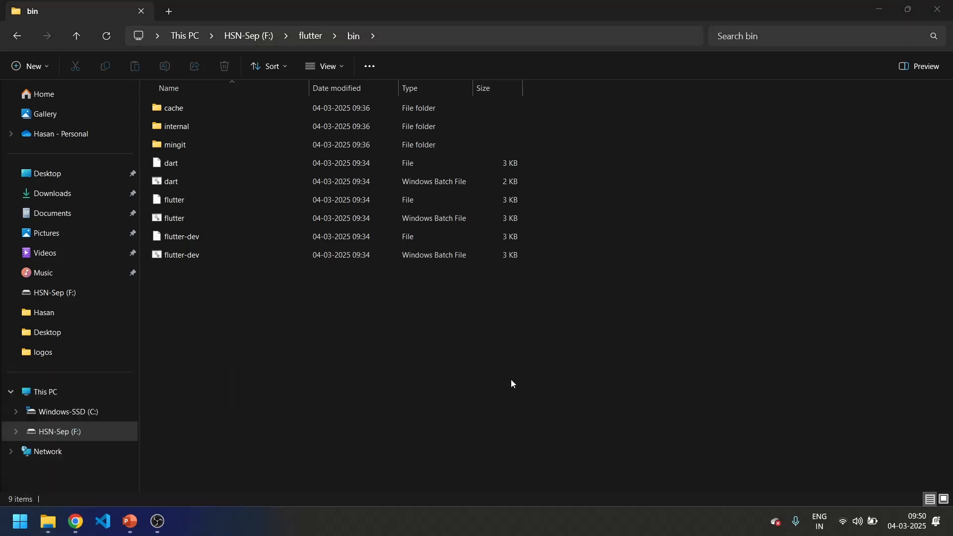
Run 'flutter --version' in Command Prompt to confirm Flutter 3.29.0 with Dart 3.7.0
{"action": "left_click", "coordinate": [184, 527]}
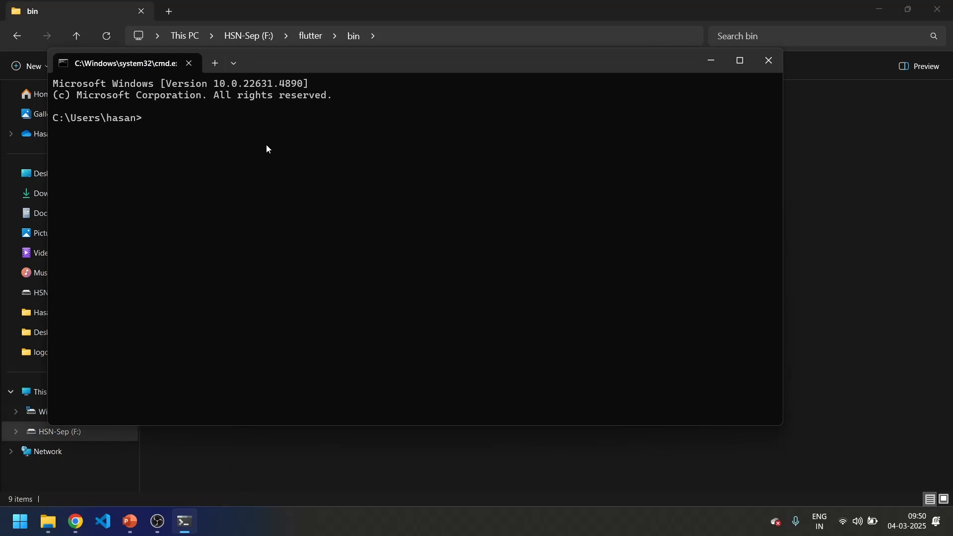
{"action": "type", "text": "flutter -"}
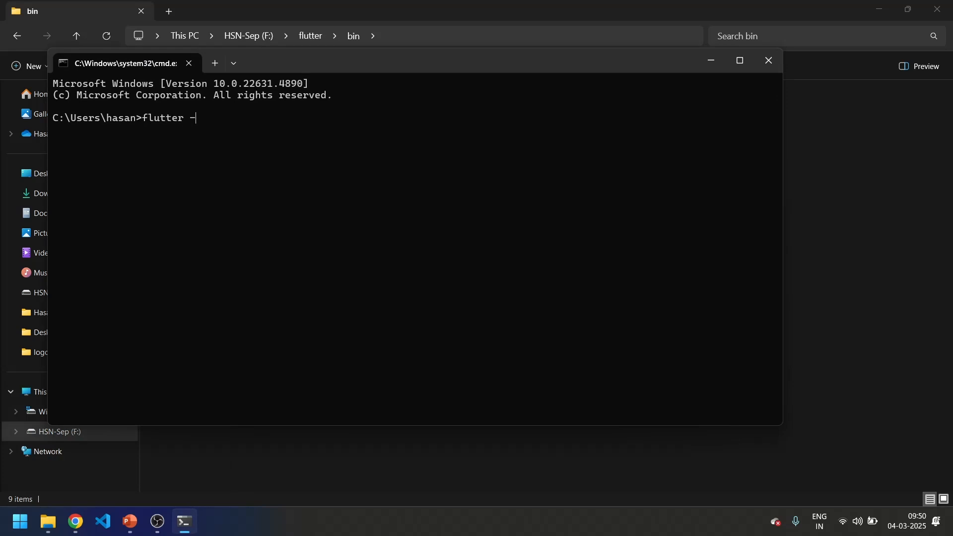
{"action": "type", "text": "-version"}
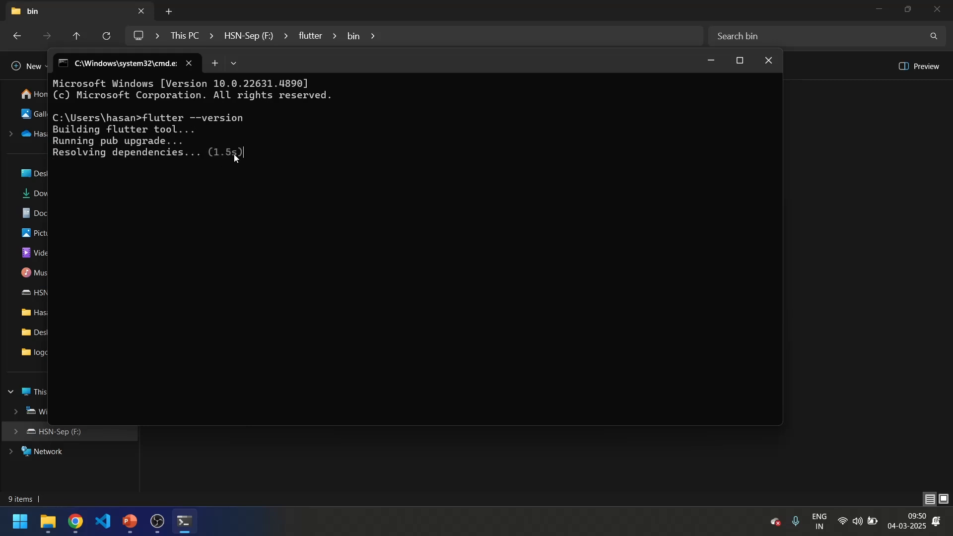
{"action": "mouse_move", "coordinate": [286, 145]}
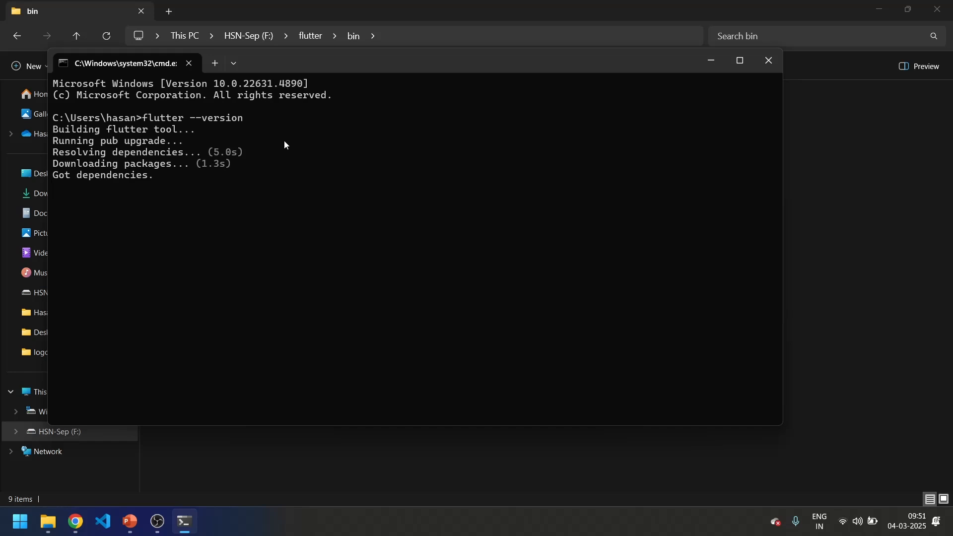
Clear the screen and run 'flutter doctor' to check the setup
{"action": "type", "text": "cleac"}
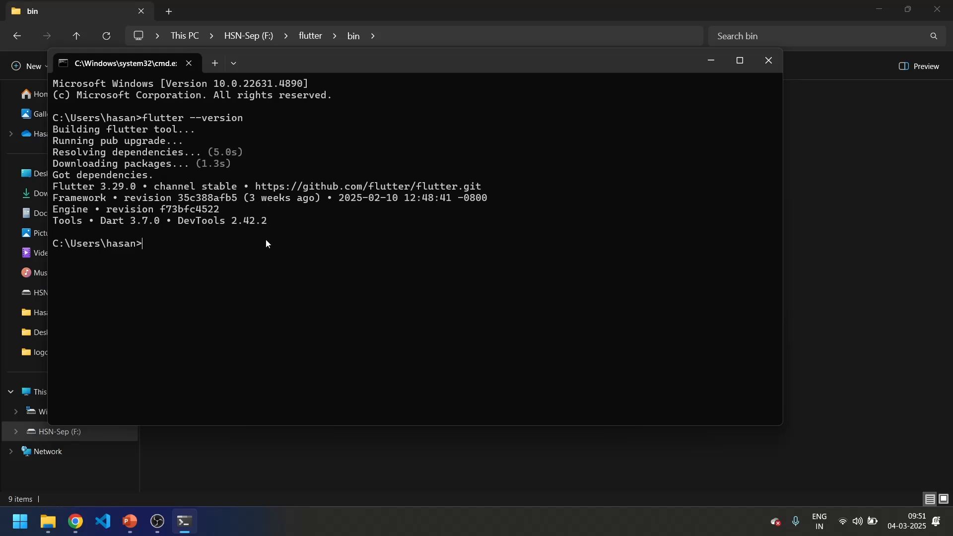
{"action": "type", "text": "flutter"}
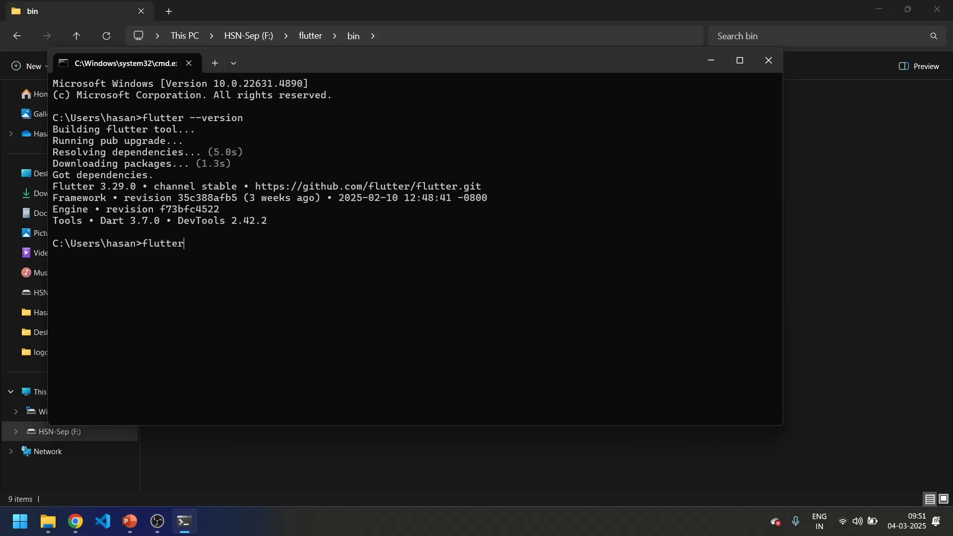
{"action": "type", "text": "doctor"}
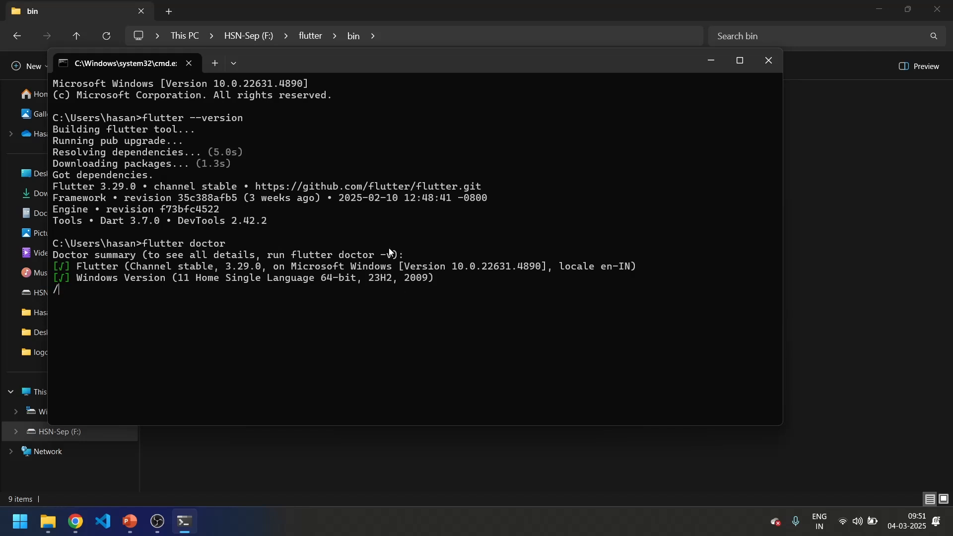
{"action": "mouse_move", "coordinate": [274, 257]}
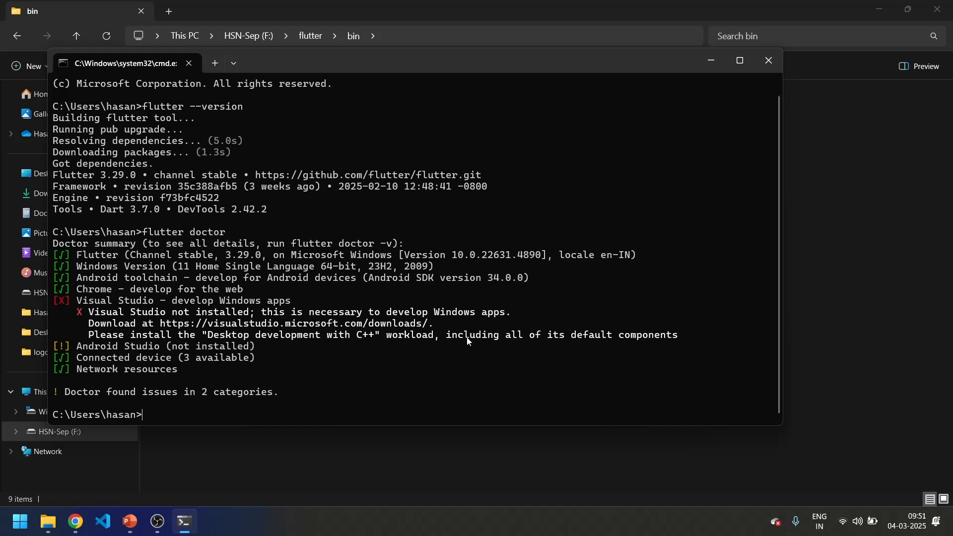
{"action": "mouse_move", "coordinate": [437, 277]}
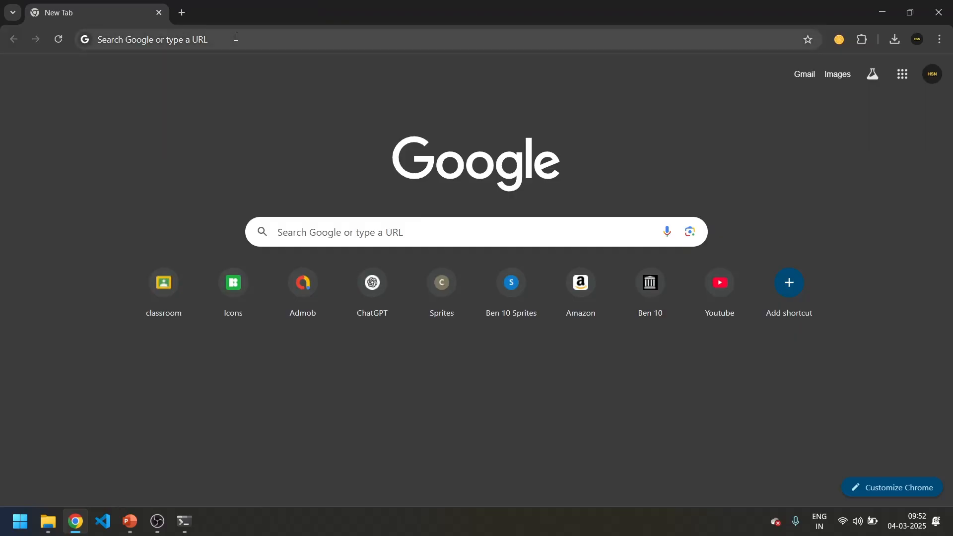
Search Google for 'android studio' and open the developer.android.com download page
{"action": "type", "text": "android s"}
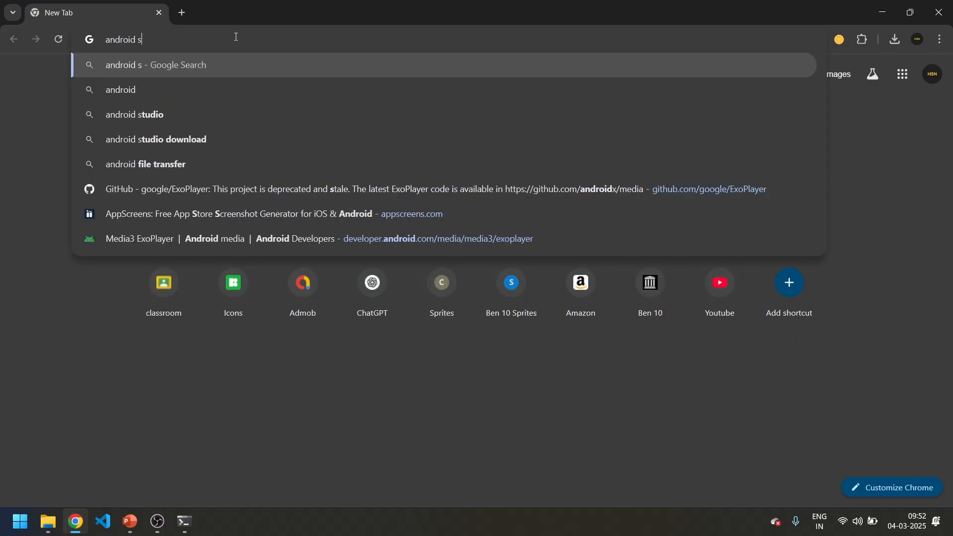
{"action": "left_click", "coordinate": [134, 114]}
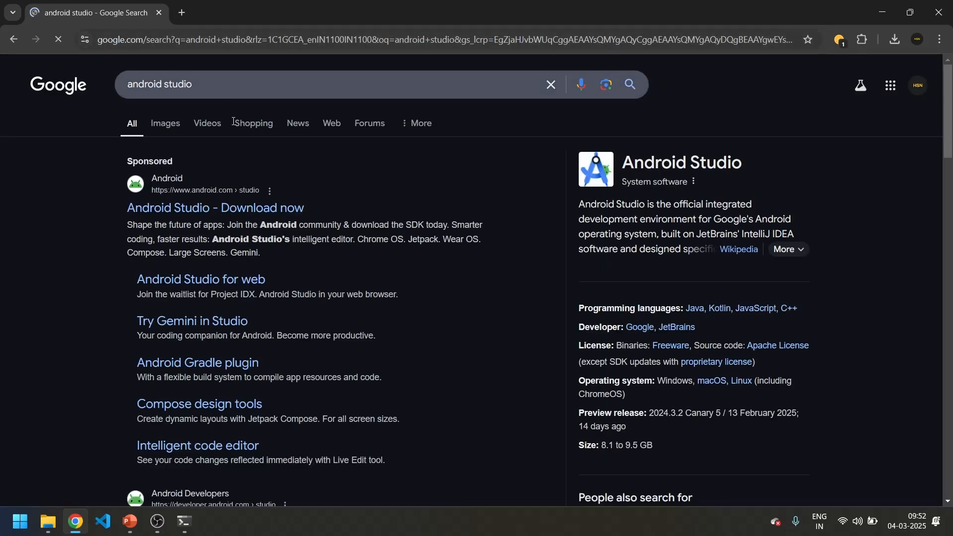
{"action": "left_click", "coordinate": [215, 208]}
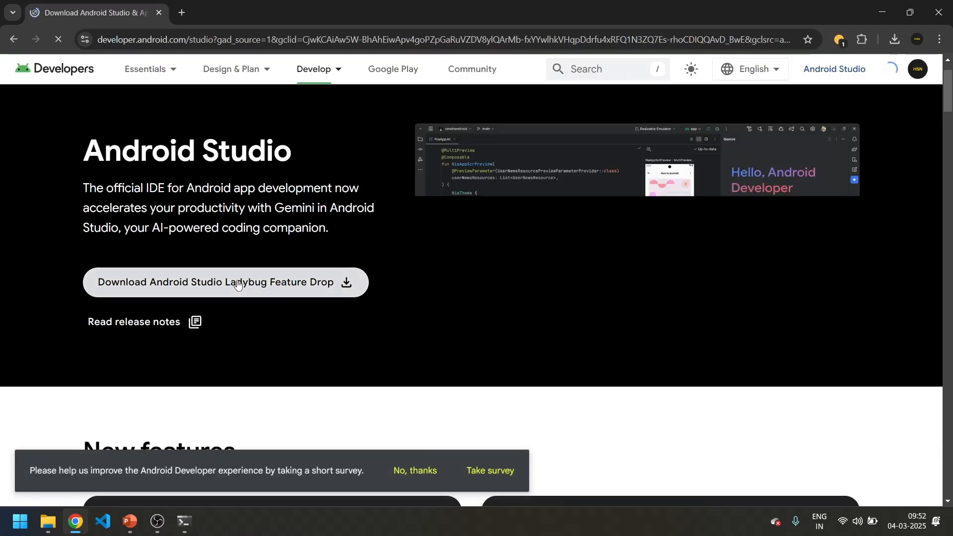
Accept the license terms and save the Windows installer as android.exe, confirming it finished
{"action": "left_click", "coordinate": [225, 282]}
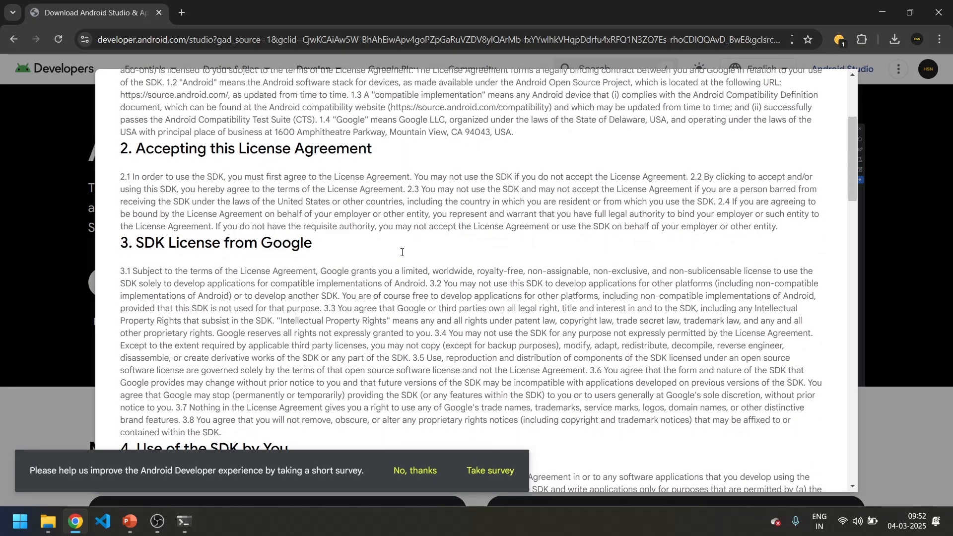
{"action": "scroll", "scroll_direction": "down", "scroll_amount": 3}
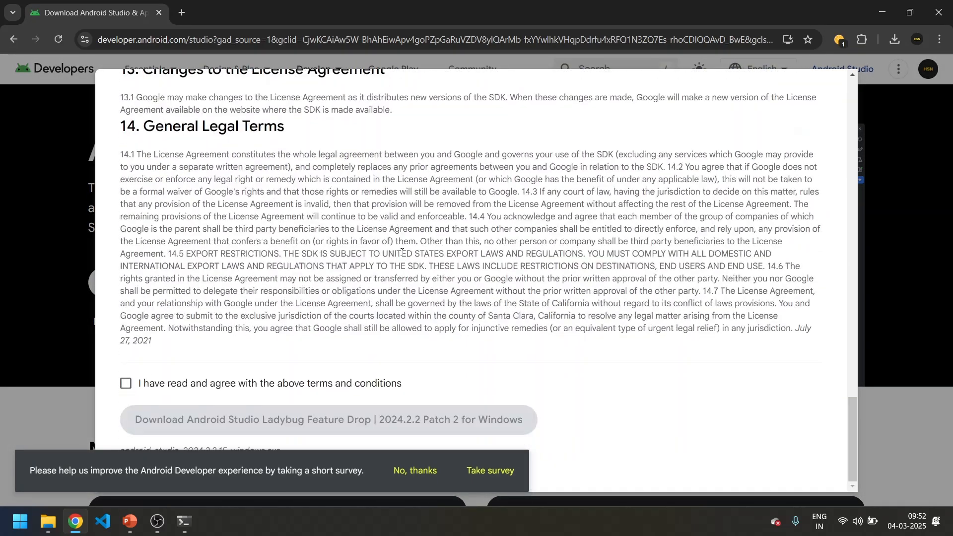
{"action": "left_click", "coordinate": [125, 383]}
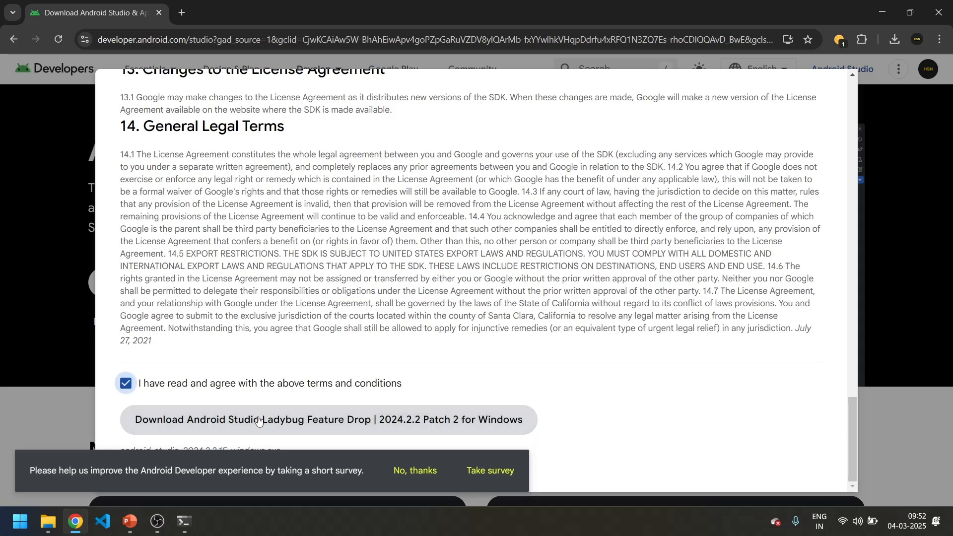
{"action": "left_click", "coordinate": [327, 419]}
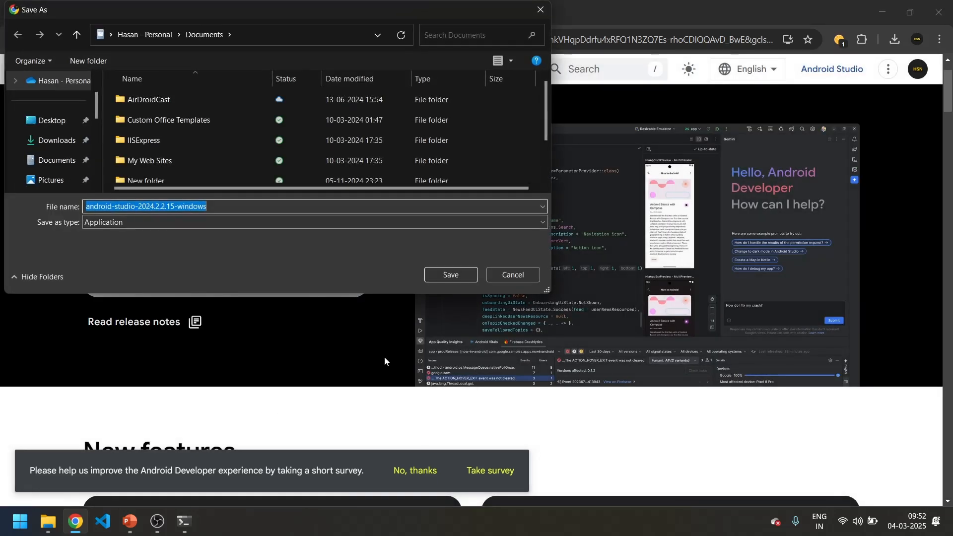
{"action": "left_click", "coordinate": [51, 119]}
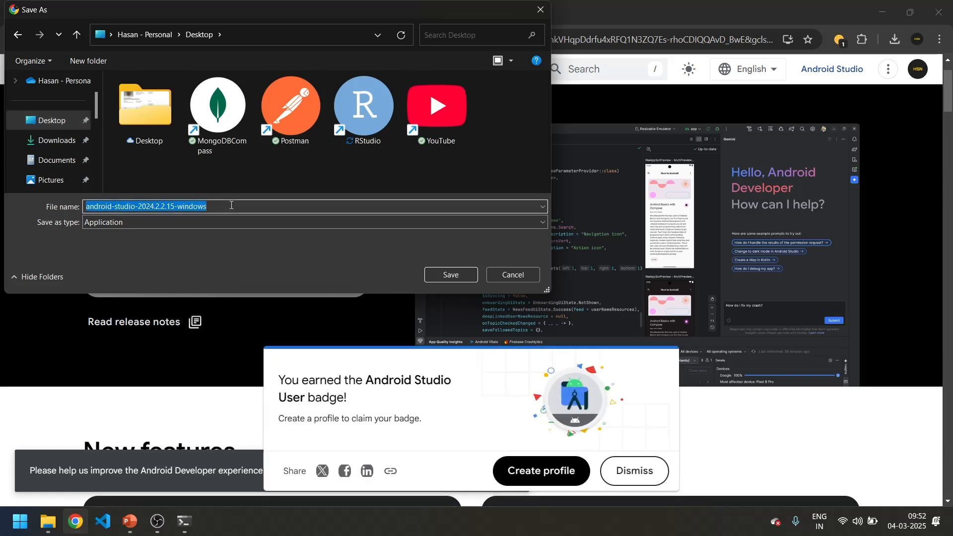
{"action": "type", "text": "android"}
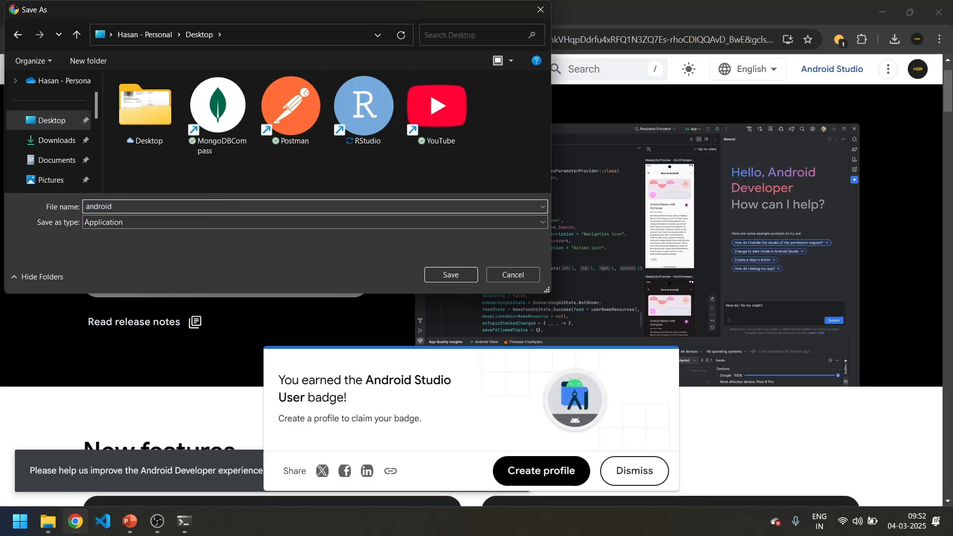
{"action": "left_click", "coordinate": [512, 273]}
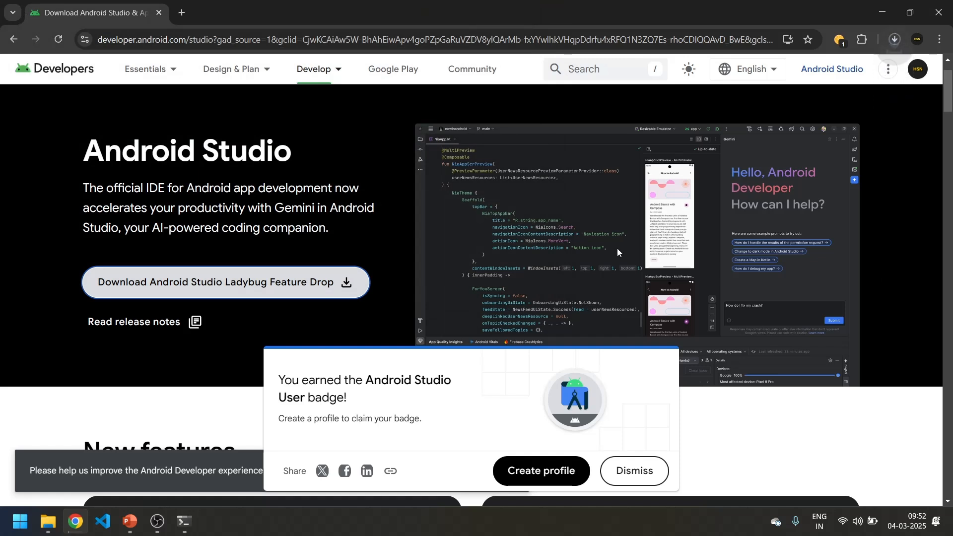
{"action": "mouse_move", "coordinate": [731, 163]}
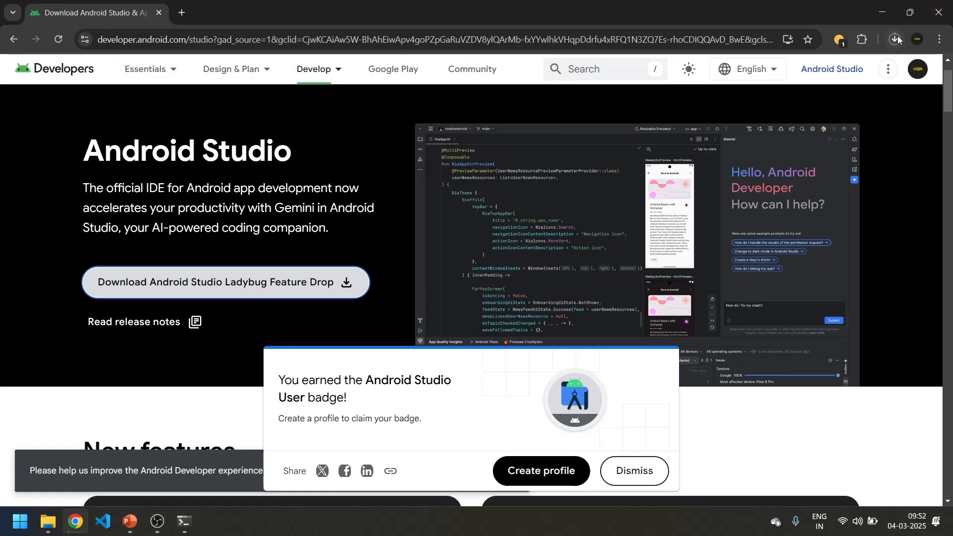
{"action": "left_click", "coordinate": [893, 39]}
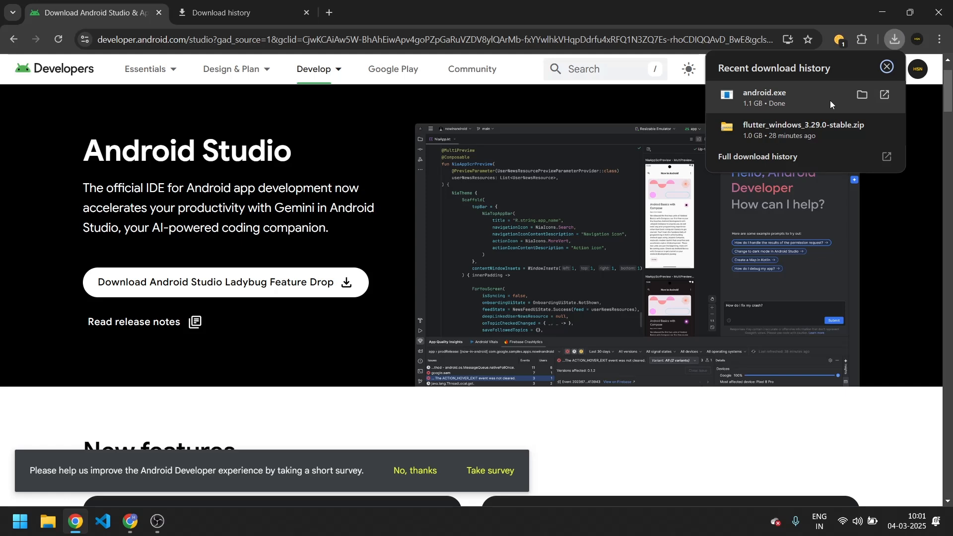
{"action": "mouse_move", "coordinate": [861, 94]}
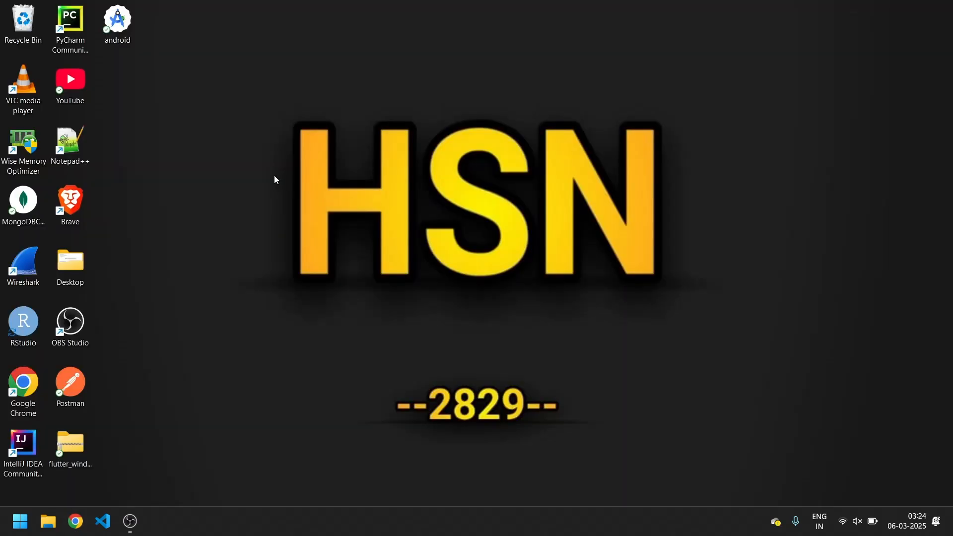
Launch the downloaded android installer from the Windows desktop
{"action": "left_click", "coordinate": [117, 23]}
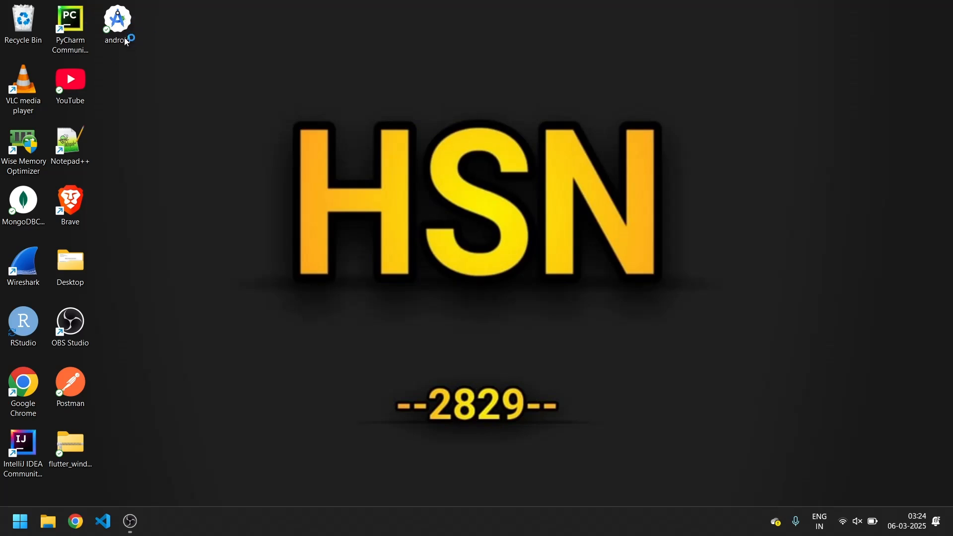
{"action": "double_click", "coordinate": [116, 21]}
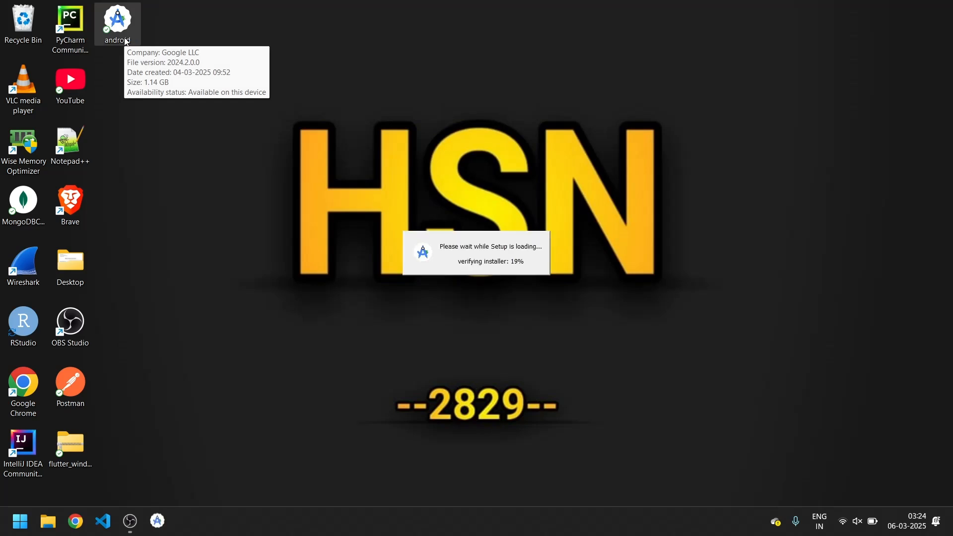
{"action": "mouse_move", "coordinate": [292, 165]}
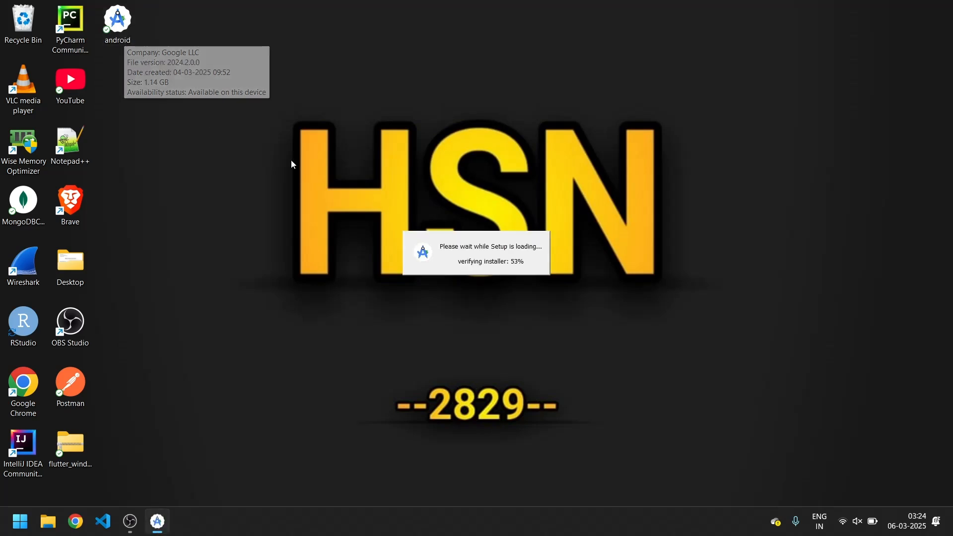
{"action": "mouse_move", "coordinate": [480, 271]}
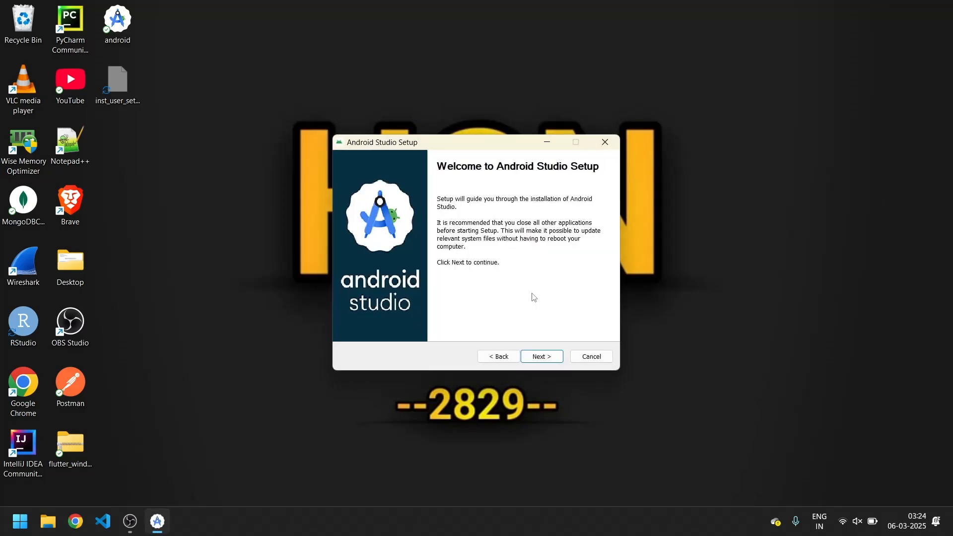
Install Android Studio to the default location without Android Virtual Device, then start it
{"action": "left_click", "coordinate": [540, 356]}
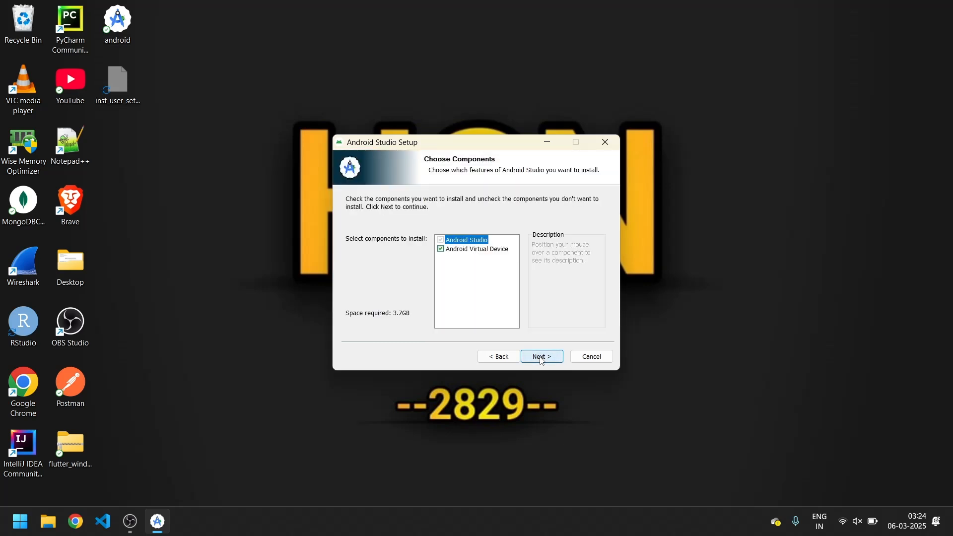
{"action": "left_click", "coordinate": [441, 239]}
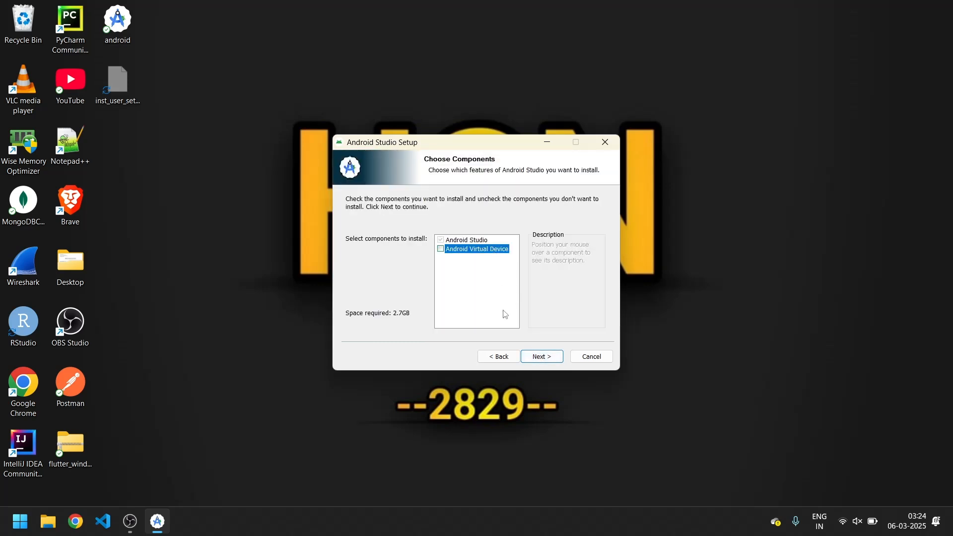
{"action": "left_click", "coordinate": [541, 356]}
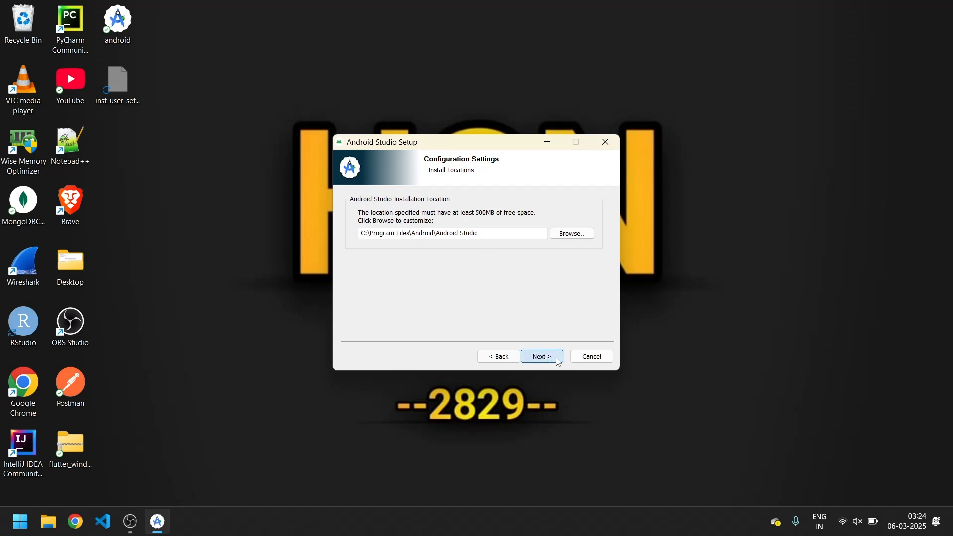
{"action": "left_click", "coordinate": [539, 356]}
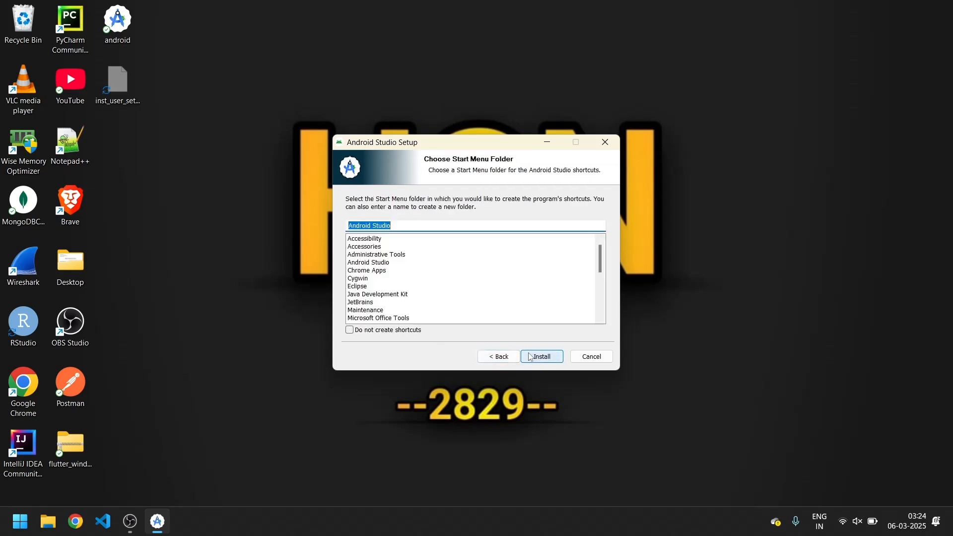
{"action": "left_click", "coordinate": [540, 356]}
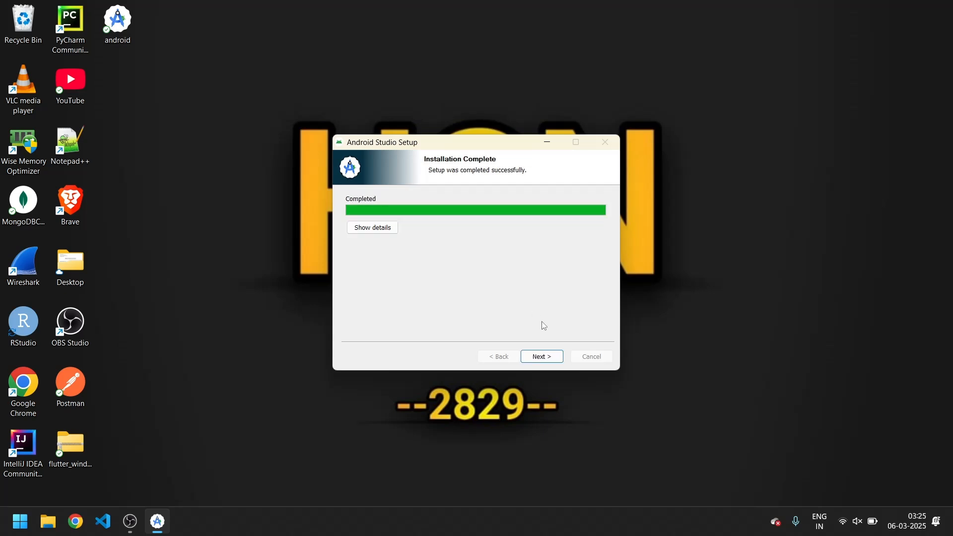
{"action": "left_click", "coordinate": [539, 356]}
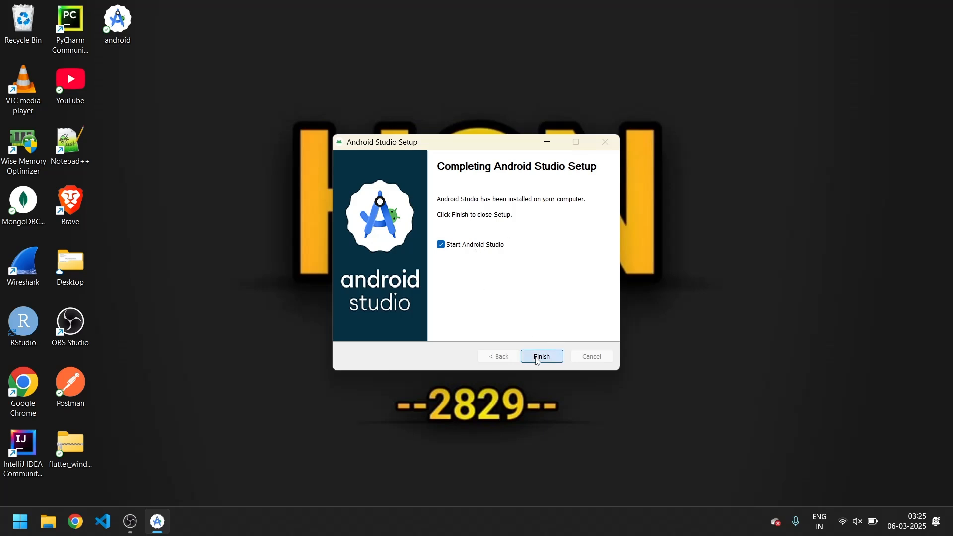
{"action": "left_click", "coordinate": [540, 357]}
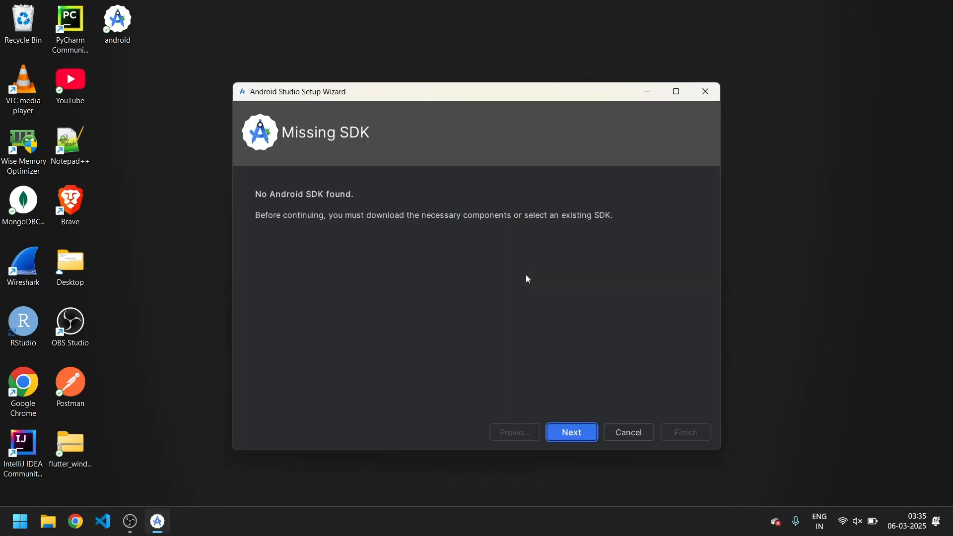
{"action": "mouse_move", "coordinate": [561, 444]}
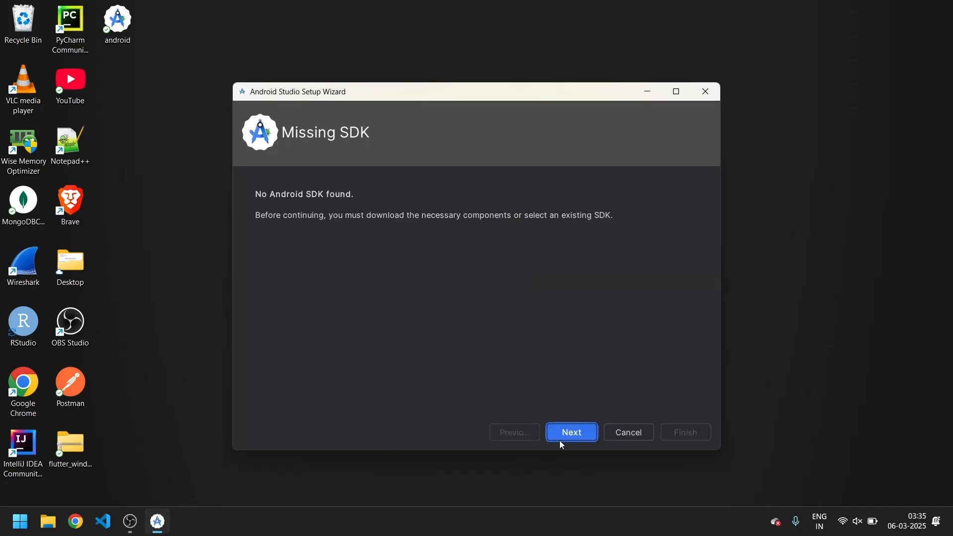
Keep the default SDK components and location (574 MB download) and accept android-sdk-license
{"action": "left_click", "coordinate": [570, 432]}
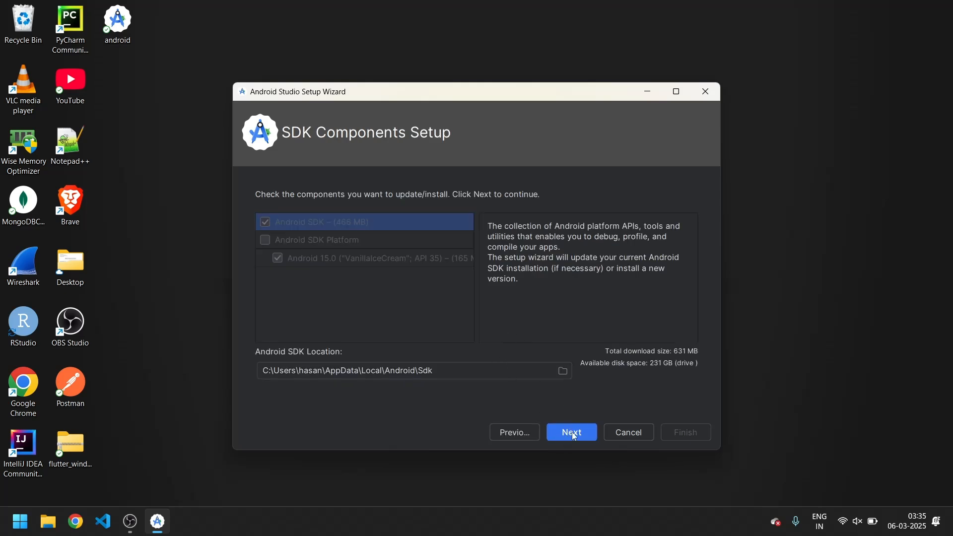
{"action": "left_click", "coordinate": [570, 432]}
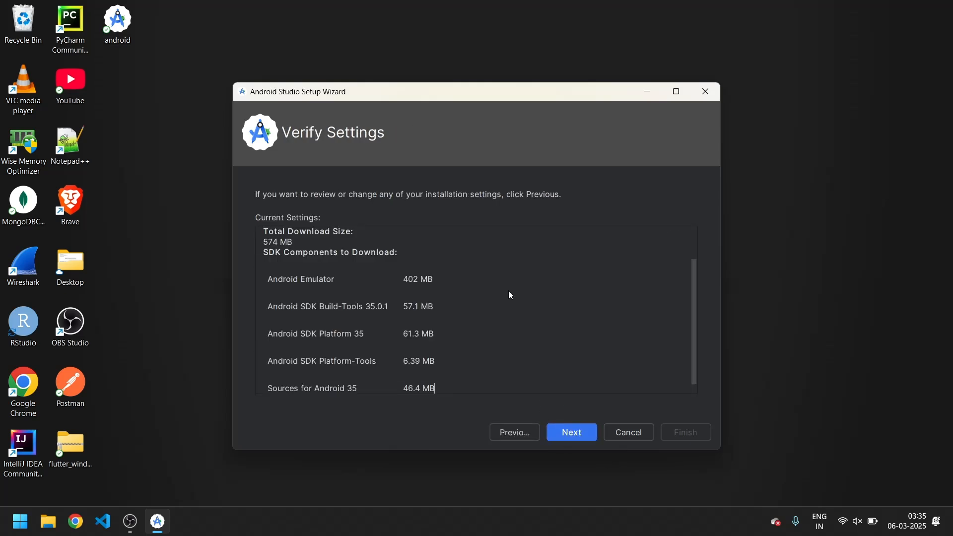
{"action": "left_click", "coordinate": [571, 432]}
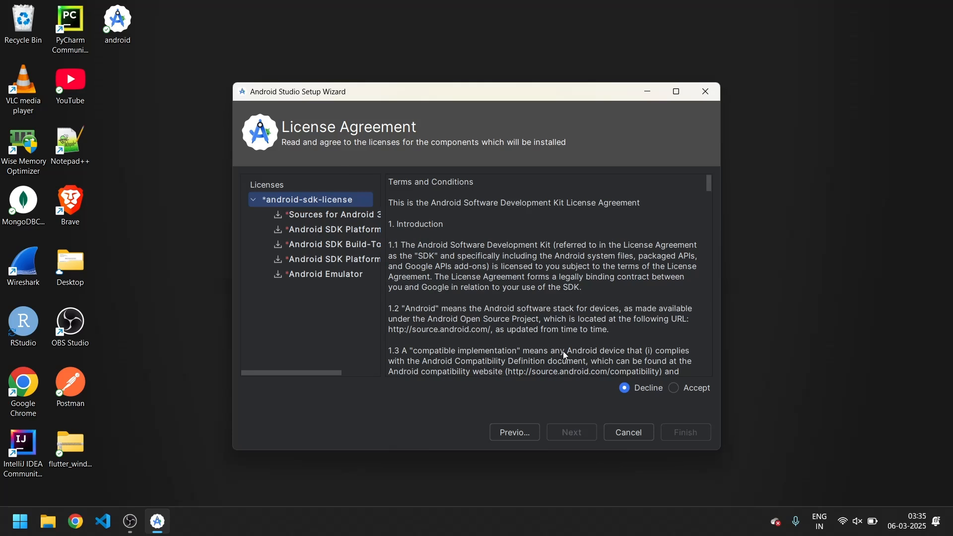
{"action": "left_click", "coordinate": [673, 387]}
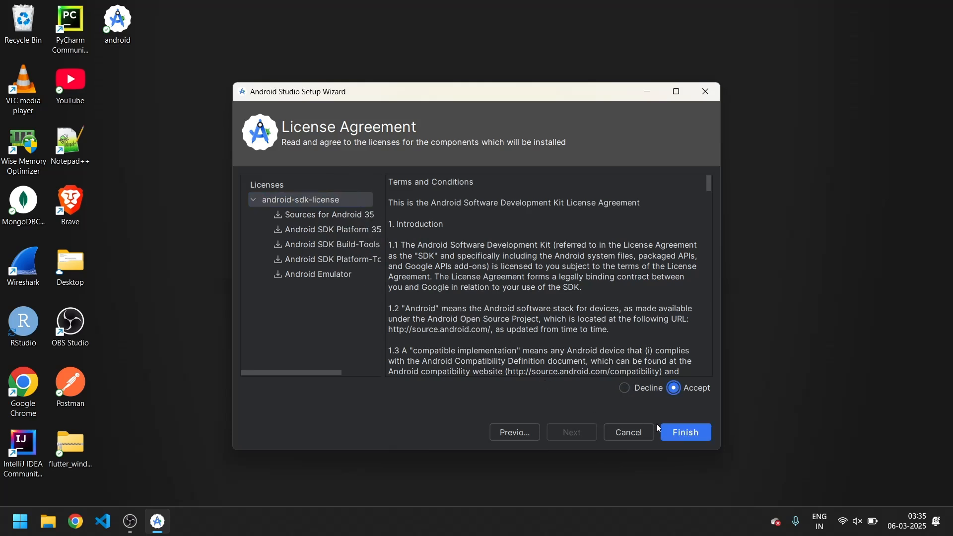
Download the SDK components with the detailed log shown, finishing at the Welcome screen
{"action": "left_click", "coordinate": [684, 431]}
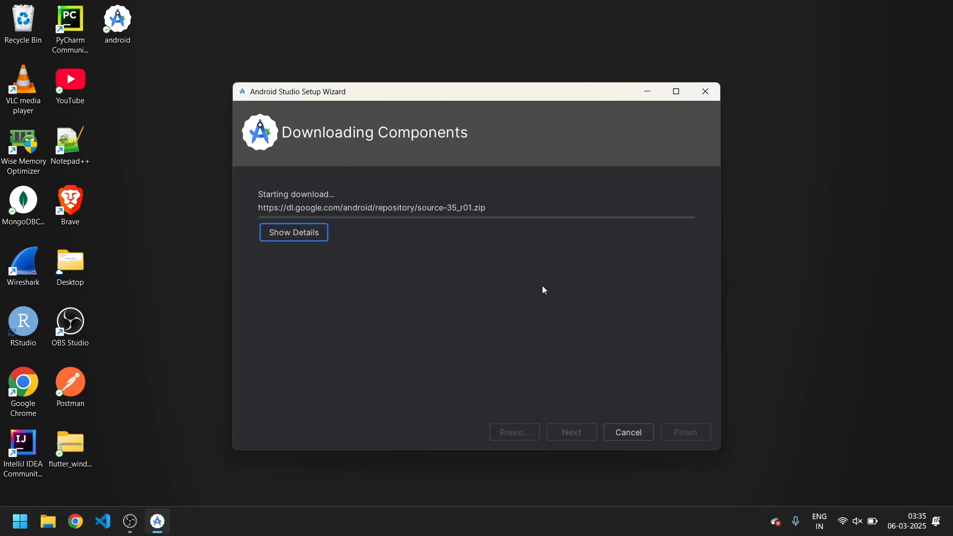
{"action": "mouse_move", "coordinate": [535, 284]}
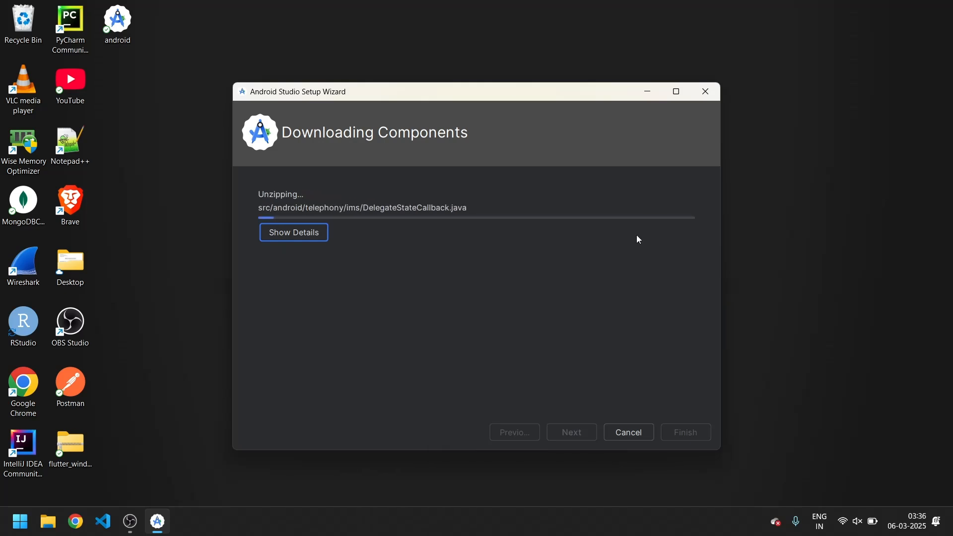
{"action": "left_click", "coordinate": [293, 233]}
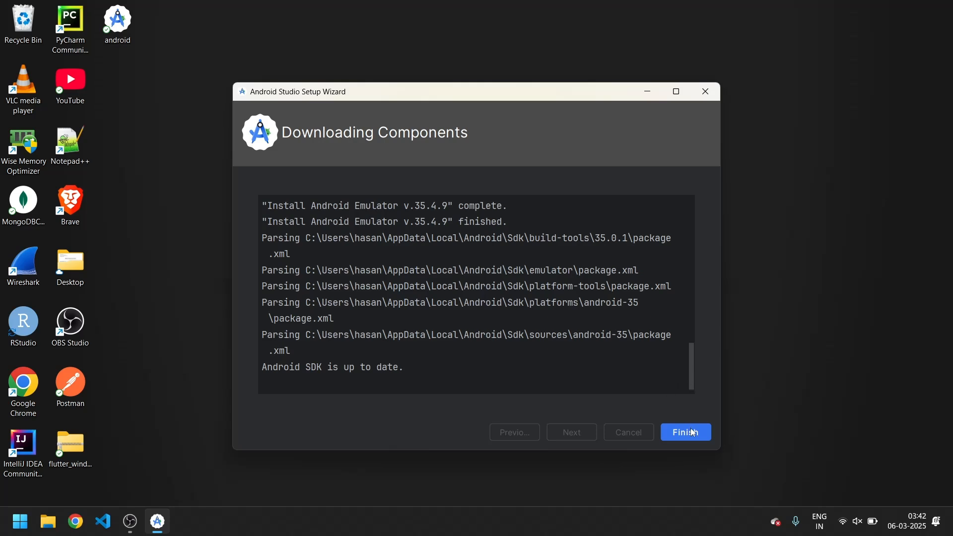
{"action": "left_click", "coordinate": [684, 432]}
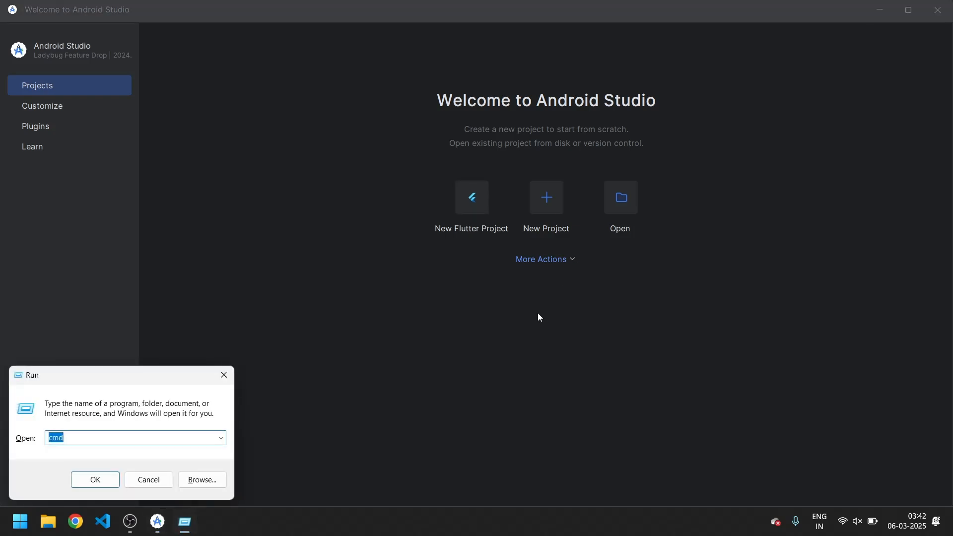
Run flutter doctor and highlight the Android toolchain warnings about cmdline-tools and licenses
{"action": "left_click", "coordinate": [95, 480]}
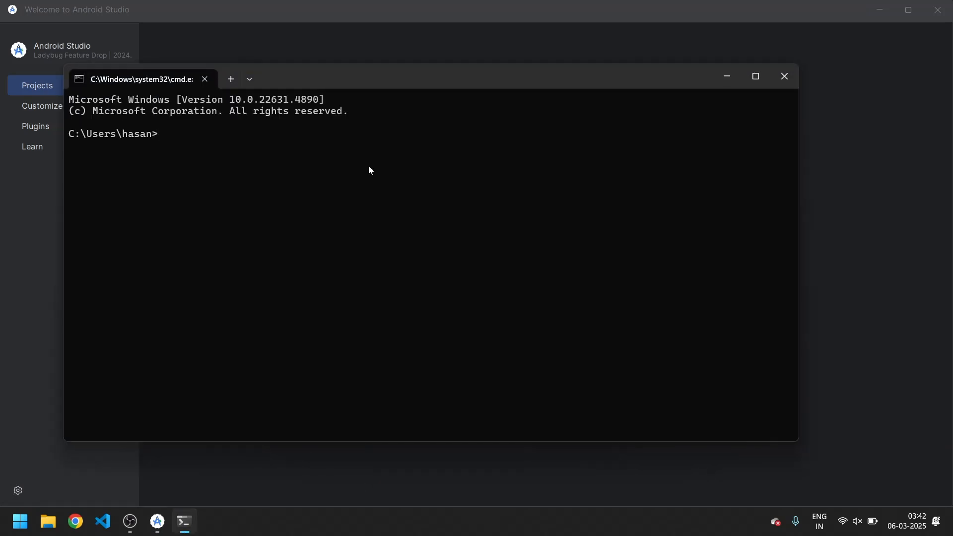
{"action": "type", "text": "flutter"}
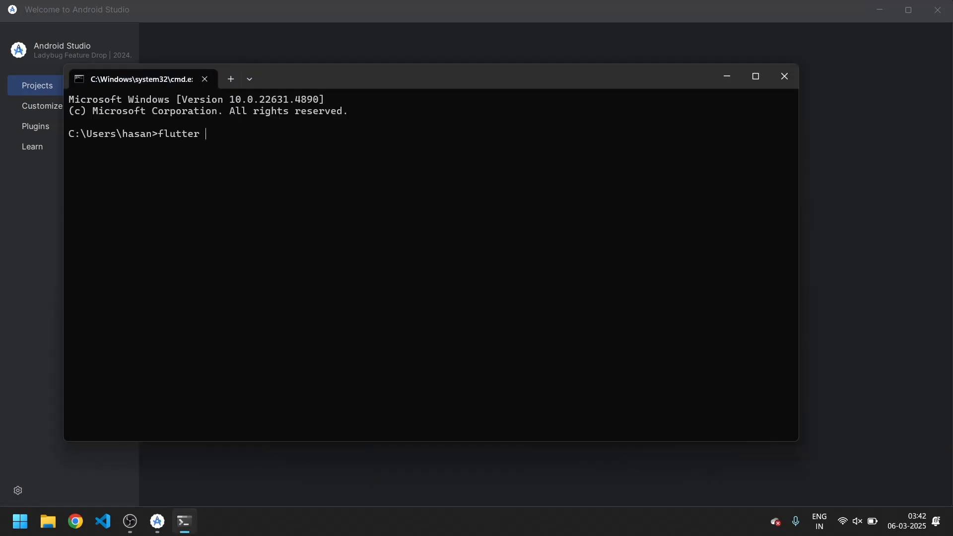
{"action": "type", "text": "doctor"}
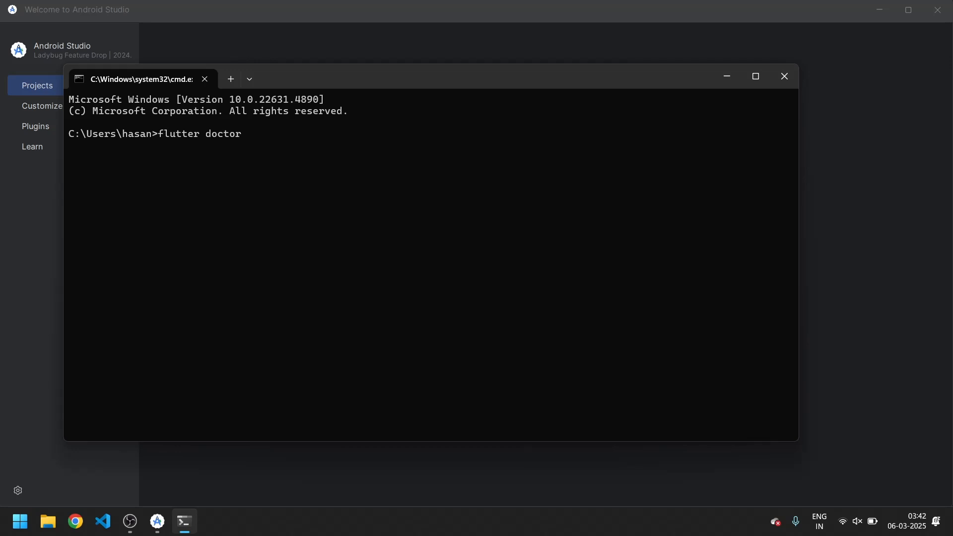
{"action": "key", "text": "enter"}
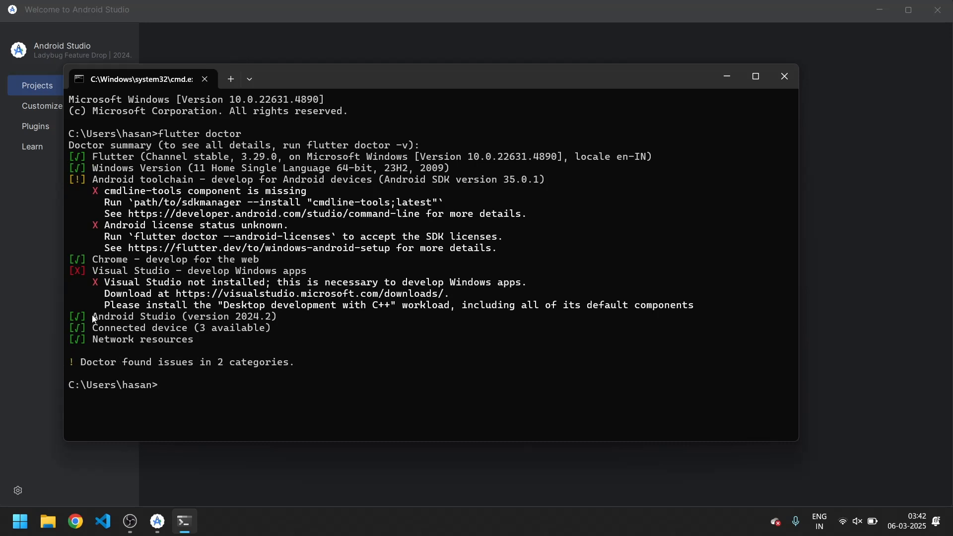
{"action": "mouse_move", "coordinate": [282, 320]}
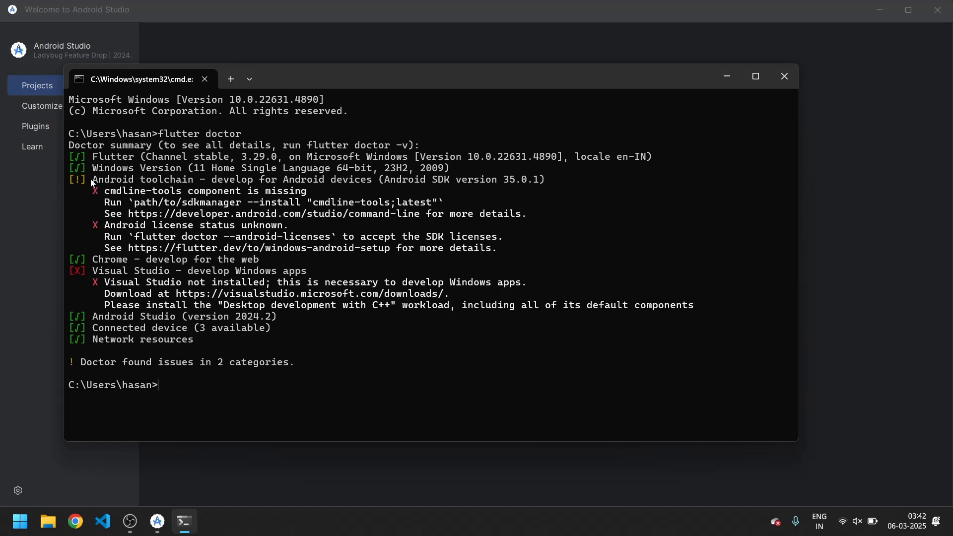
{"action": "left_click_drag", "start_coordinate": [91, 179], "coordinate": [477, 191]}
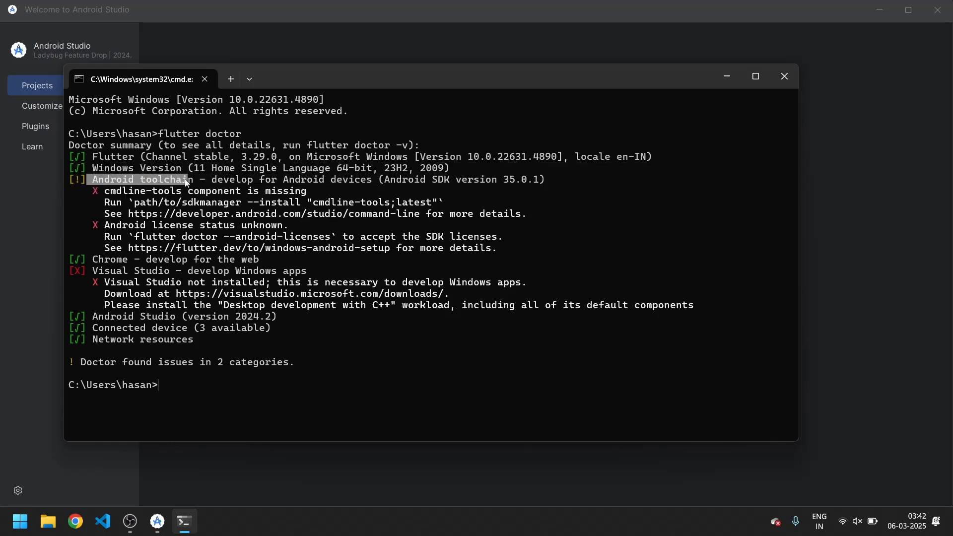
{"action": "left_click_drag", "start_coordinate": [185, 179], "coordinate": [438, 164]}
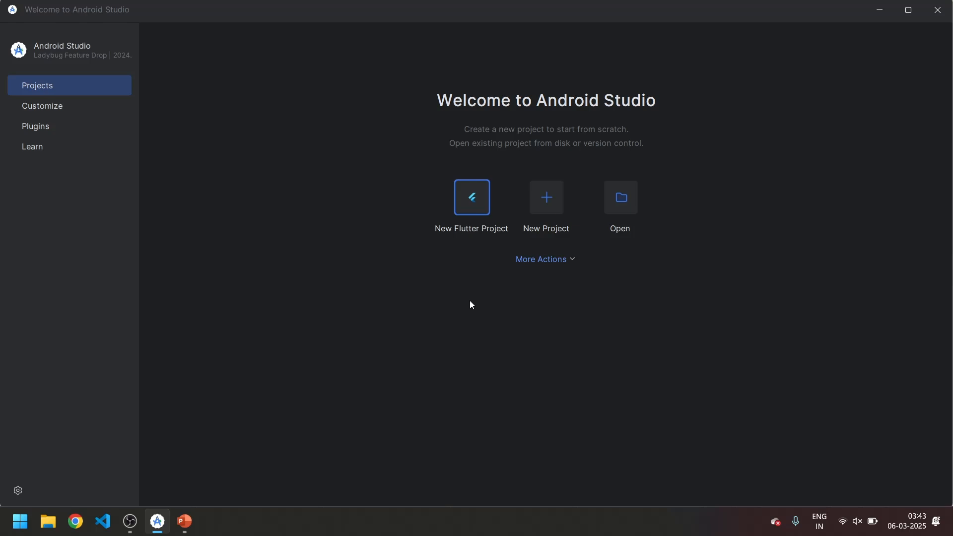
Tick Android SDK Command-line Tools (latest) under SDK Tools in the SDK Manager
{"action": "left_click", "coordinate": [541, 259]}
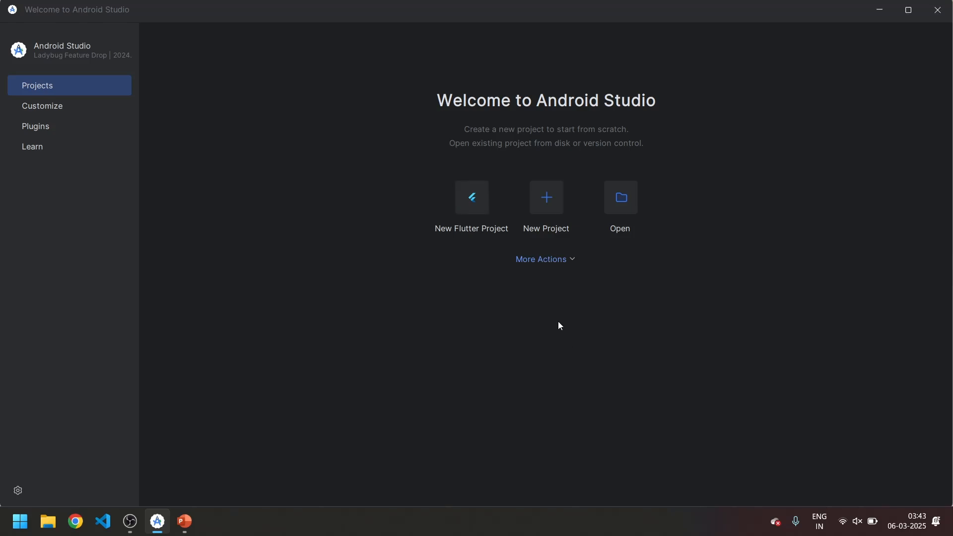
{"action": "left_click", "coordinate": [18, 490]}
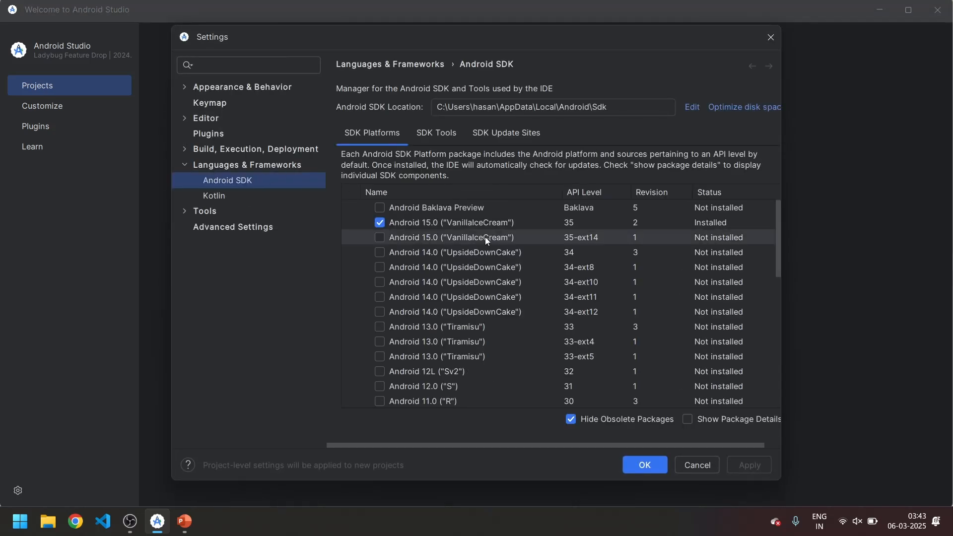
{"action": "scroll", "scroll_direction": "down", "scroll_amount": 3}
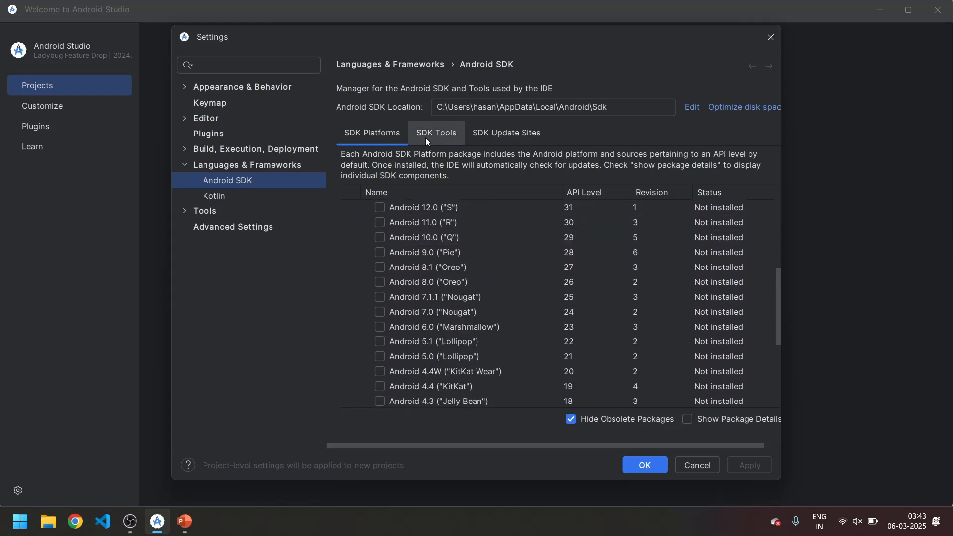
{"action": "left_click", "coordinate": [436, 132]}
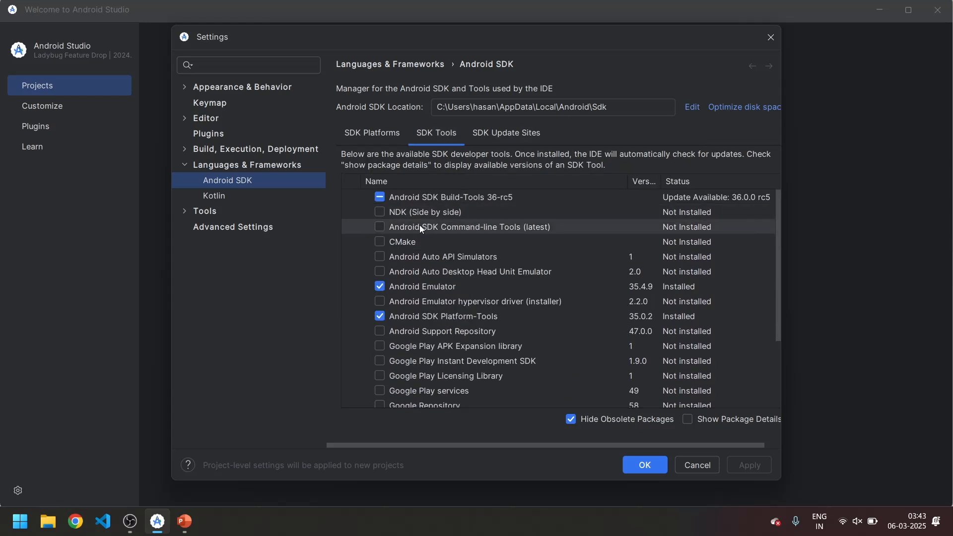
{"action": "left_click", "coordinate": [379, 227]}
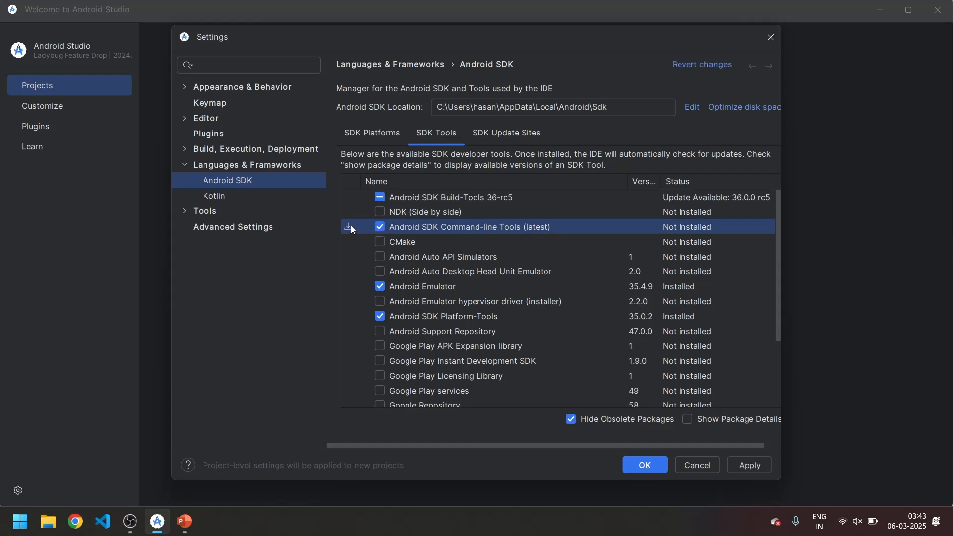
{"action": "mouse_move", "coordinate": [656, 390]}
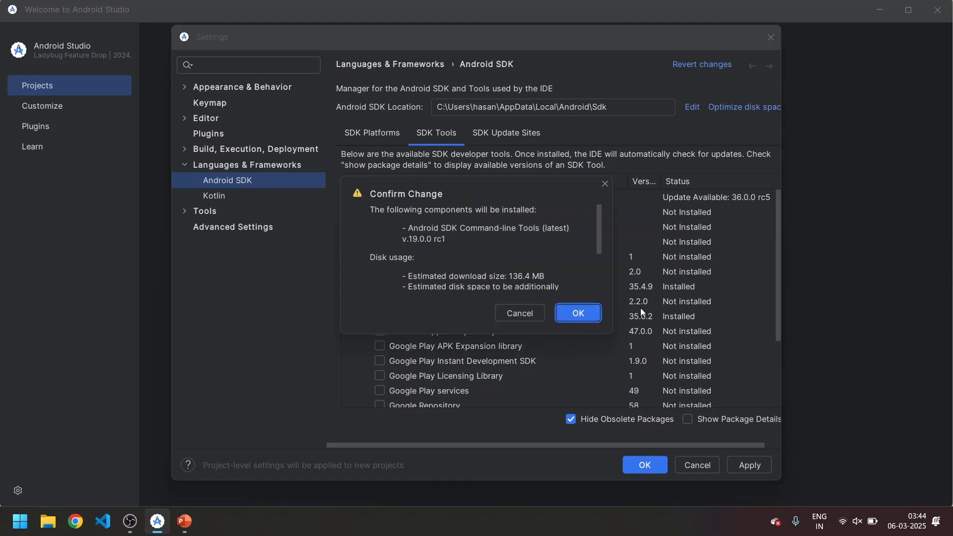
{"action": "mouse_move", "coordinate": [486, 238]}
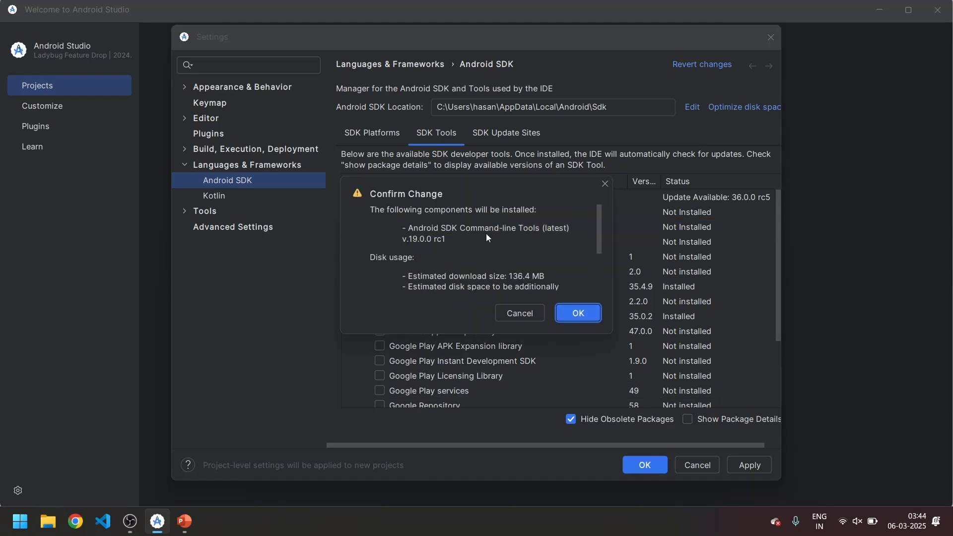
{"action": "mouse_move", "coordinate": [509, 277]}
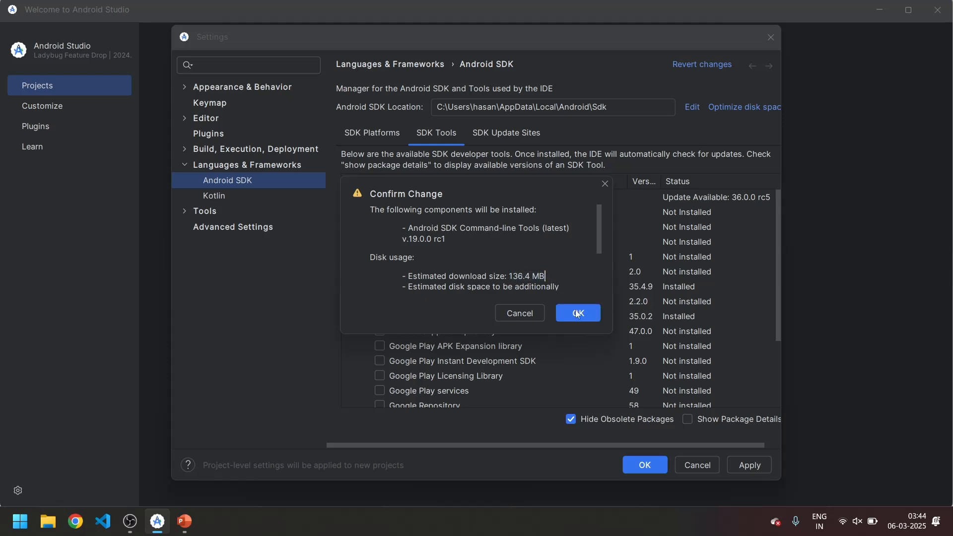
Install Command-line Tools v19.0.0 rc1, accepting the preview license, and return to Welcome
{"action": "left_click", "coordinate": [576, 314]}
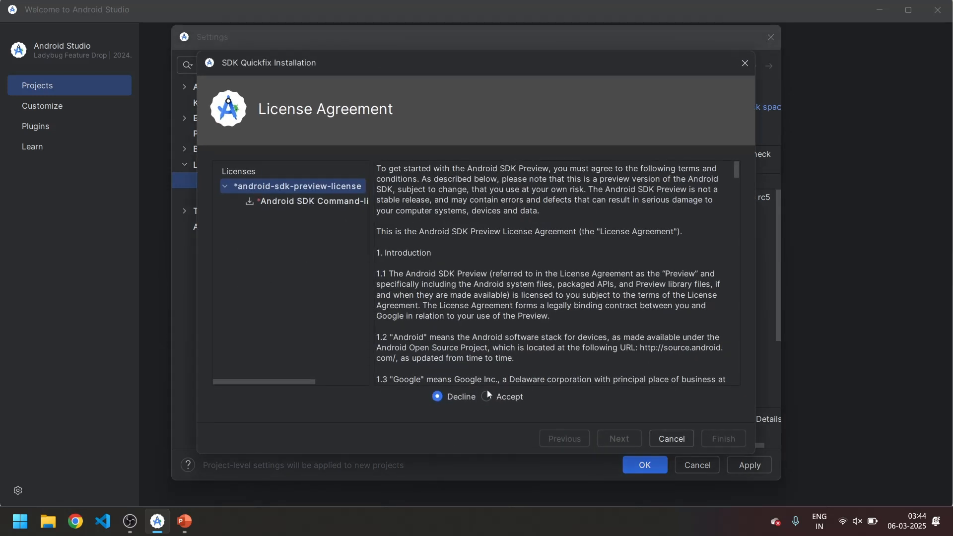
{"action": "left_click", "coordinate": [487, 396]}
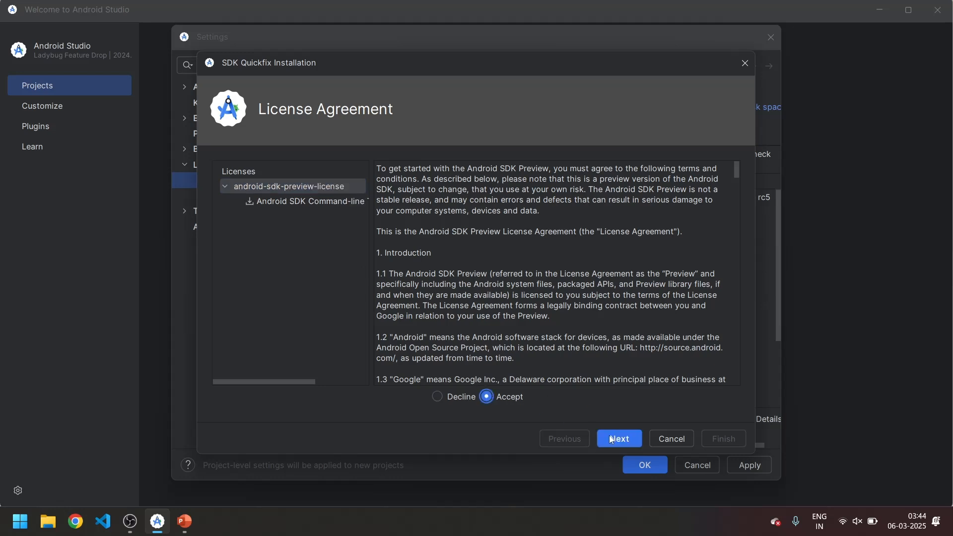
{"action": "left_click", "coordinate": [618, 438]}
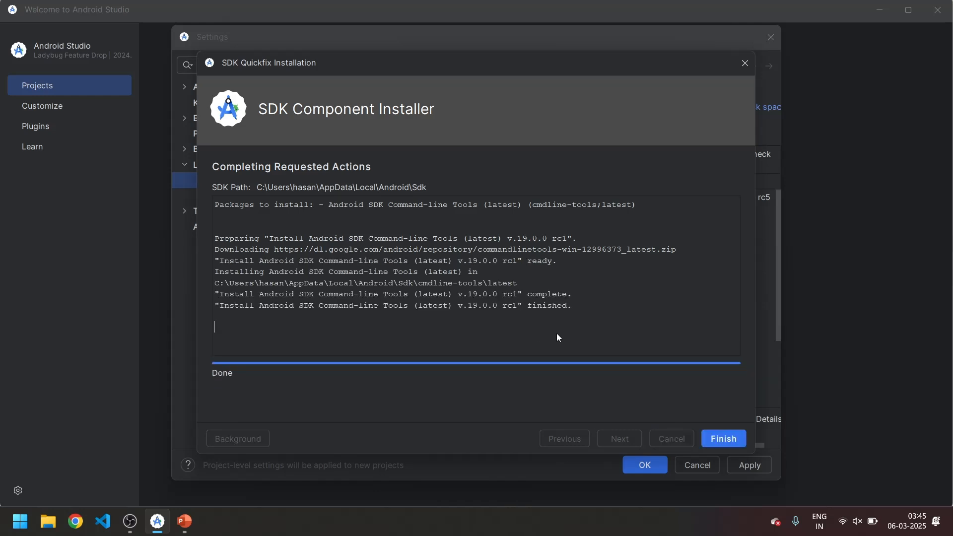
{"action": "left_click", "coordinate": [723, 438]}
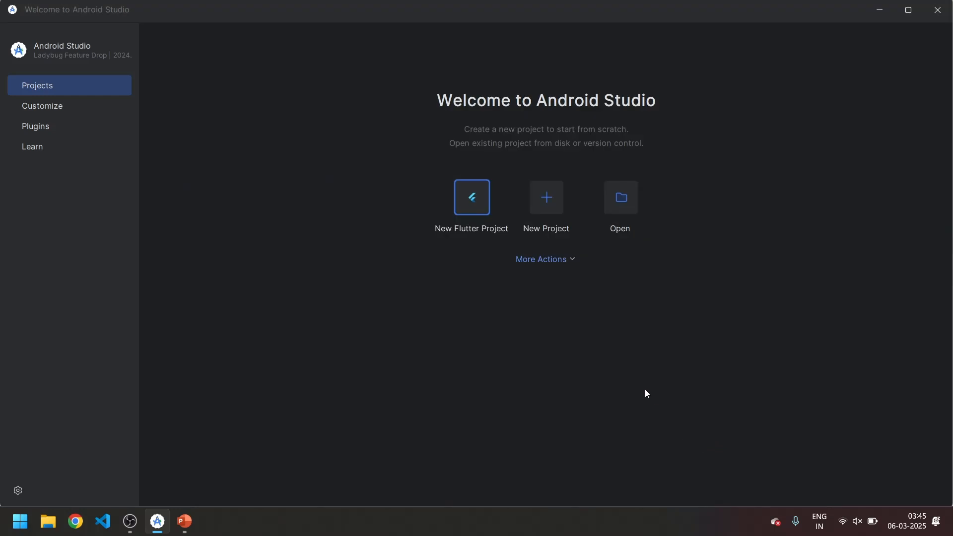
{"action": "mouse_move", "coordinate": [379, 267]}
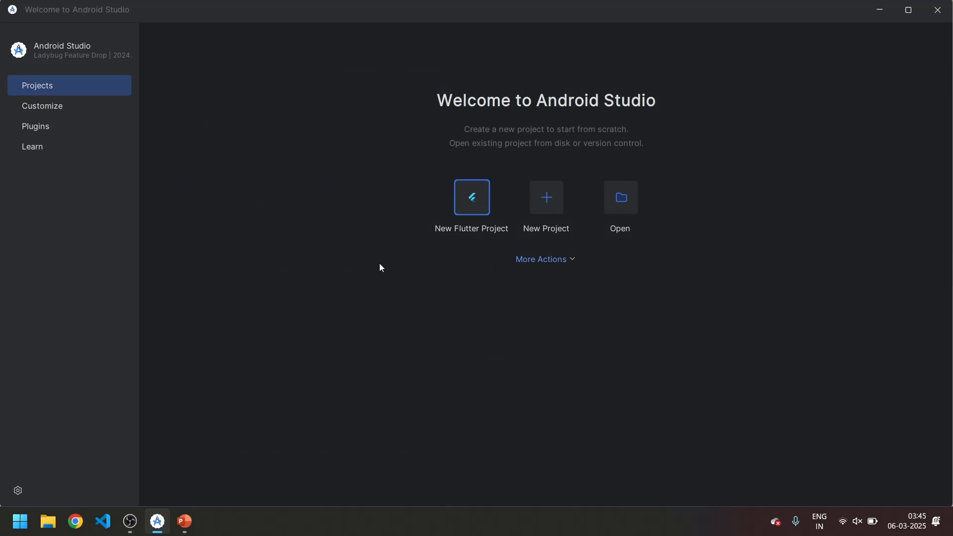
Run flutter doctor in a fresh Command Prompt
{"action": "key", "text": "Win+r"}
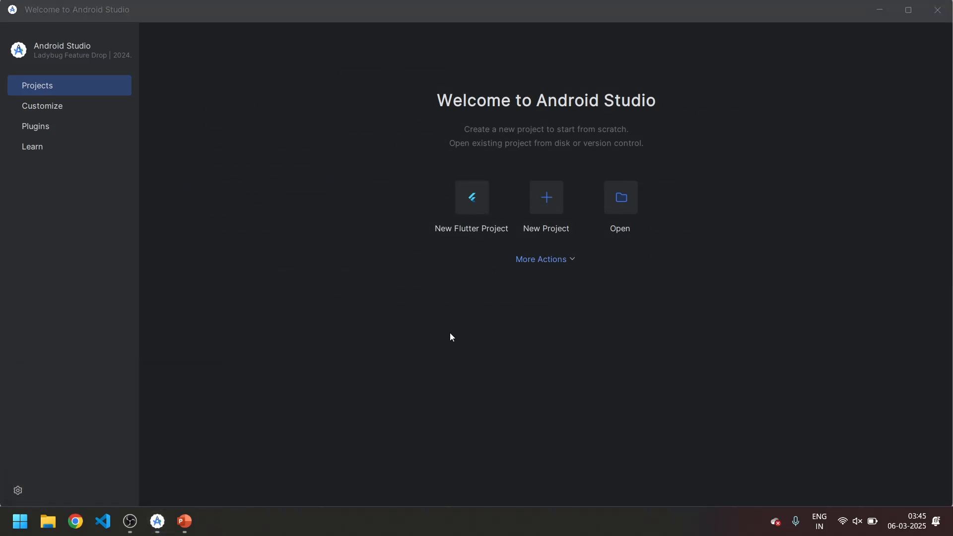
{"action": "left_click", "coordinate": [211, 521]}
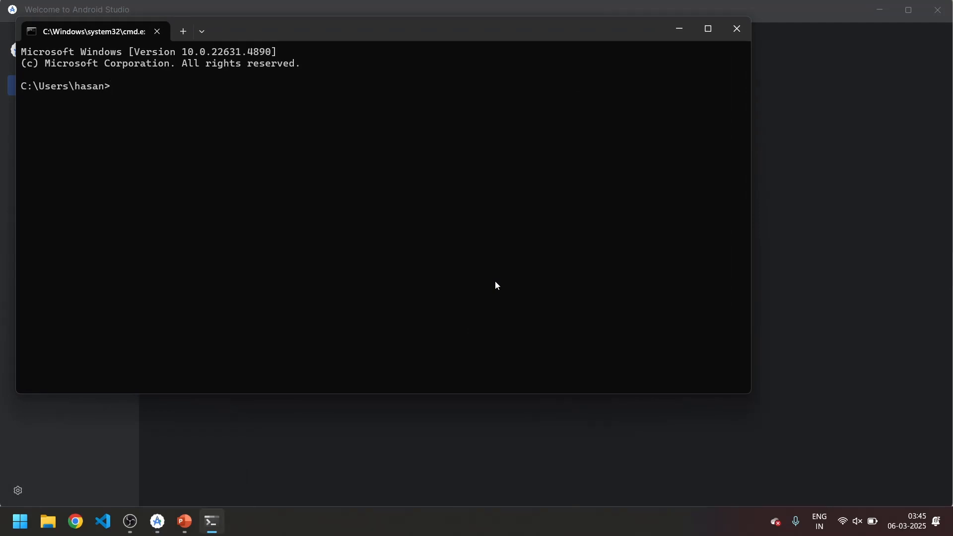
{"action": "type", "text": "flutter doct"}
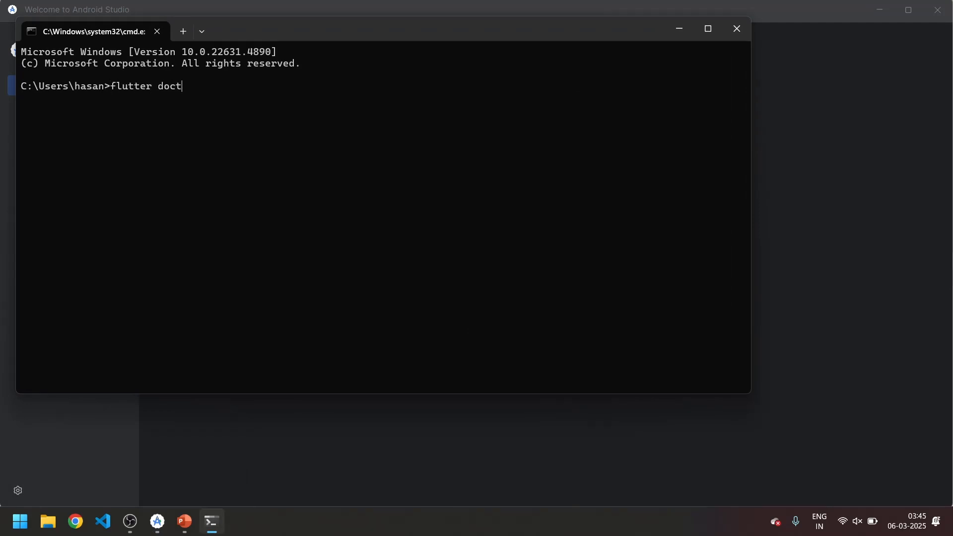
{"action": "type", "text": "or"}
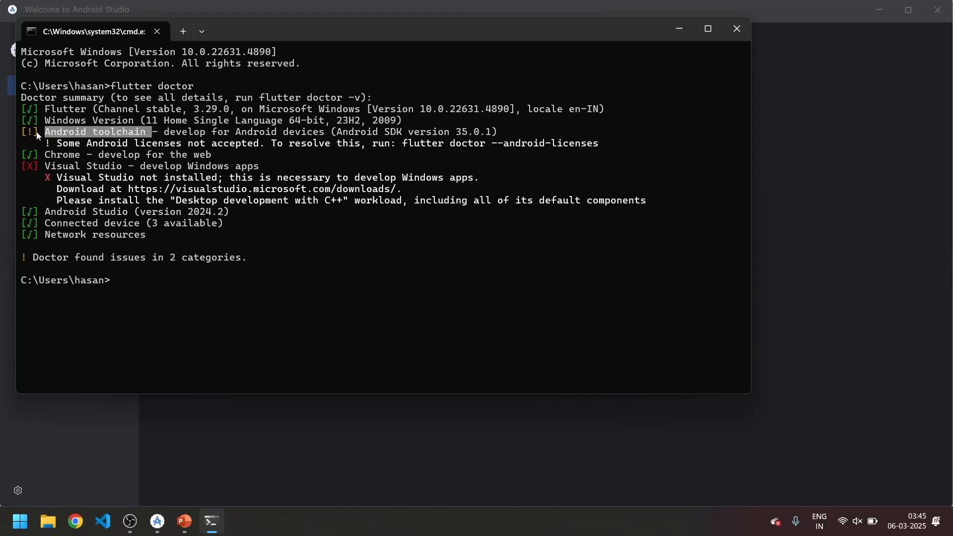
{"action": "mouse_move", "coordinate": [65, 135]}
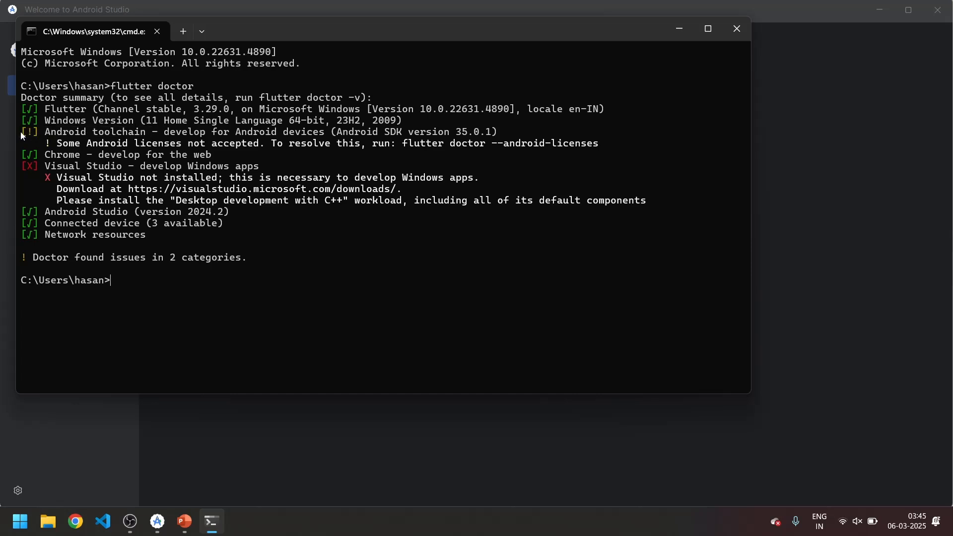
{"action": "mouse_move", "coordinate": [392, 149]}
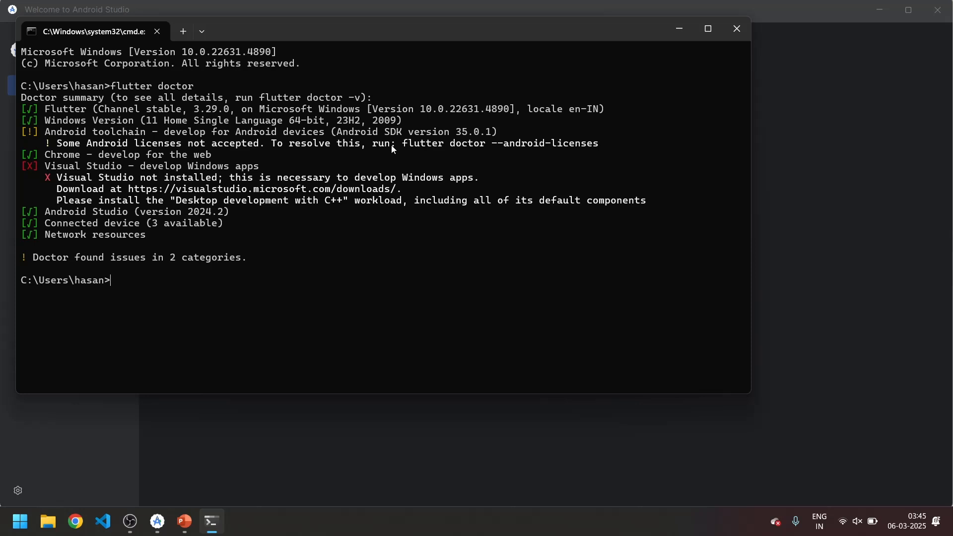
Highlight the suggested license command and type flutter doctor --android-licenses
{"action": "left_click_drag", "start_coordinate": [403, 143], "coordinate": [566, 143]}
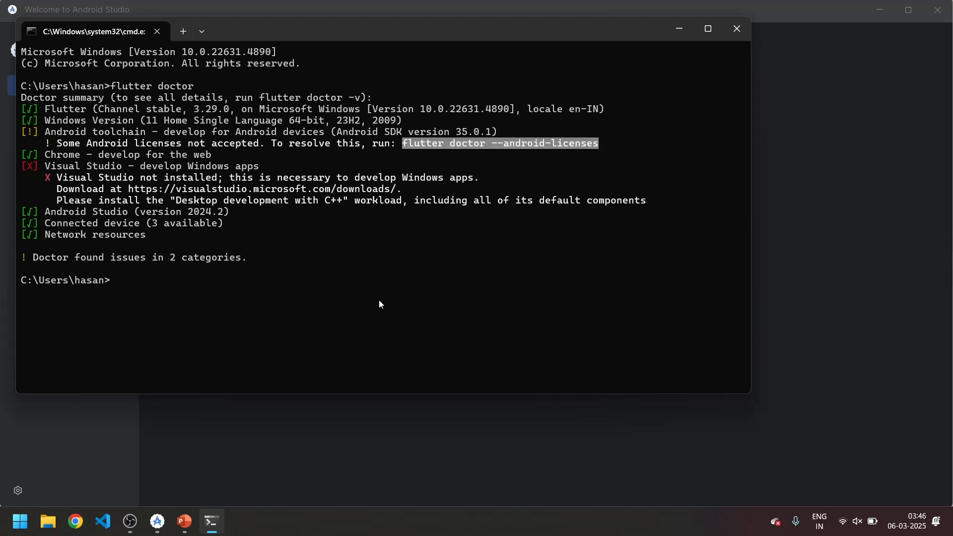
{"action": "type", "text": "flu"}
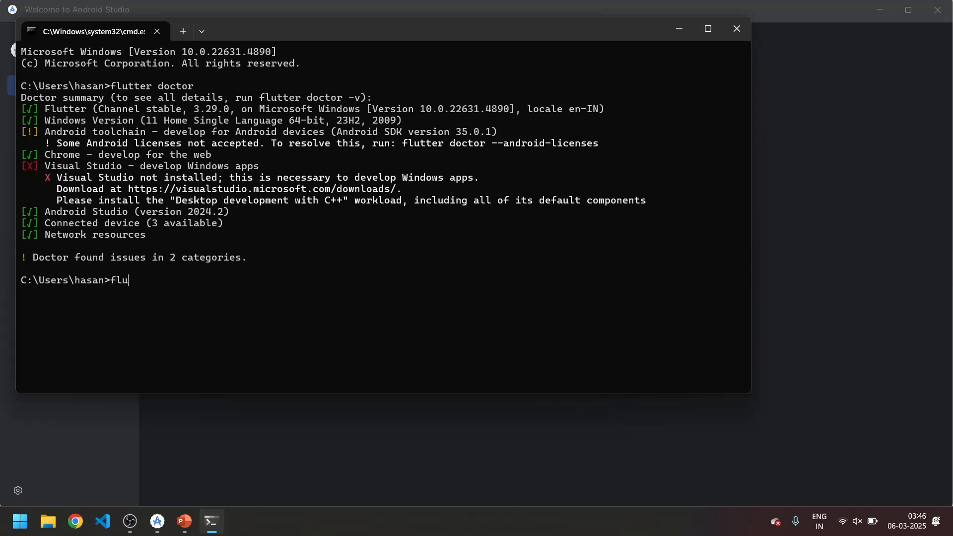
{"action": "type", "text": "tter doctor"}
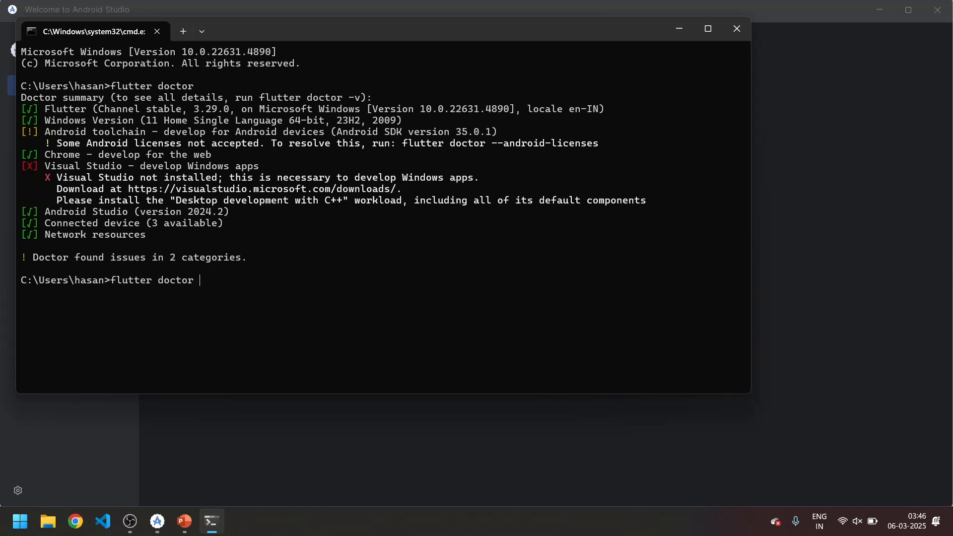
{"action": "type", "text": "--andro"}
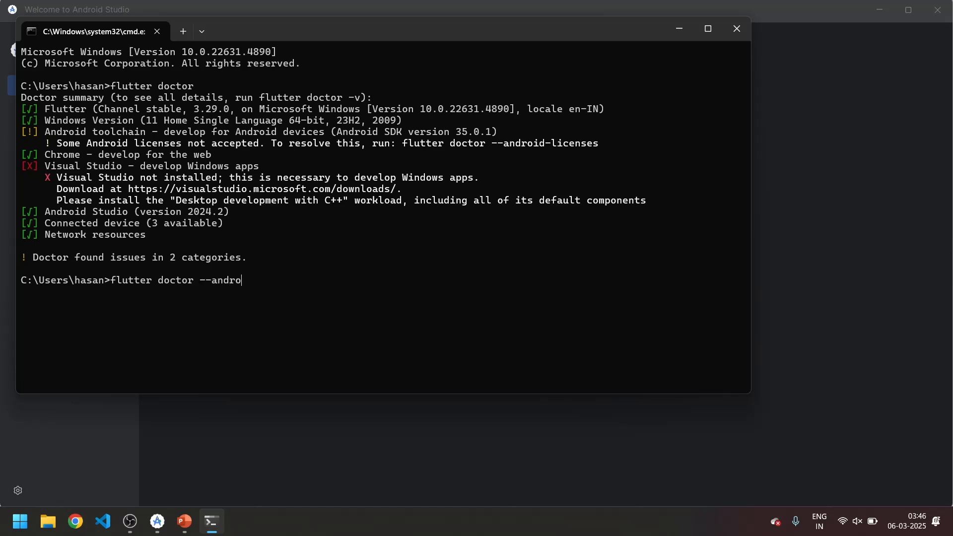
{"action": "type", "text": "id"}
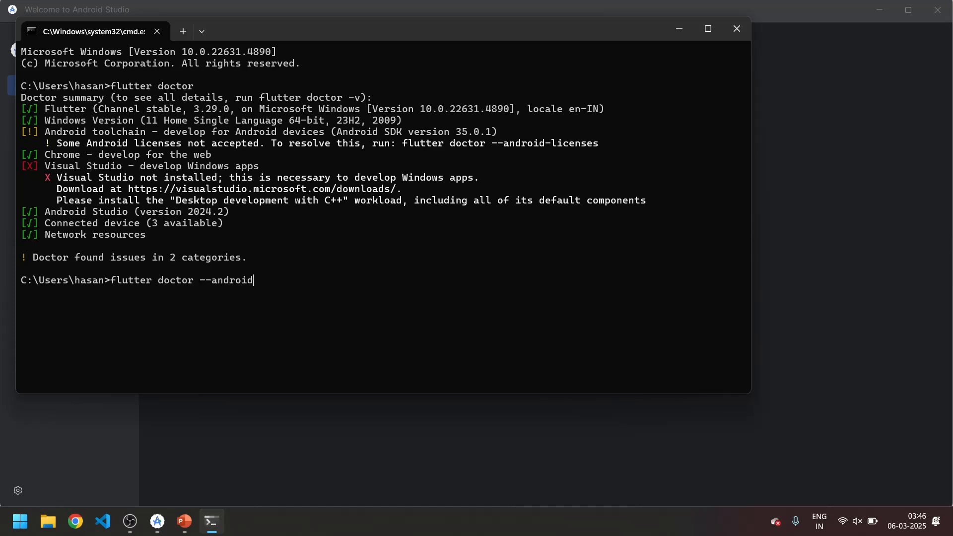
{"action": "type", "text": "-lecen"}
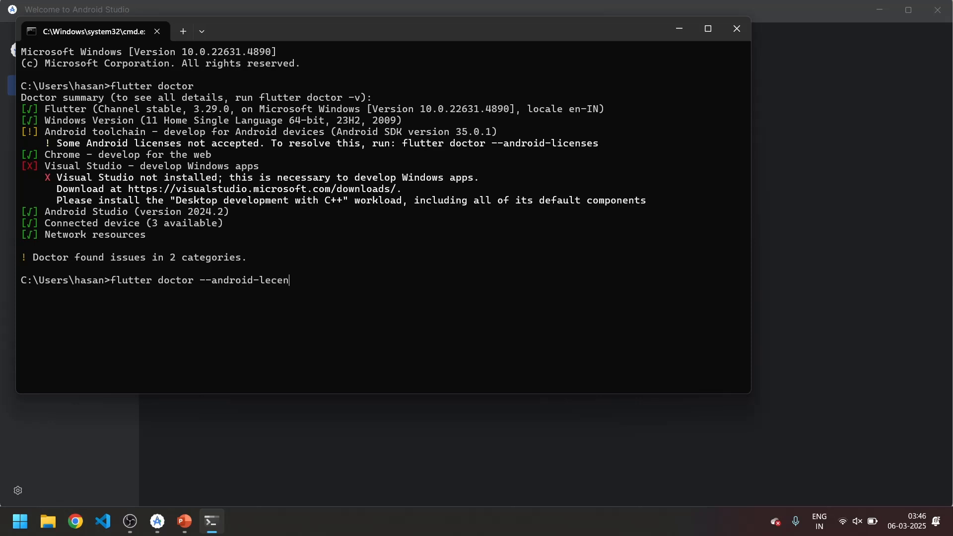
{"action": "type", "text": "ses"}
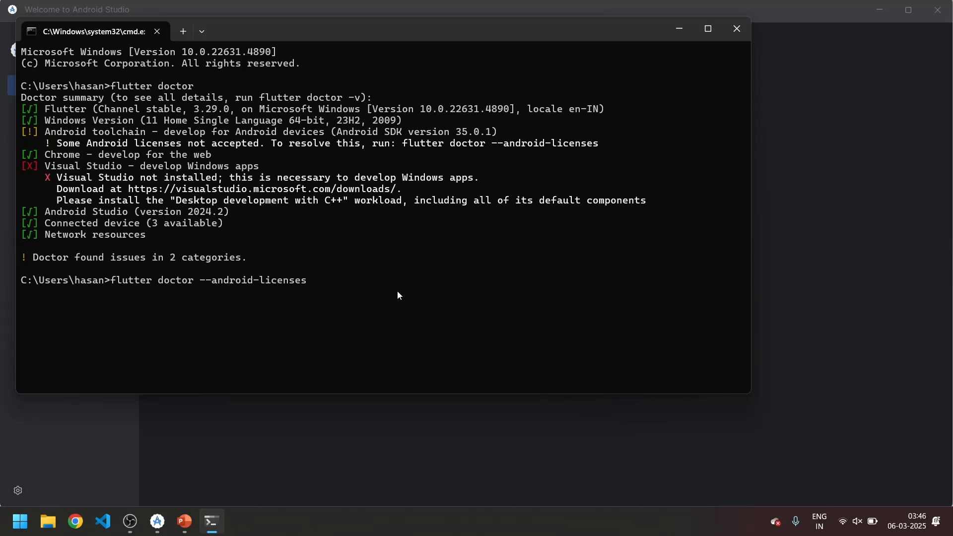
Run the licenses command, answer y to accept all SDK licenses, and retype flutter doctor
{"action": "key", "text": "enter"}
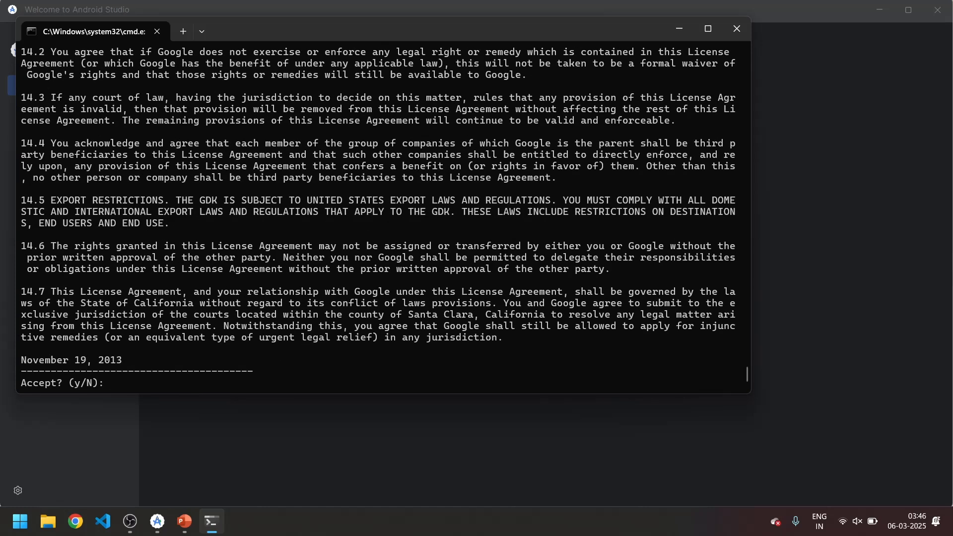
{"action": "type", "text": "y"}
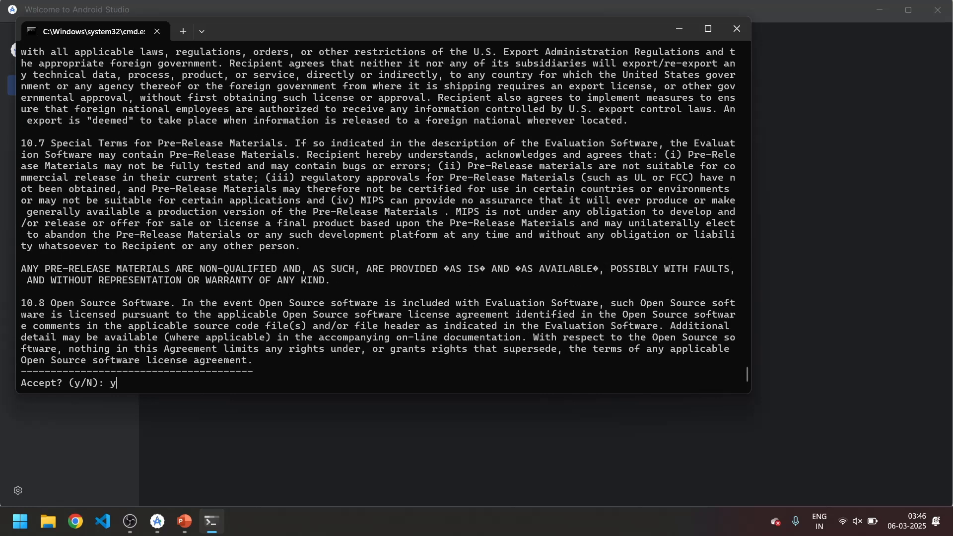
{"action": "key", "text": "enter"}
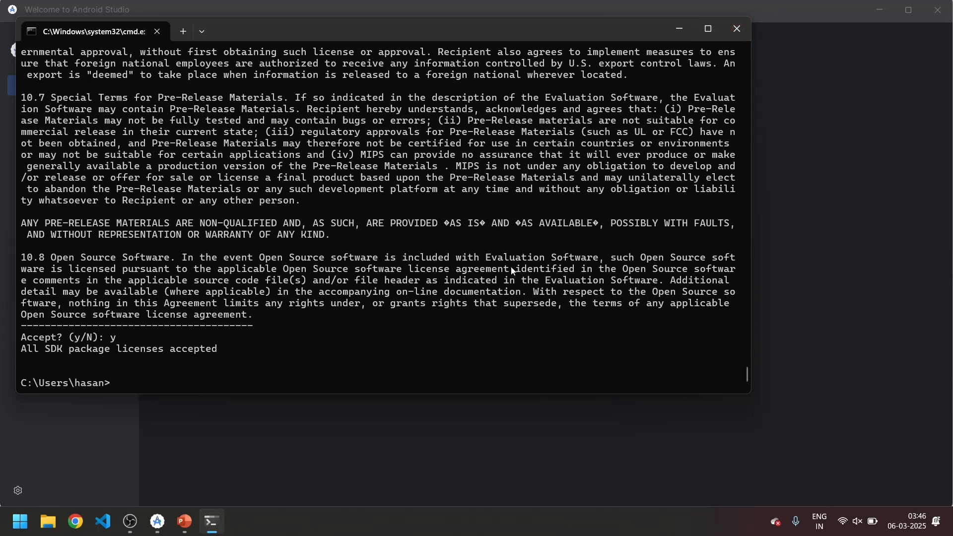
{"action": "type", "text": "flutter doctor"}
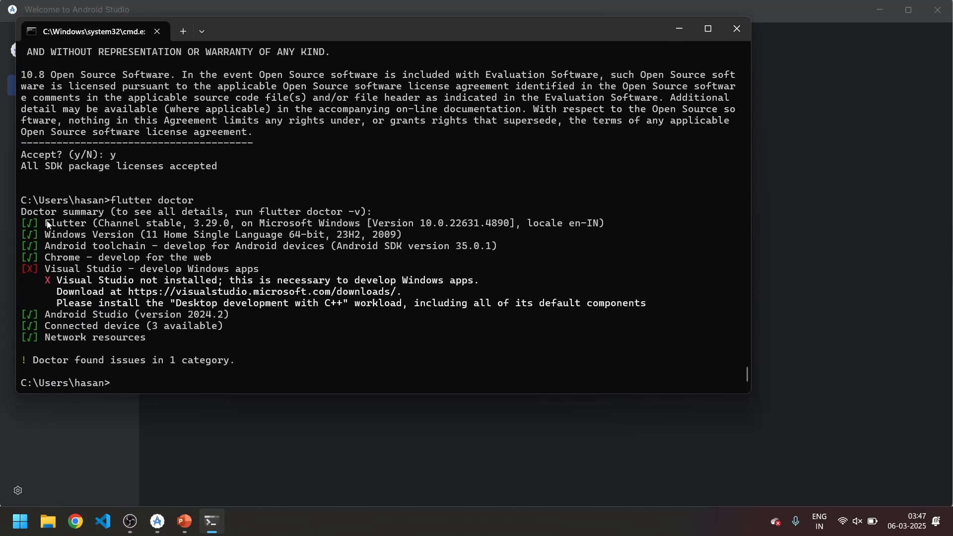
Drag across the Command Prompt flutter doctor results, where only Visual Studio remains
{"action": "left_click_drag", "start_coordinate": [46, 223], "coordinate": [150, 337]}
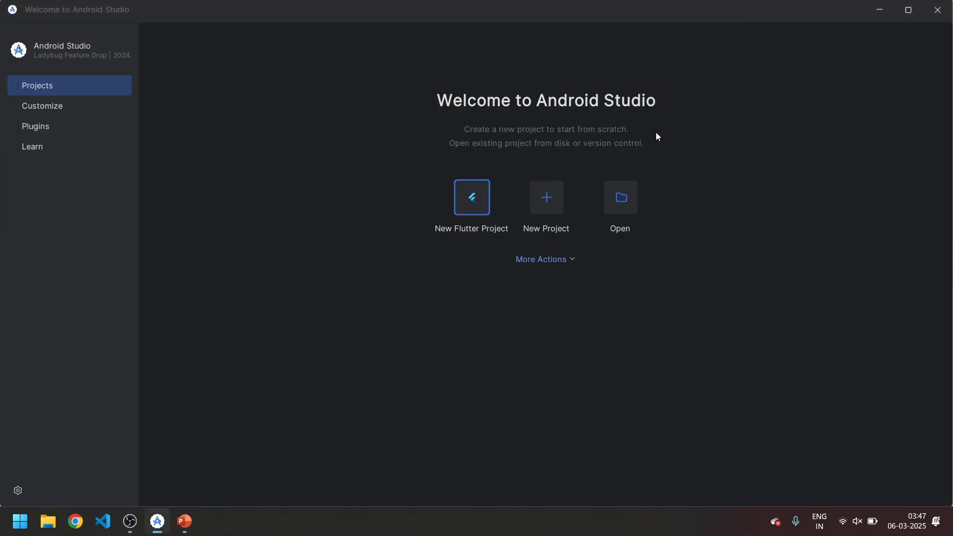
{"action": "mouse_move", "coordinate": [649, 139]}
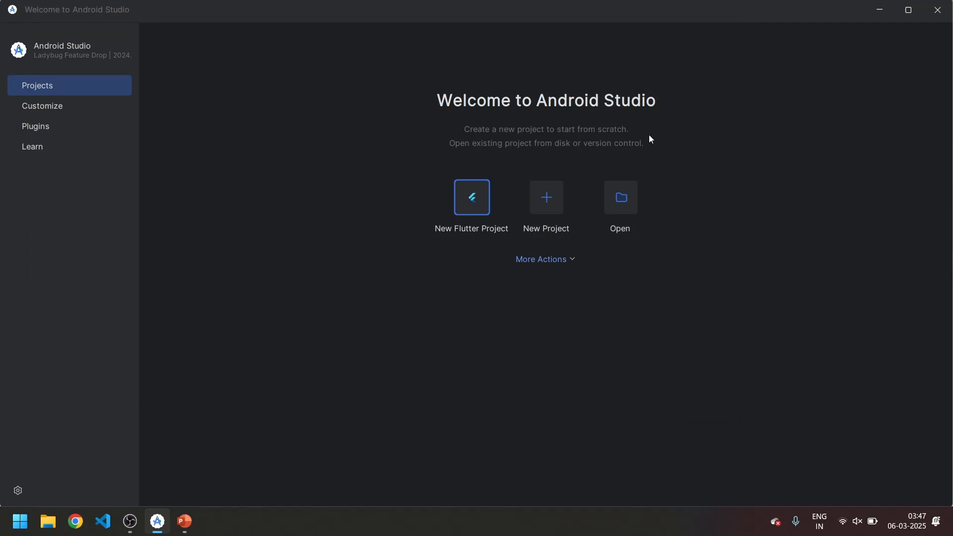
{"action": "mouse_move", "coordinate": [407, 179]}
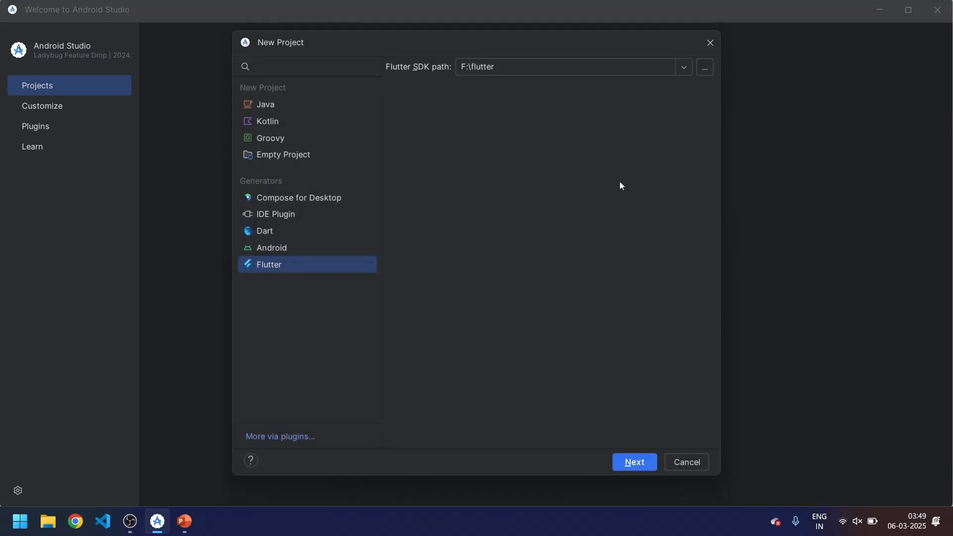
{"action": "mouse_move", "coordinate": [703, 67]}
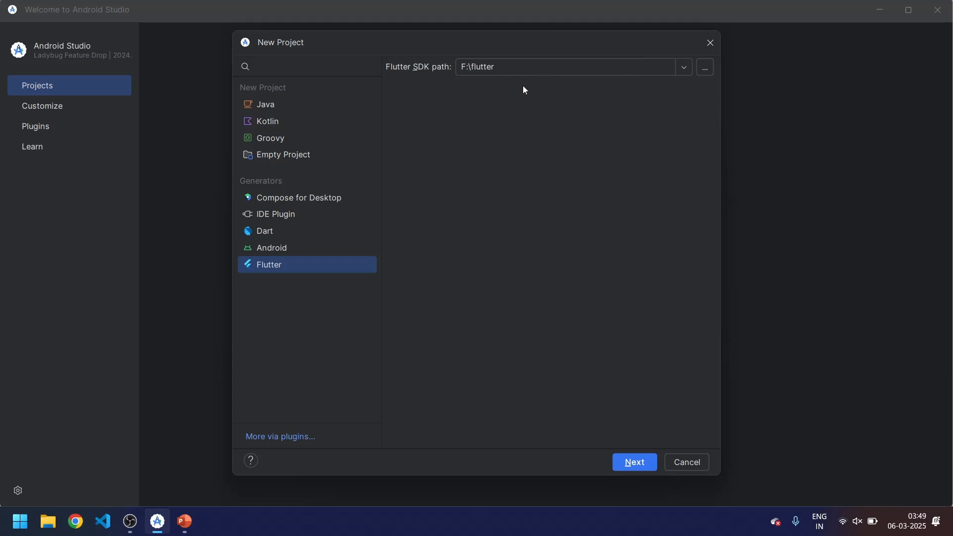
{"action": "mouse_move", "coordinate": [702, 72]}
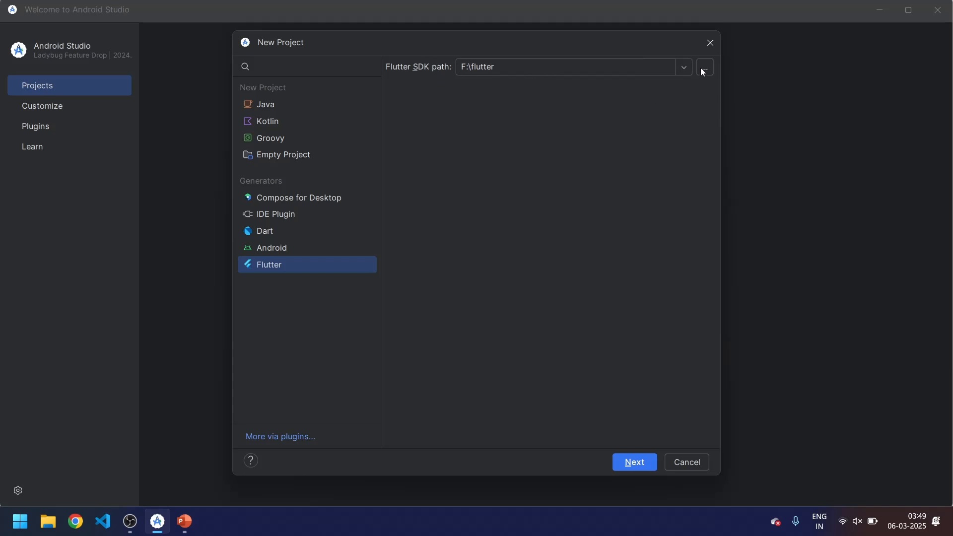
Set the Flutter SDK path to F:\flutter in the New Flutter Project wizard
{"action": "left_click", "coordinate": [704, 67]}
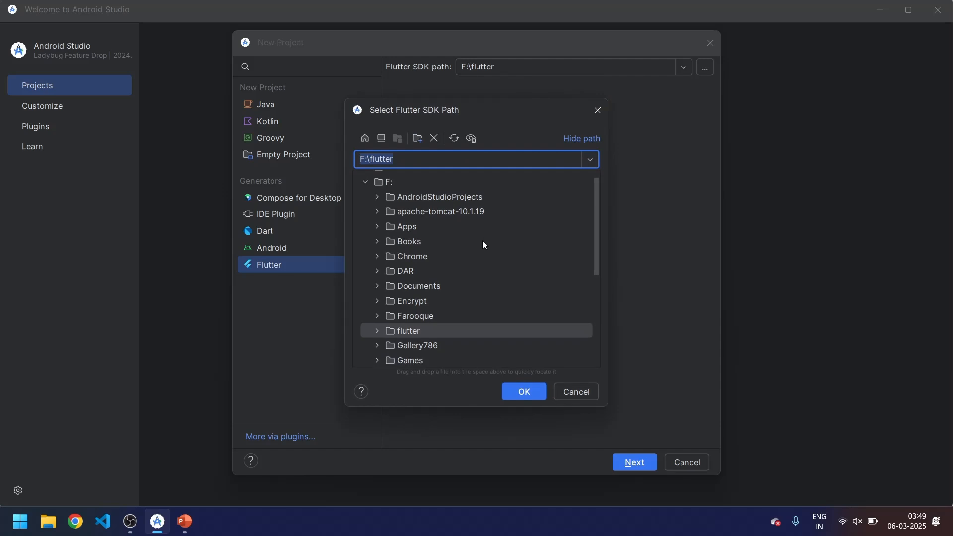
{"action": "mouse_move", "coordinate": [523, 391]}
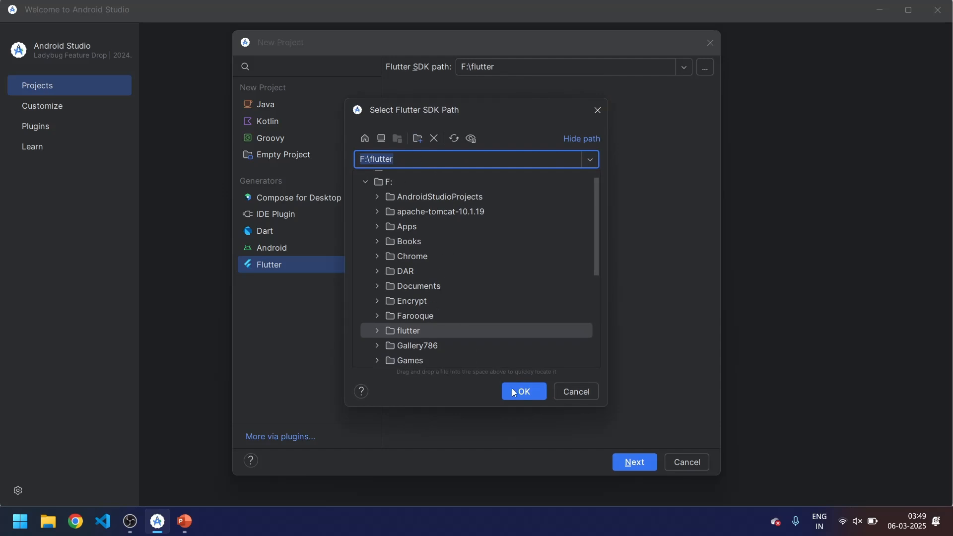
{"action": "left_click", "coordinate": [523, 390]}
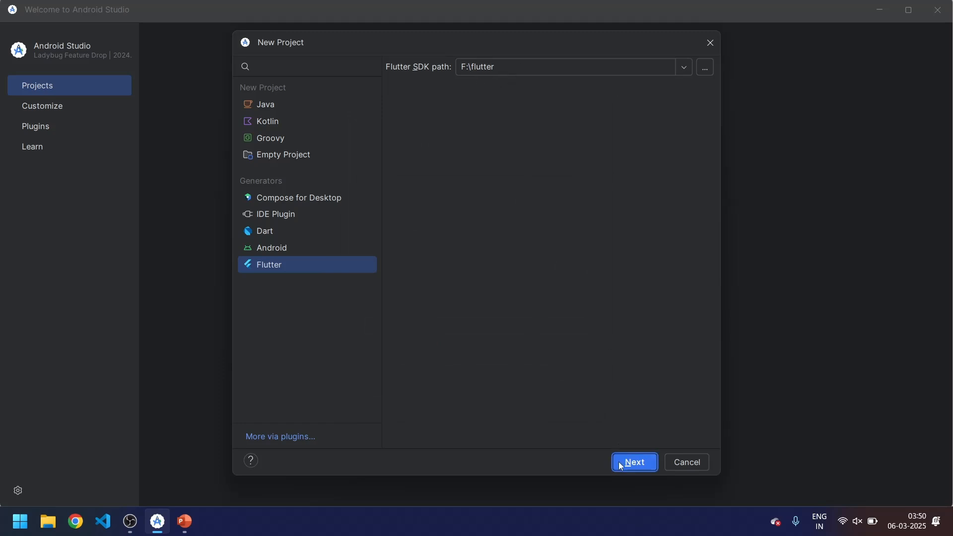
Name the project my_demo, keep only Android and iOS platforms, and create it
{"action": "left_click", "coordinate": [634, 462]}
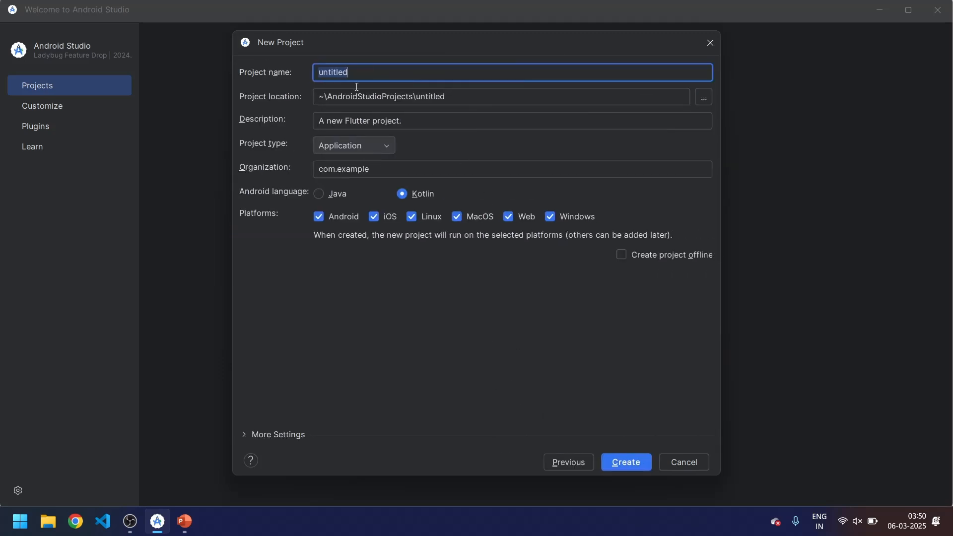
{"action": "type", "text": "my_demo"}
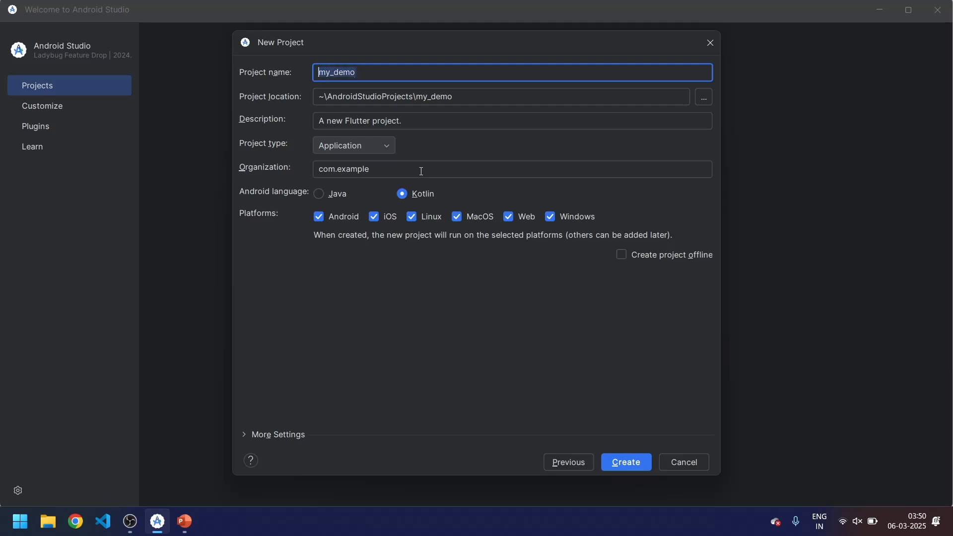
{"action": "left_click", "coordinate": [511, 169]}
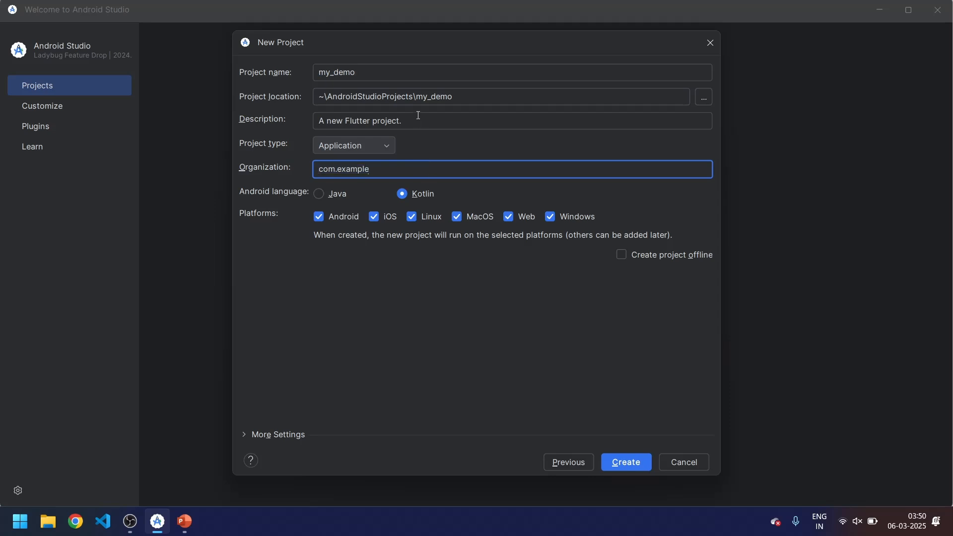
{"action": "triple_click", "coordinate": [359, 120]}
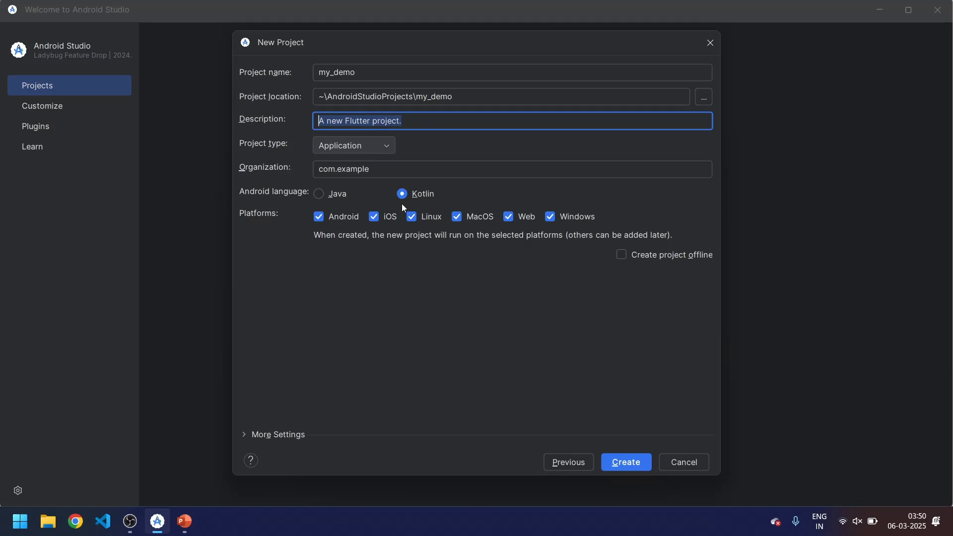
{"action": "mouse_move", "coordinate": [455, 237]}
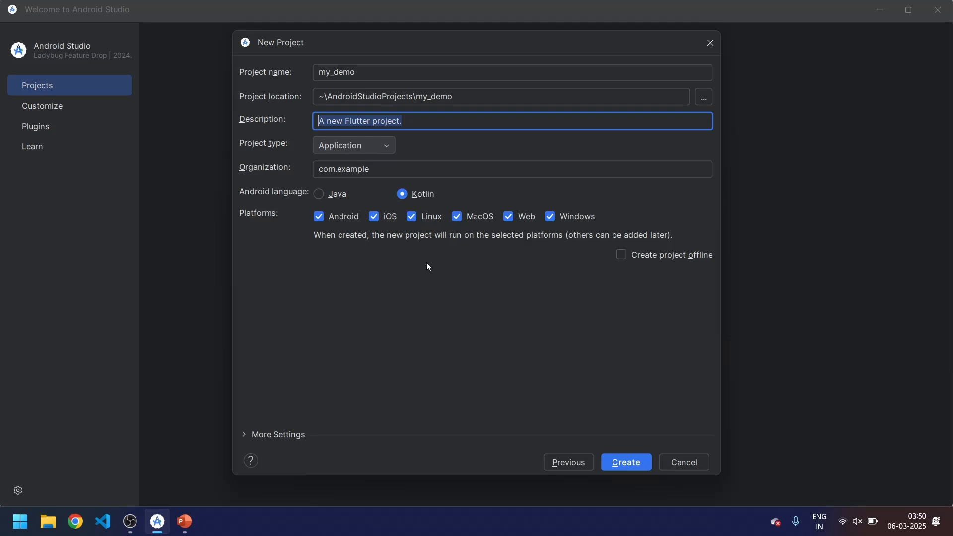
{"action": "mouse_move", "coordinate": [433, 236]}
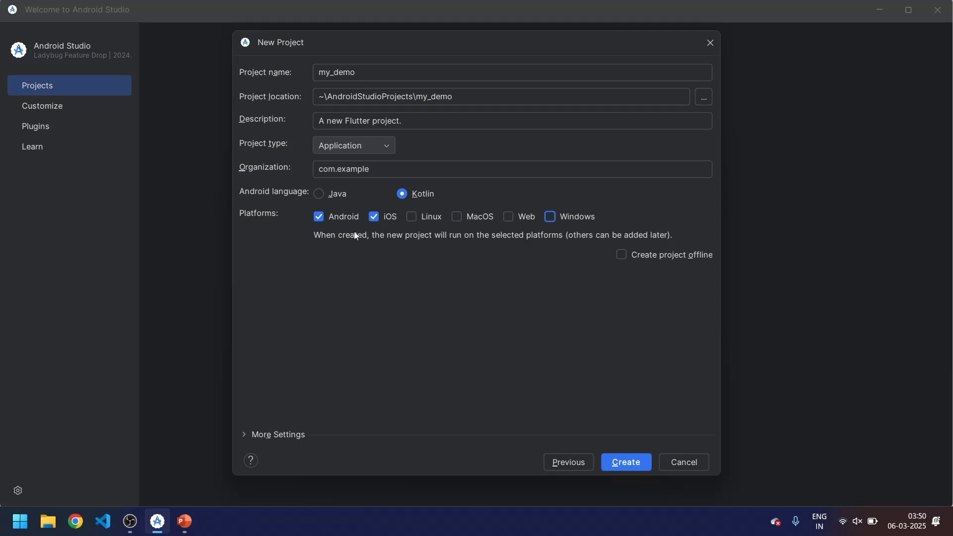
{"action": "mouse_move", "coordinate": [620, 473]}
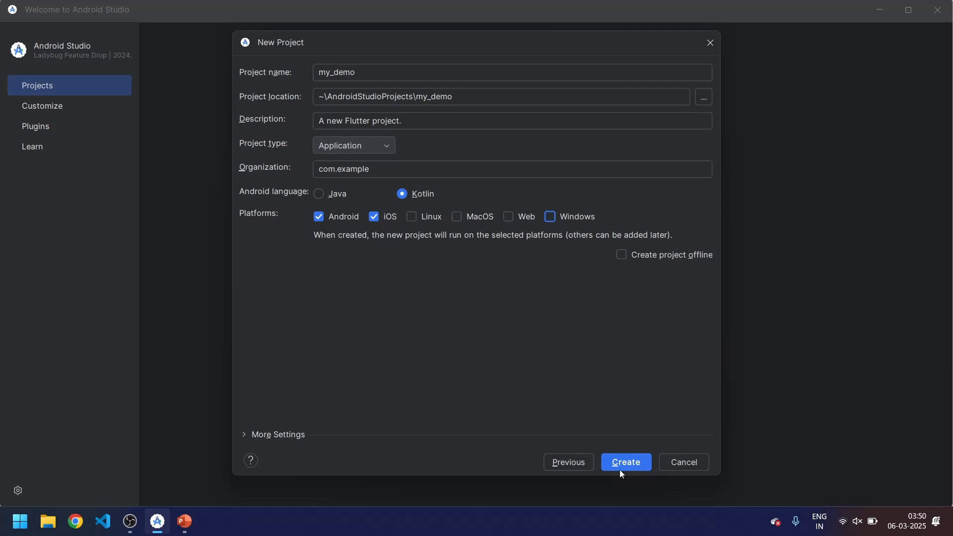
{"action": "left_click", "coordinate": [625, 462]}
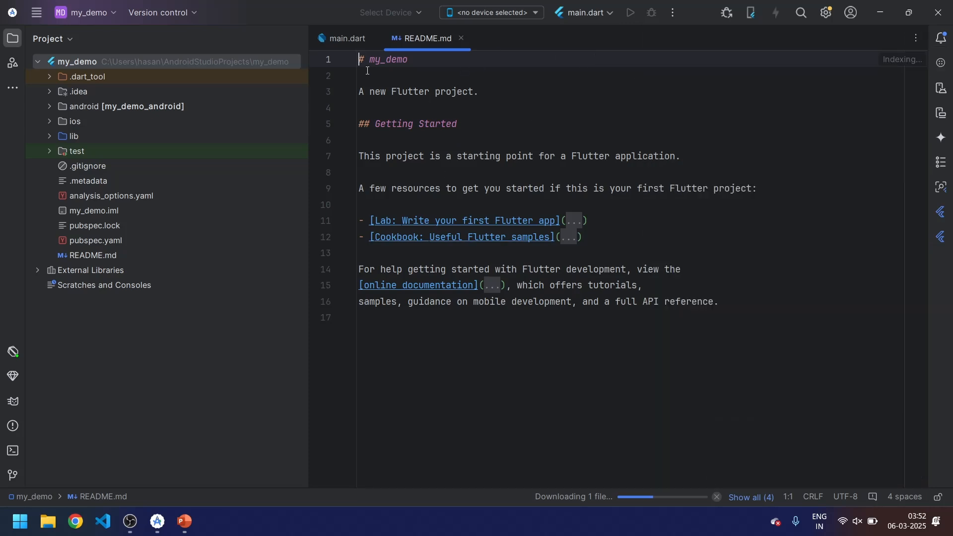
Choose Chrome (web) as the target device and run main.dart
{"action": "left_click", "coordinate": [365, 317]}
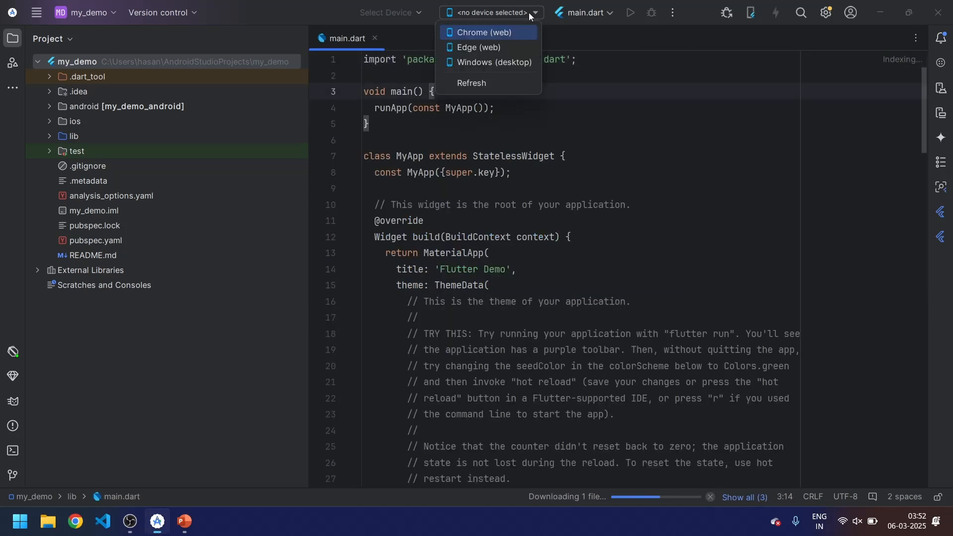
{"action": "left_click", "coordinate": [482, 32]}
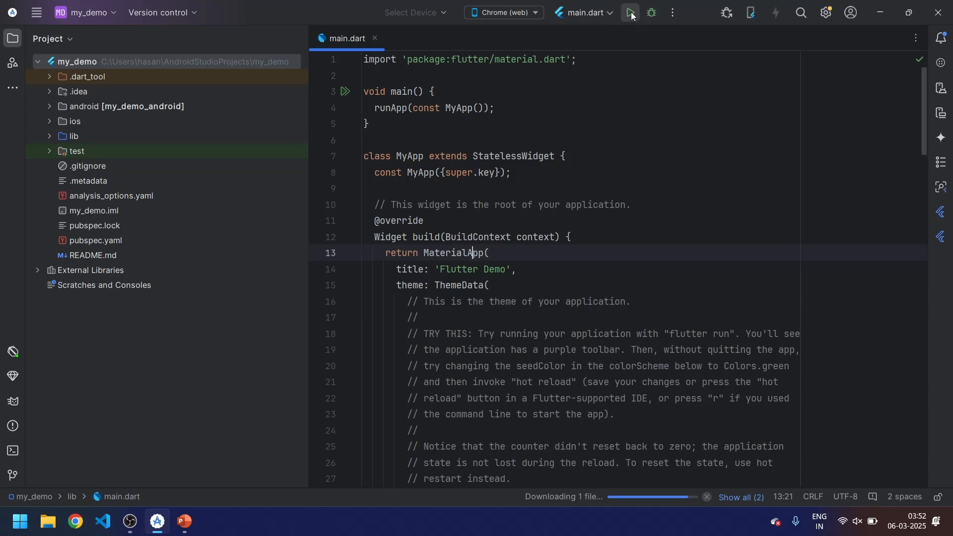
{"action": "left_click", "coordinate": [631, 11]}
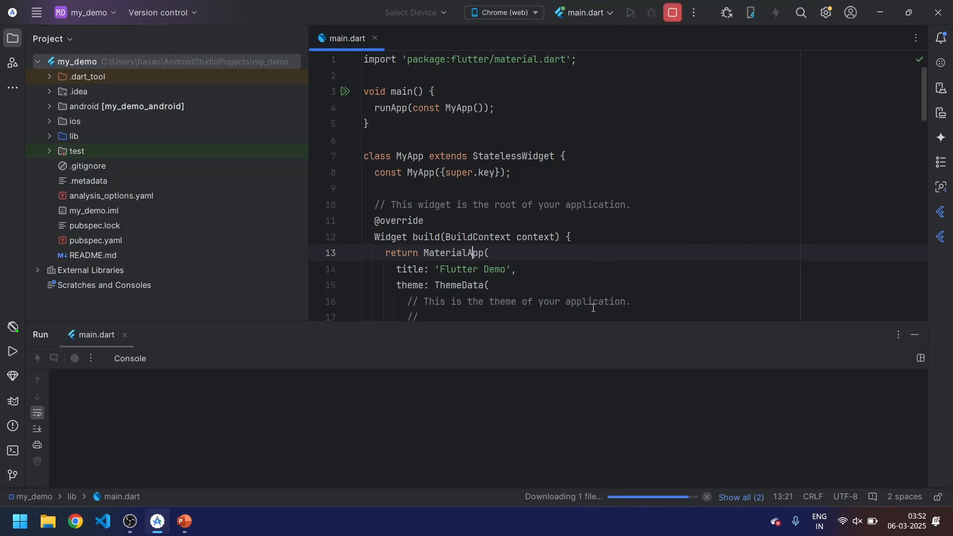
Tap the + button in the Flutter Demo page to raise the counter
{"action": "left_click", "coordinate": [630, 12]}
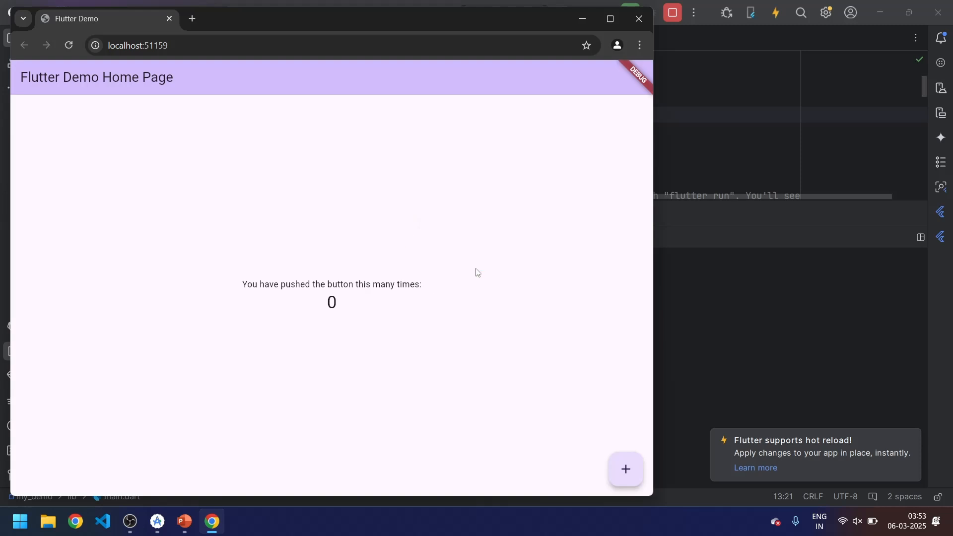
{"action": "mouse_move", "coordinate": [617, 455]}
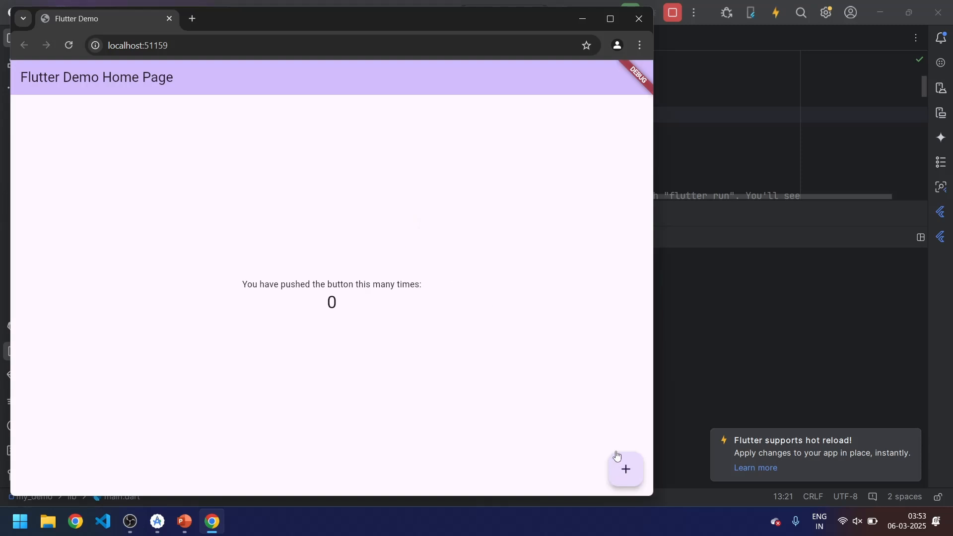
{"action": "mouse_move", "coordinate": [625, 469]}
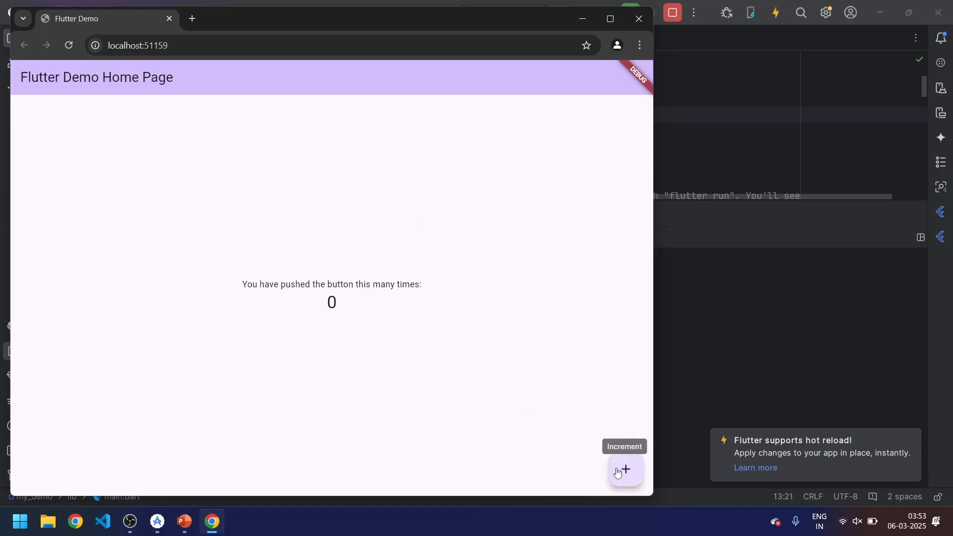
{"action": "left_click", "coordinate": [625, 469]}
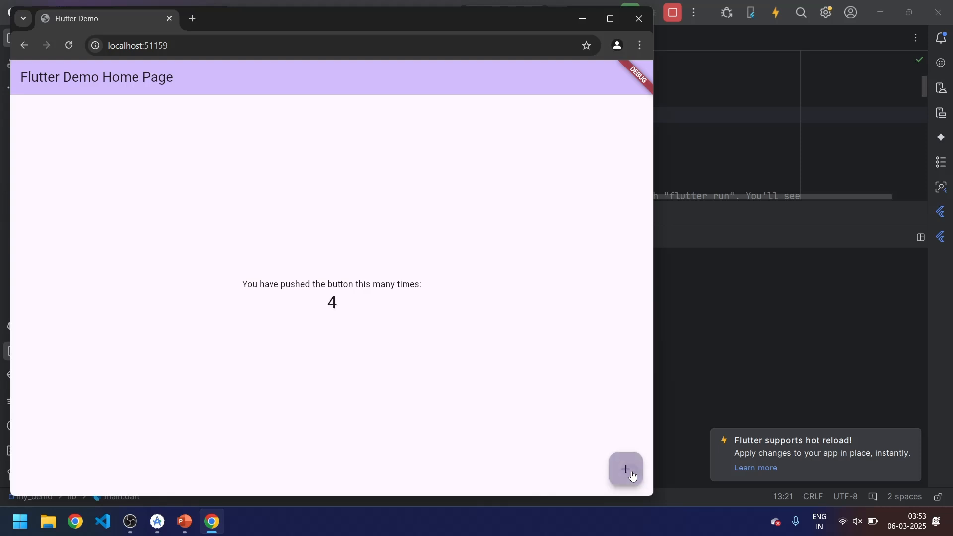
{"action": "left_click", "coordinate": [625, 469]}
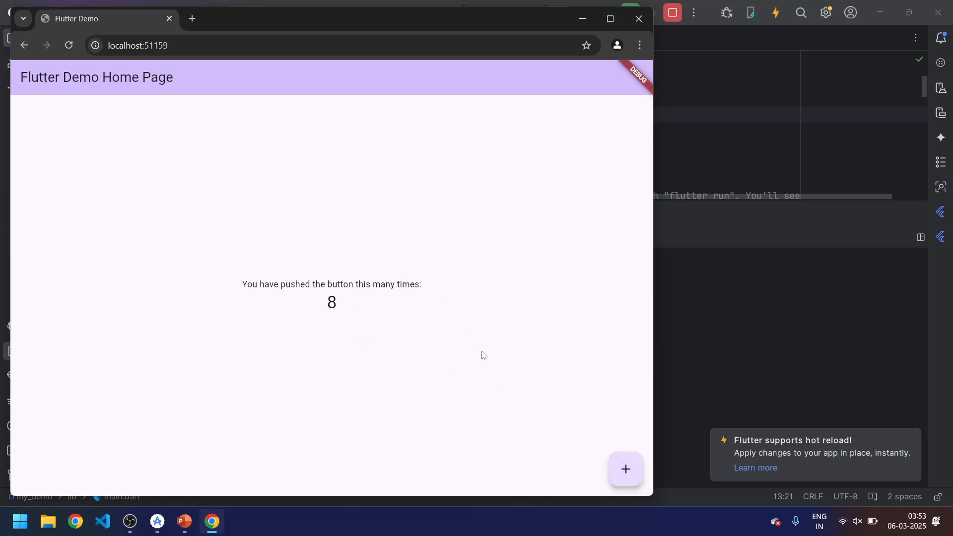